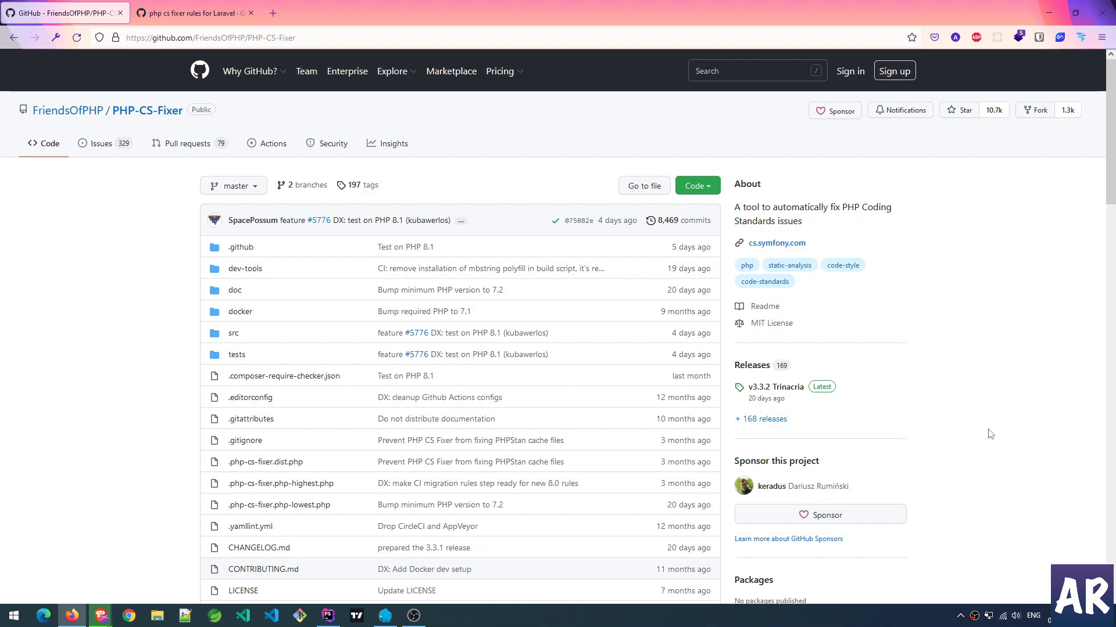
mouse_move(944, 427)
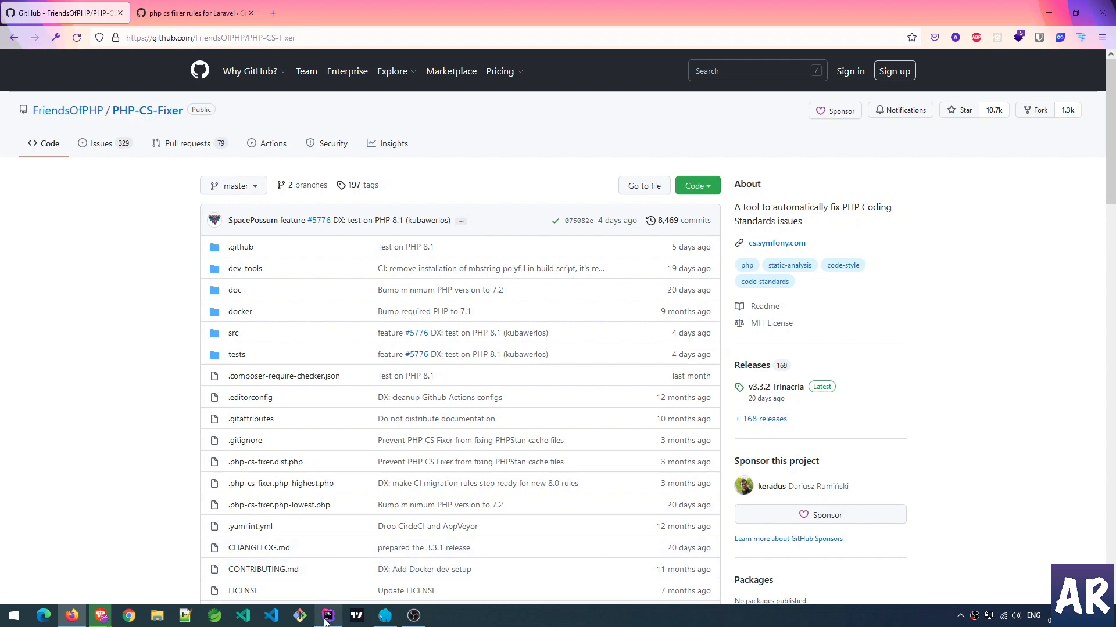
Step: Run composer require friendsofphp/php-cs-fixer --dev in the market-api project's terminal
click(328, 616)
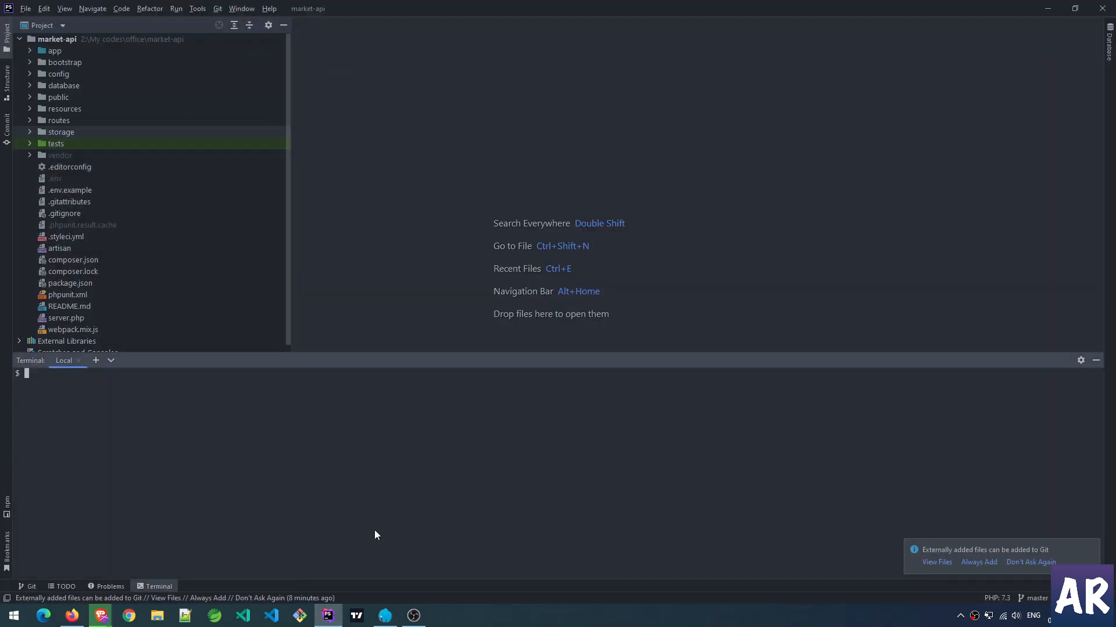
text(c)
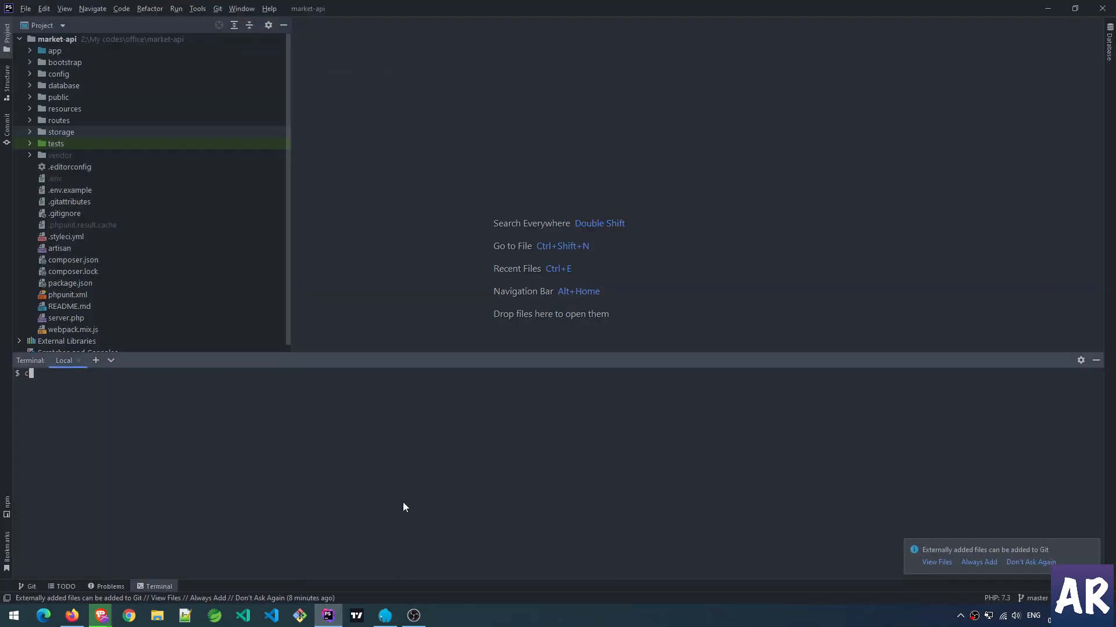
text(omposer require)
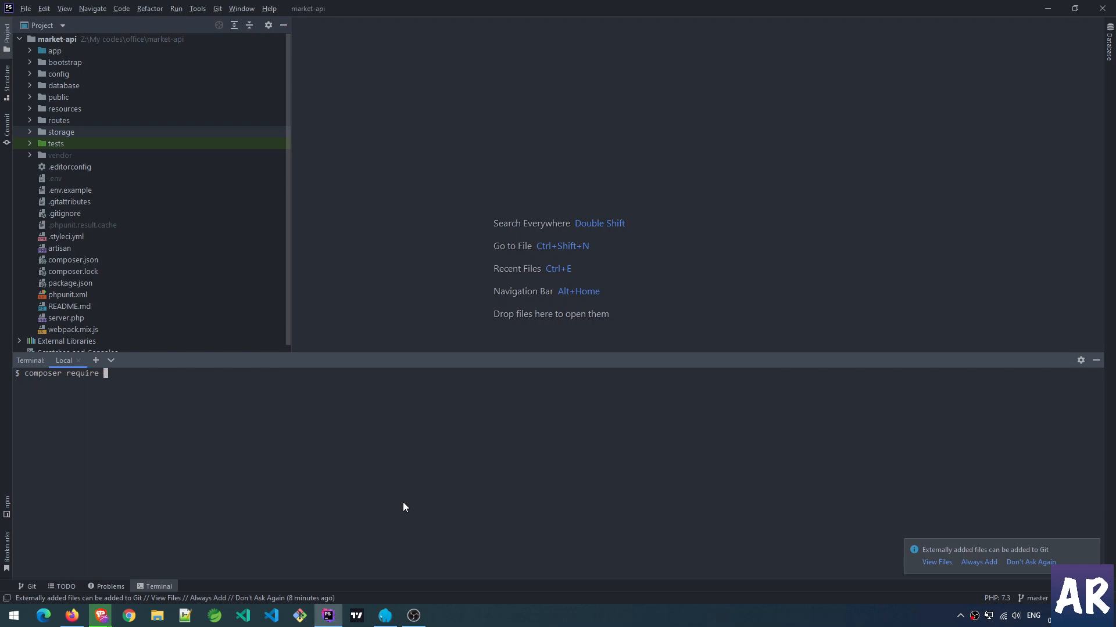
text(friends)
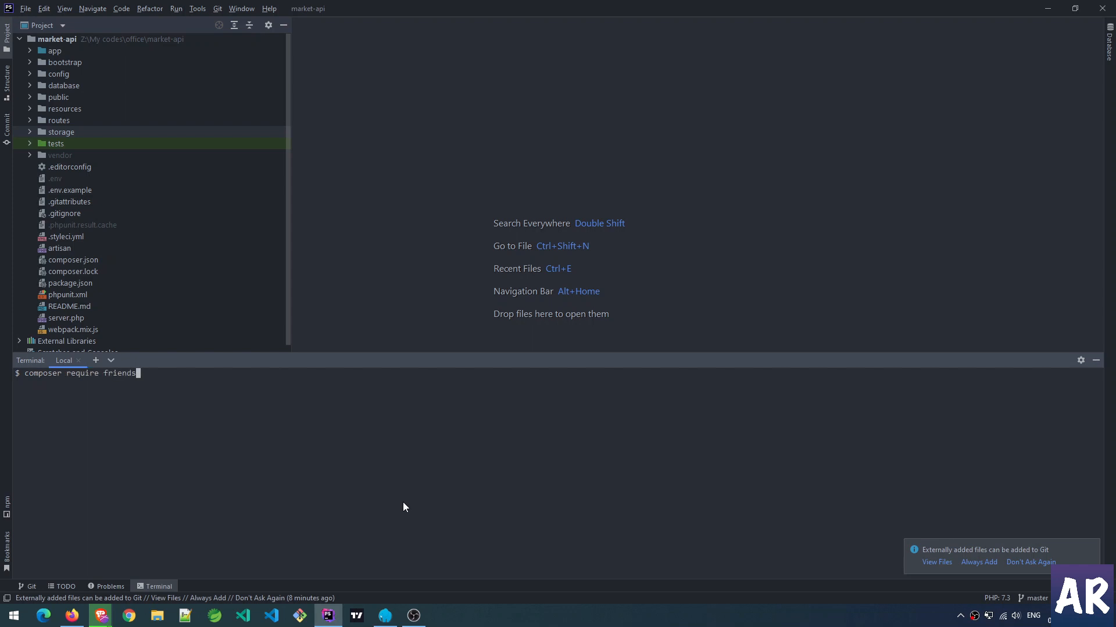
text(ofphp/)
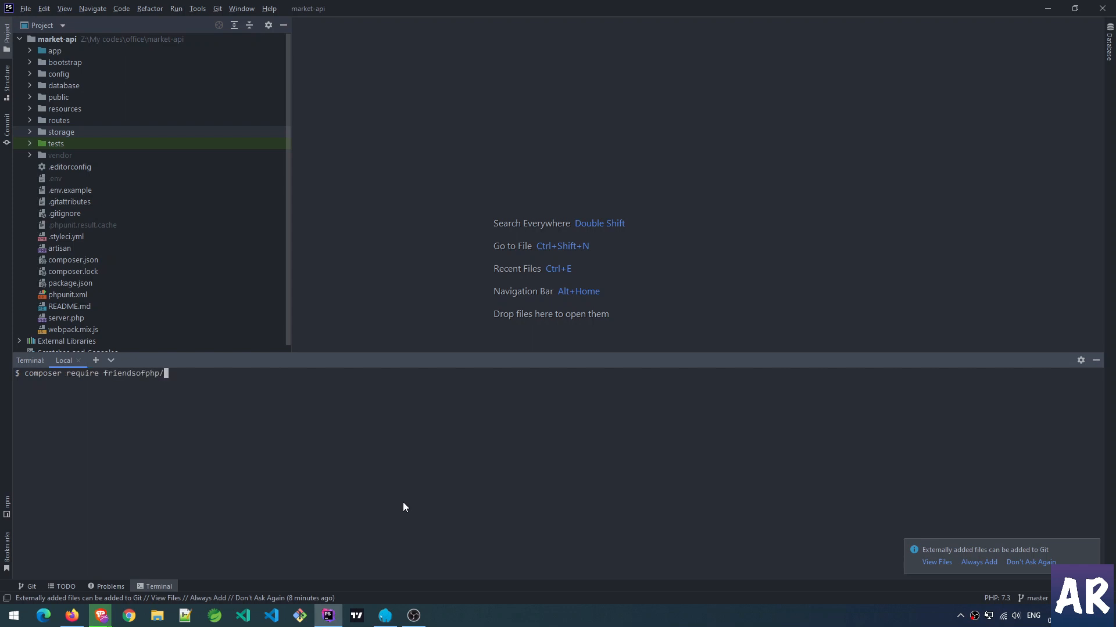
text(php-cs-)
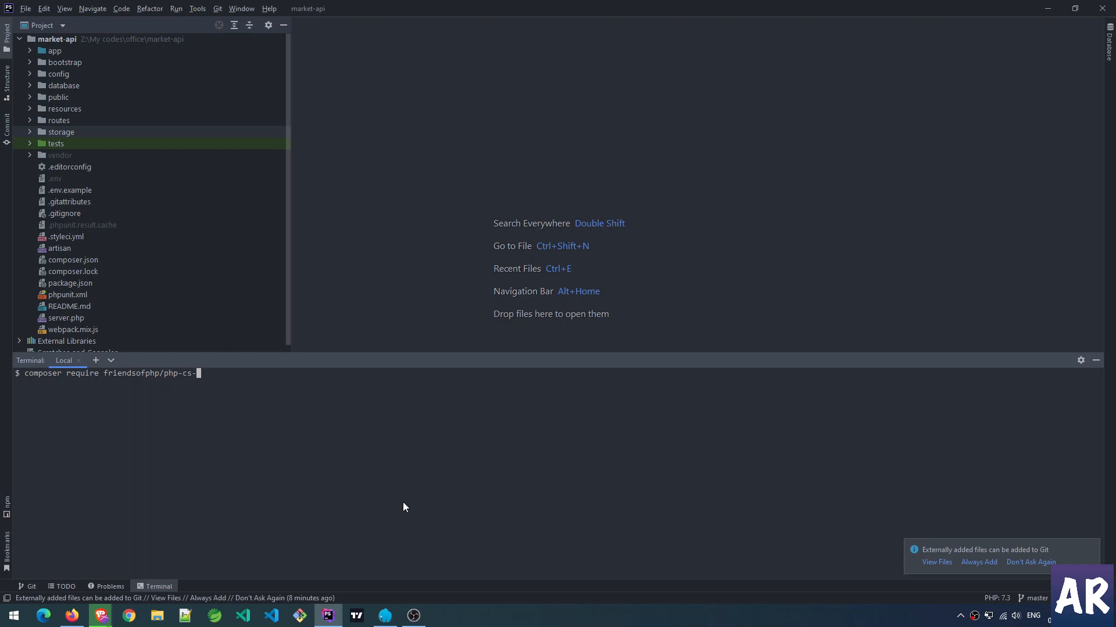
text(fixer)
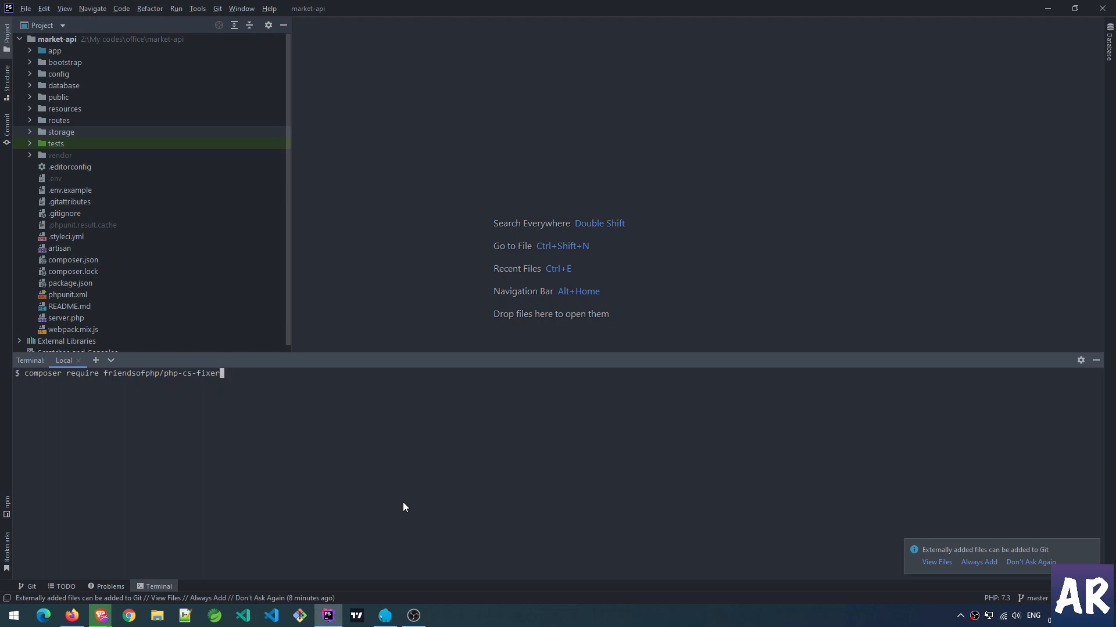
text(--dev)
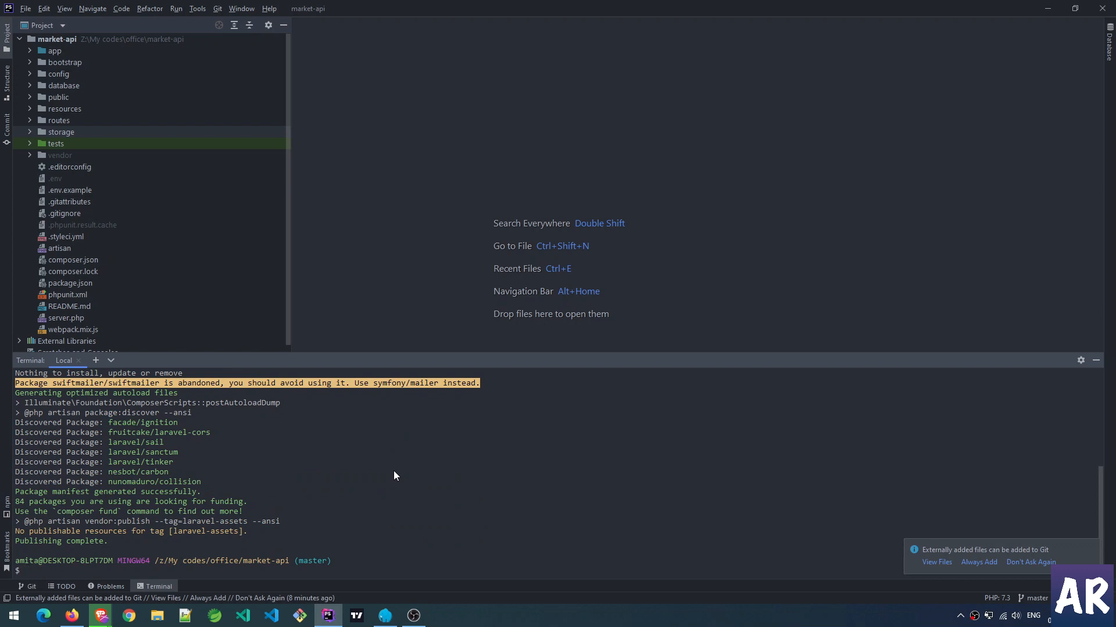
mouse_move(122, 166)
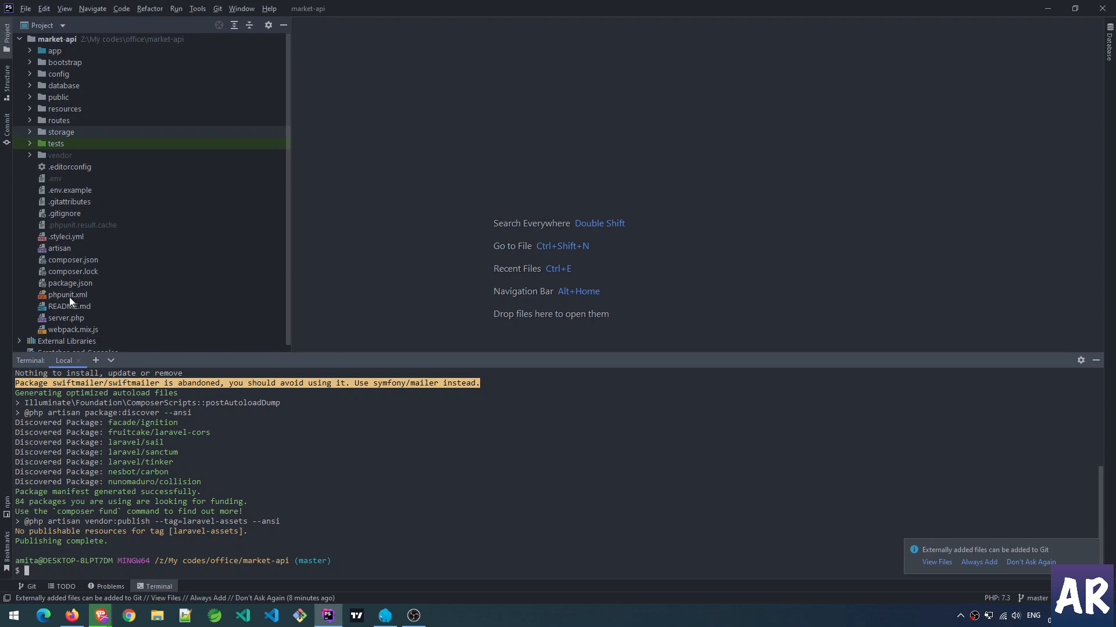
Step: Open composer.json and check that friendsofphp/php-cs-fixer ^3.3 appears under require-dev
double_click(73, 259)
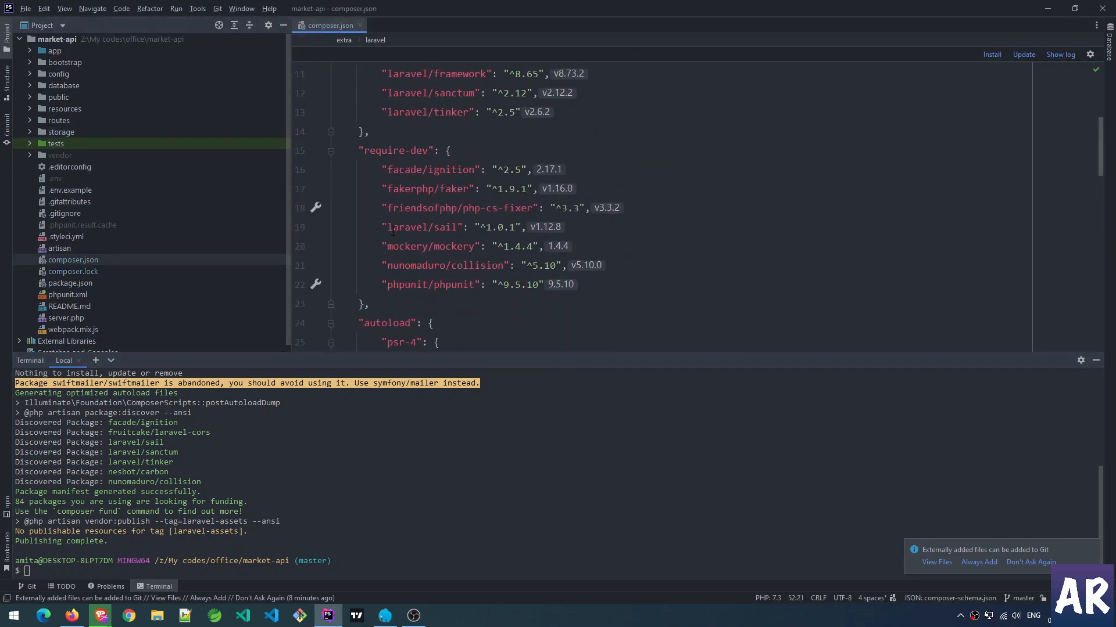
click(538, 213)
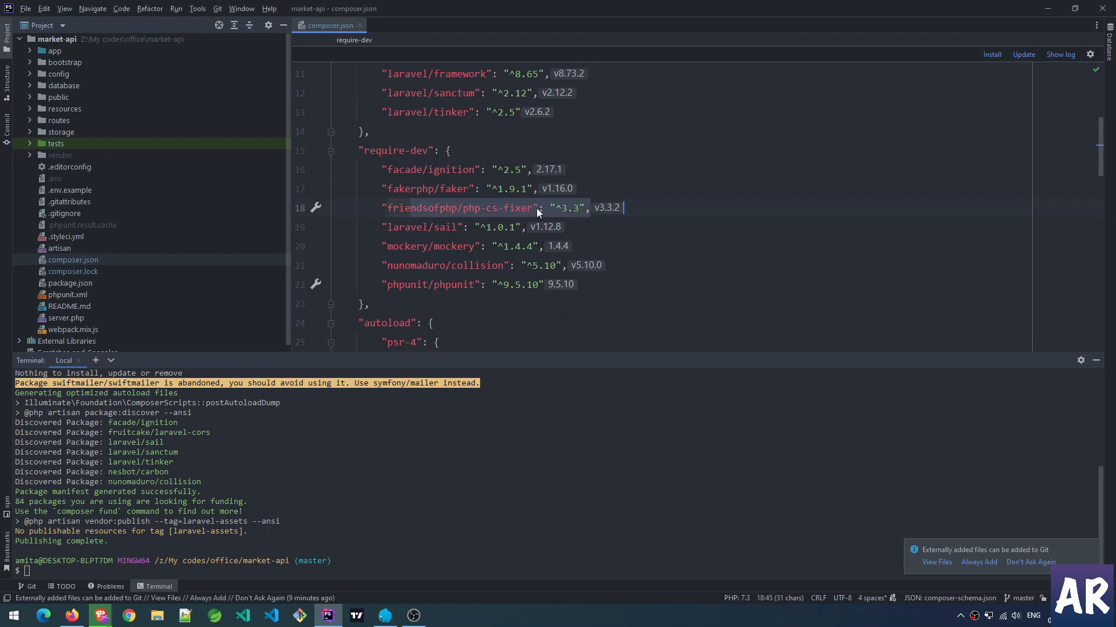
click(420, 151)
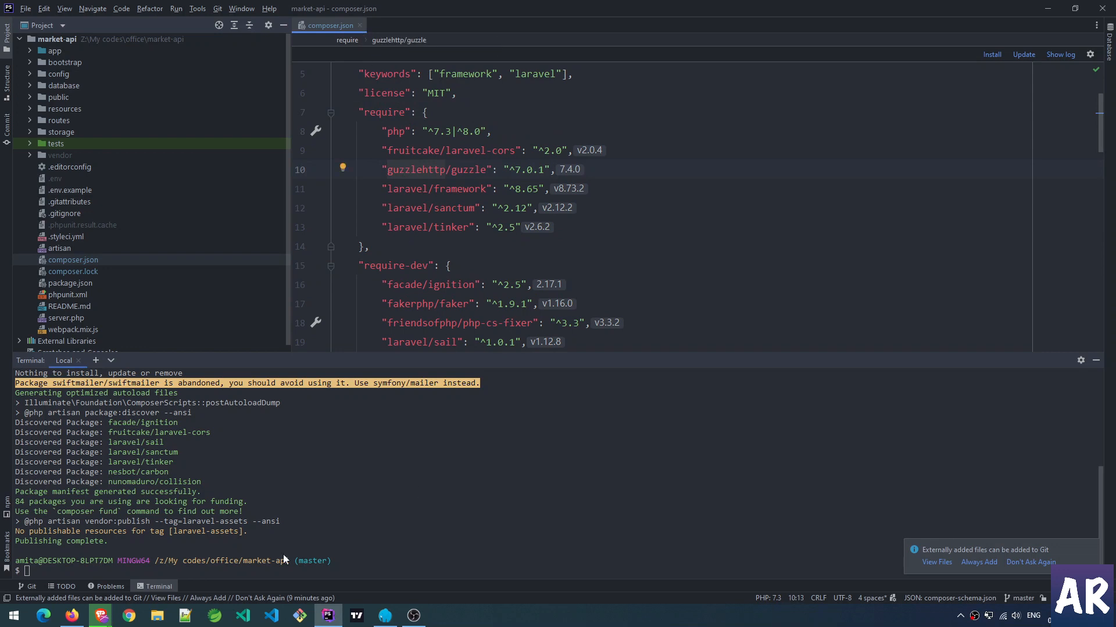
mouse_move(225, 566)
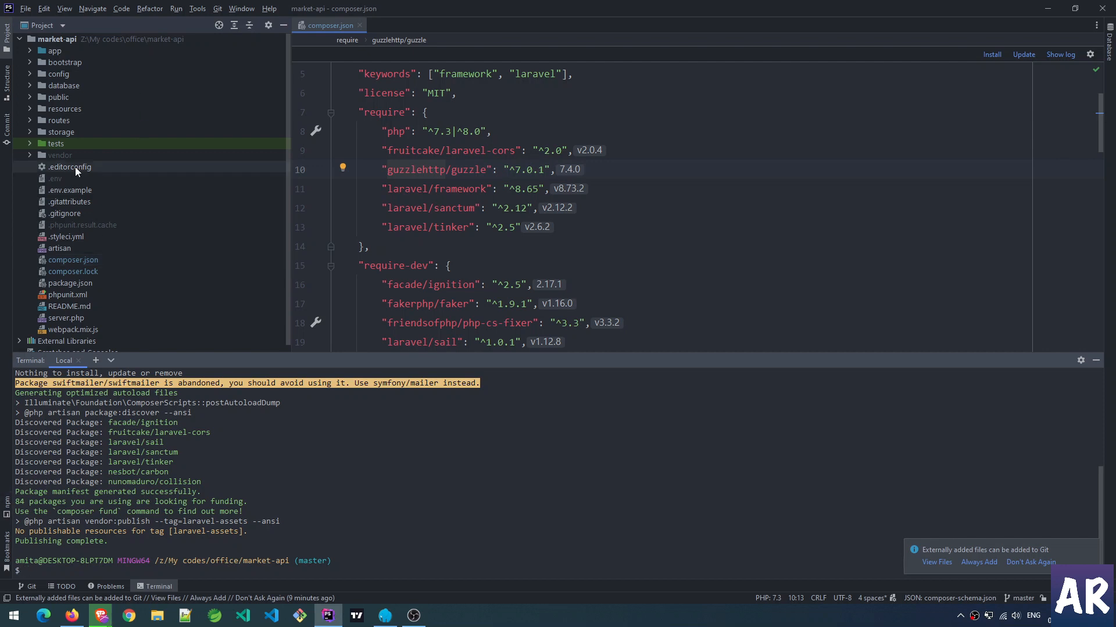
Step: Inspect the 4-space indentation rules in .editorconfig, then close that file
double_click(69, 167)
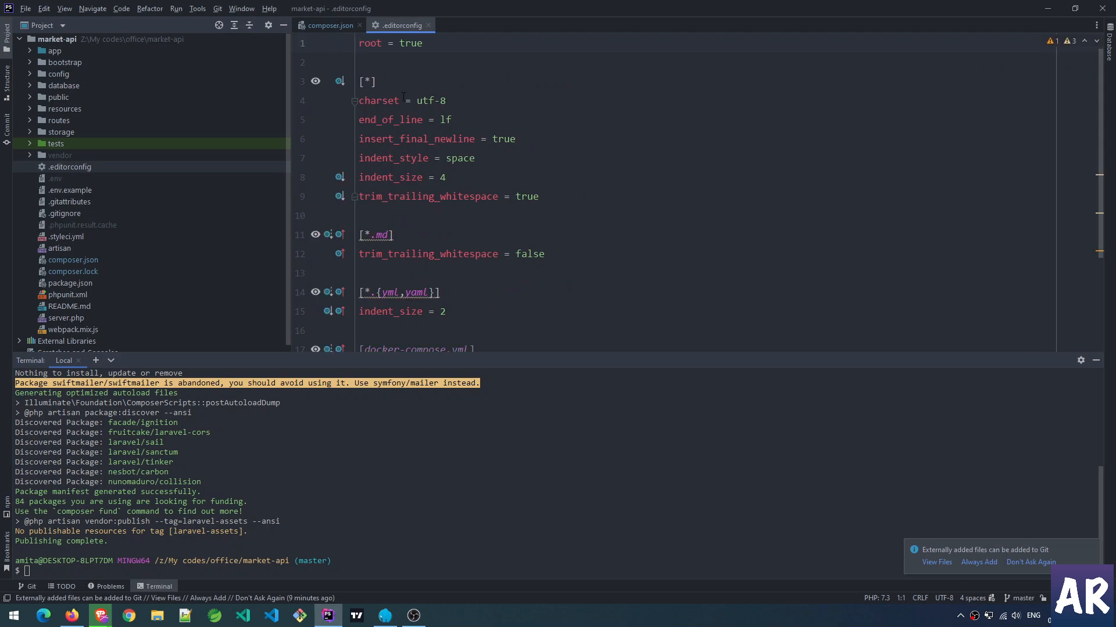
scroll(down, 3)
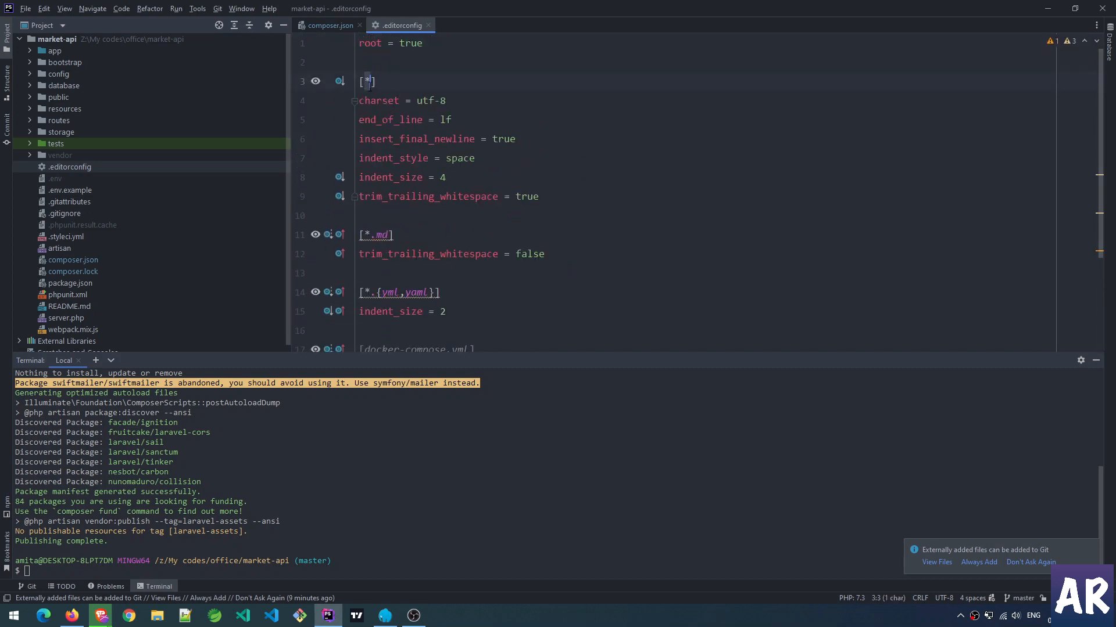
click(469, 101)
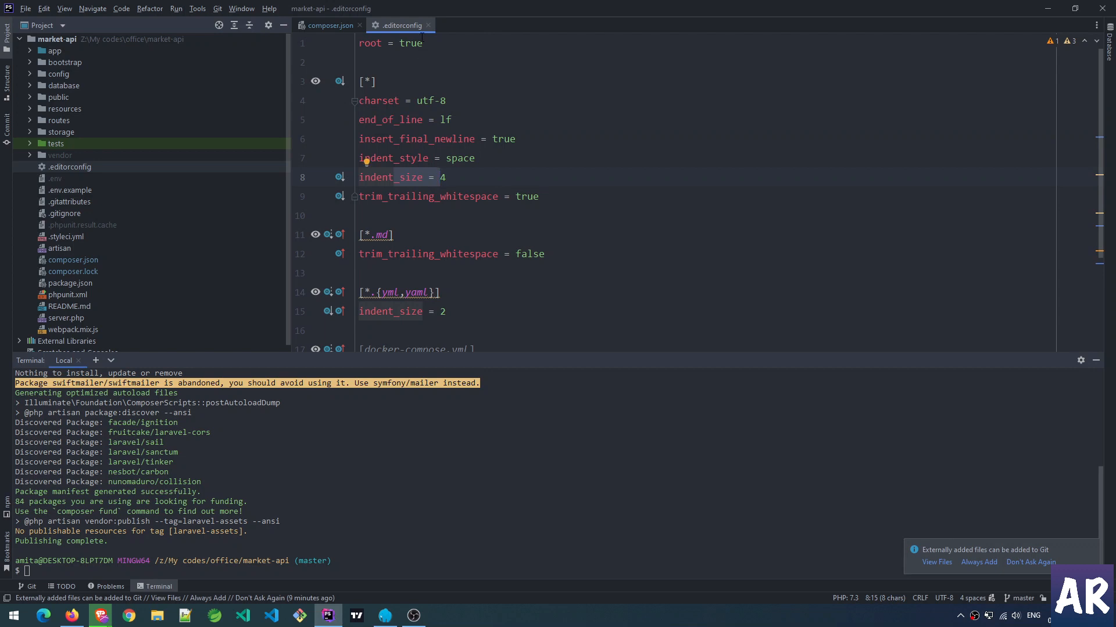
click(330, 25)
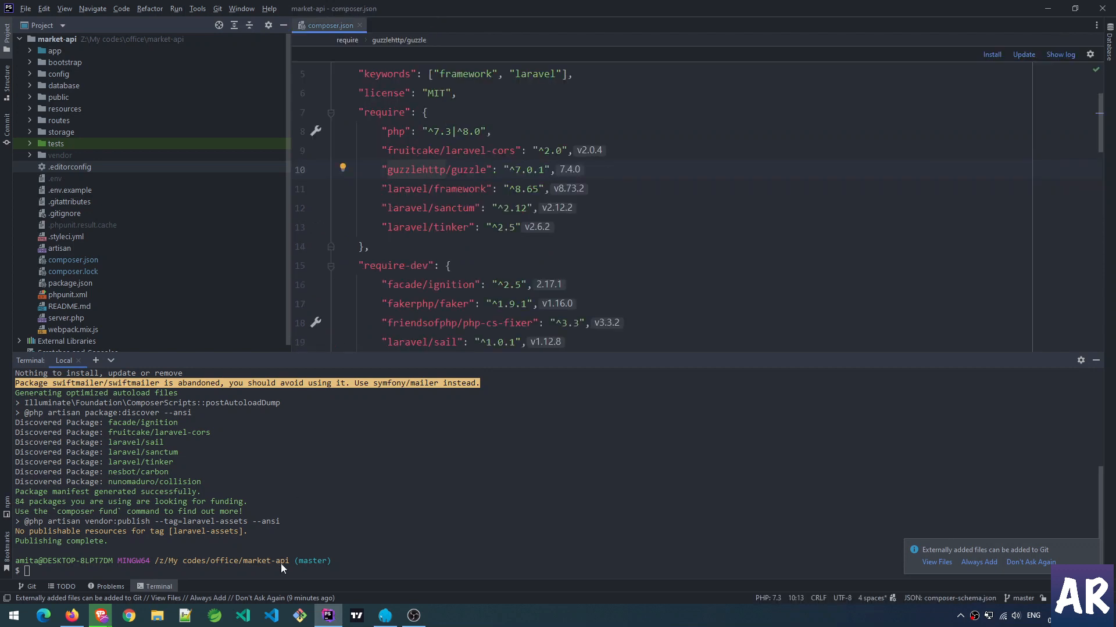
Step: Create the .php-cs-fixer.php config file at the project root with touch
text(touch)
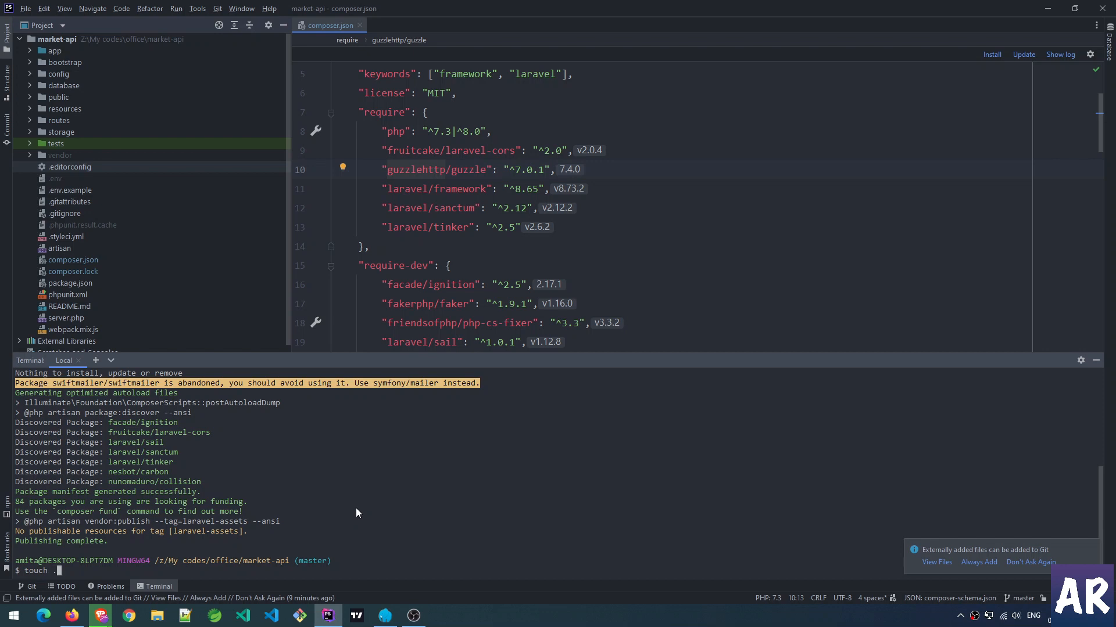
text(.php-c)
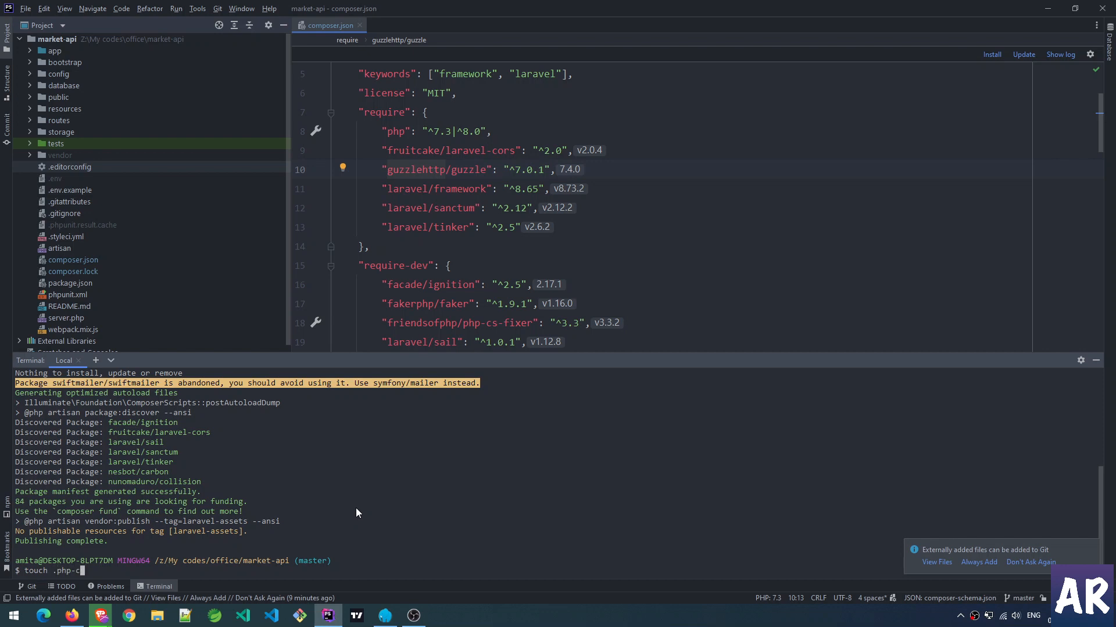
text(s-fixer.php)
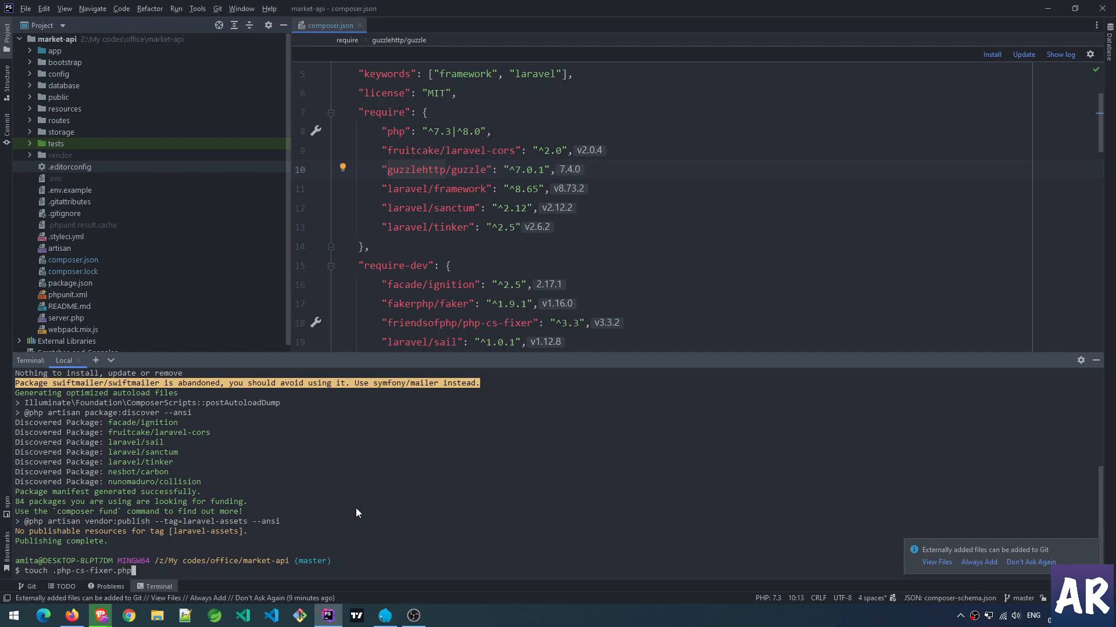
key(Enter)
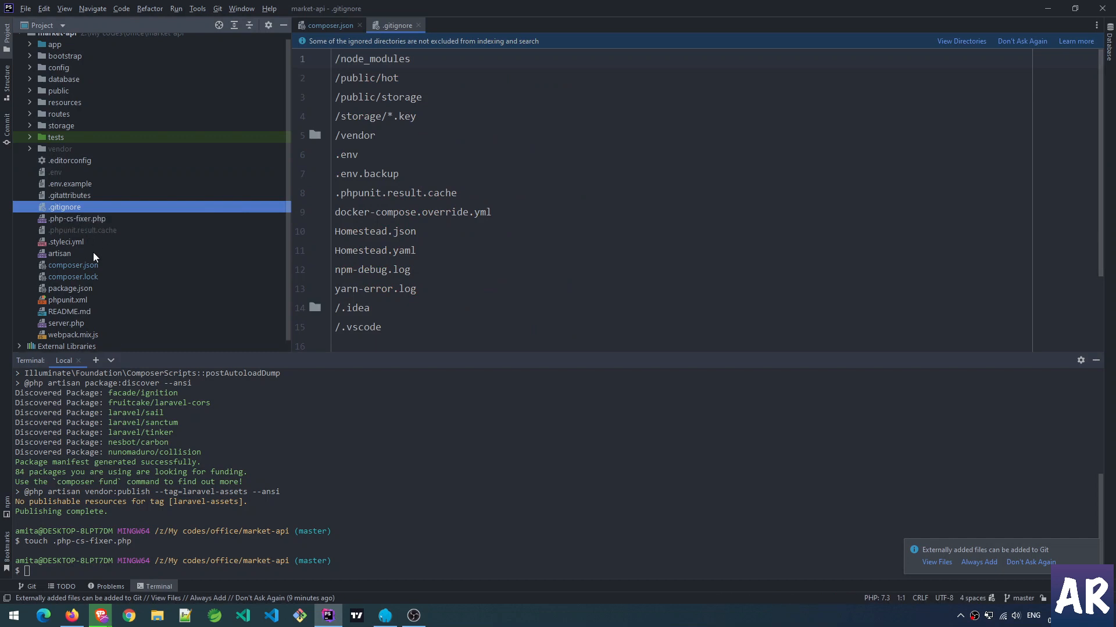
Step: Open the new empty .php-cs-fixer.php file from the Project panel
double_click(77, 218)
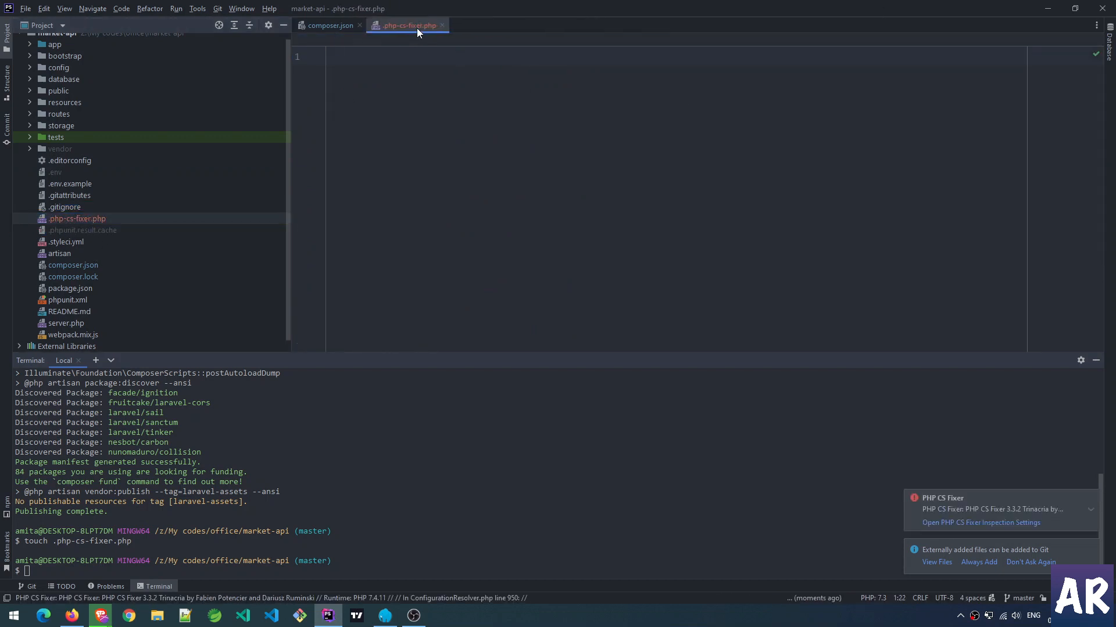
mouse_move(148, 586)
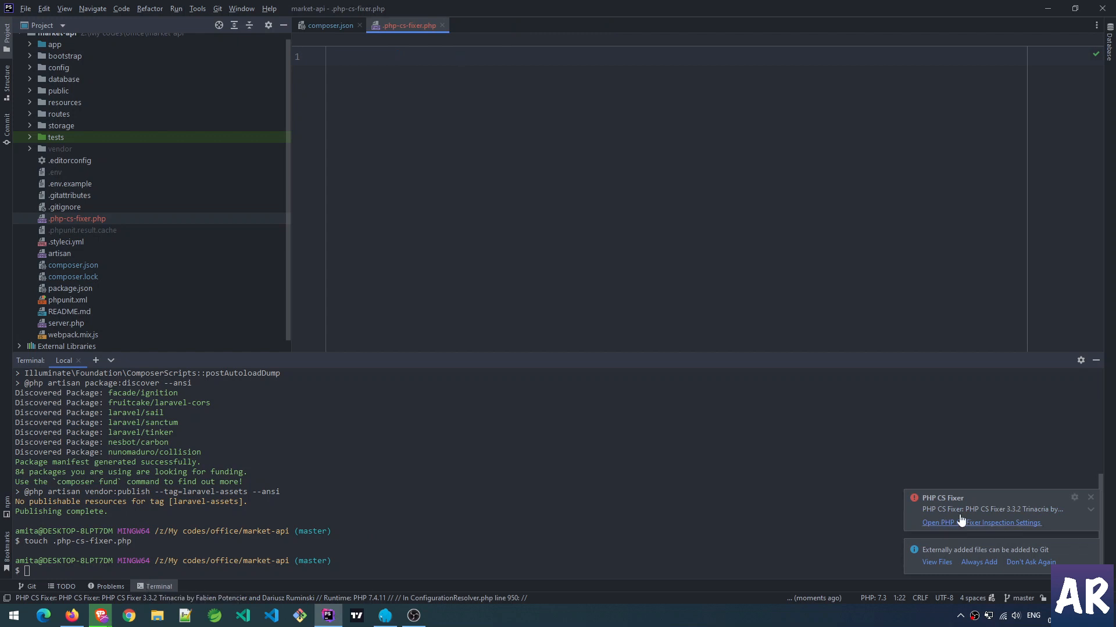
mouse_move(953, 526)
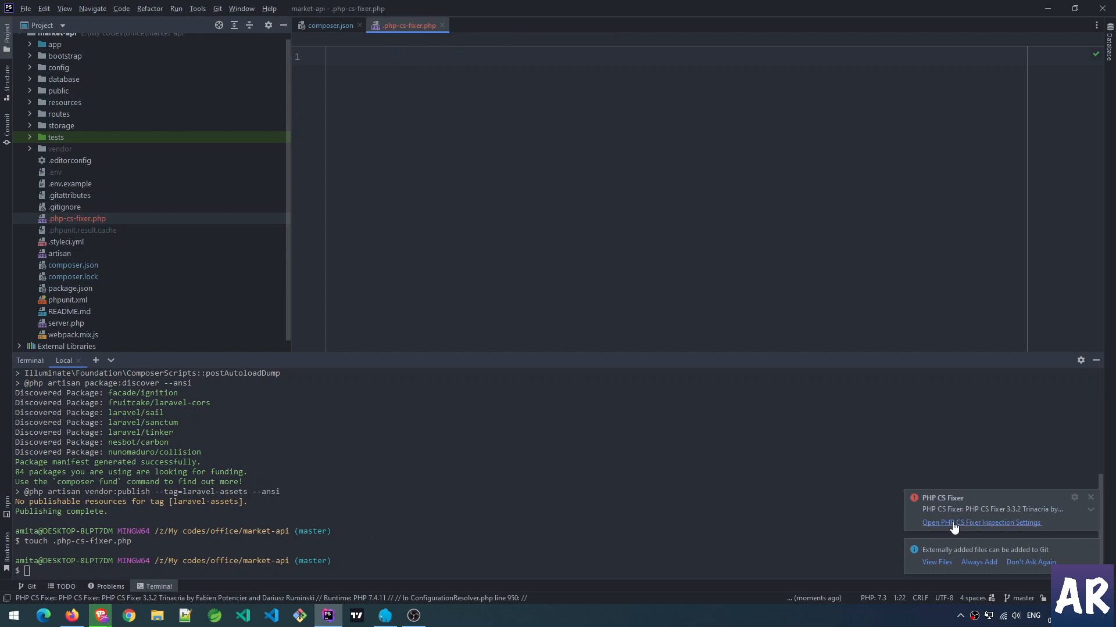
mouse_move(1037, 517)
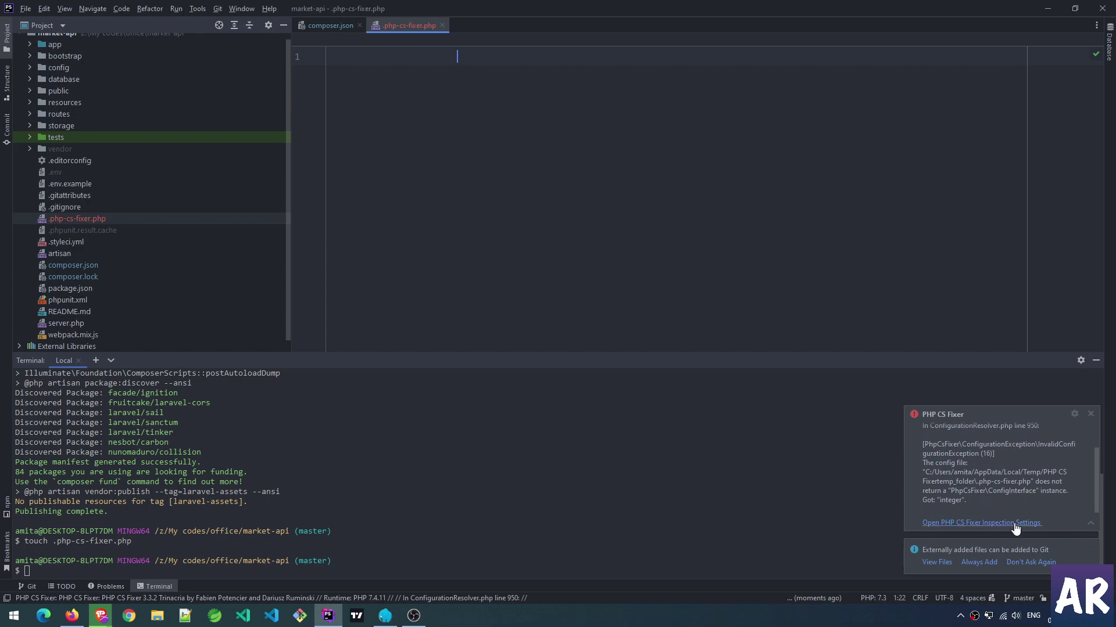
mouse_move(992, 533)
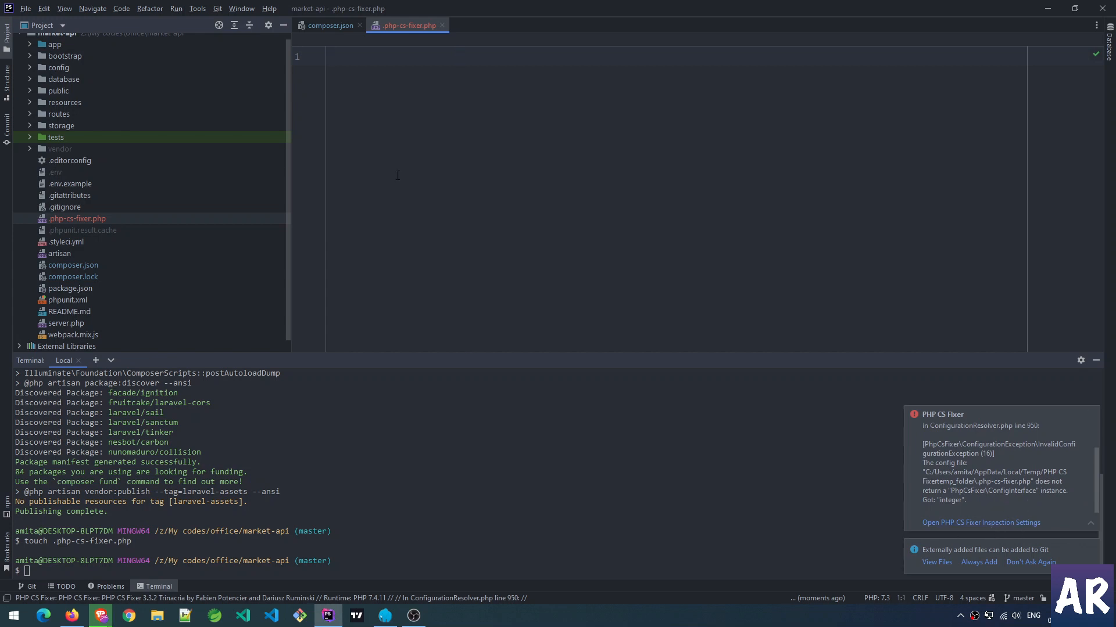
mouse_move(202, 296)
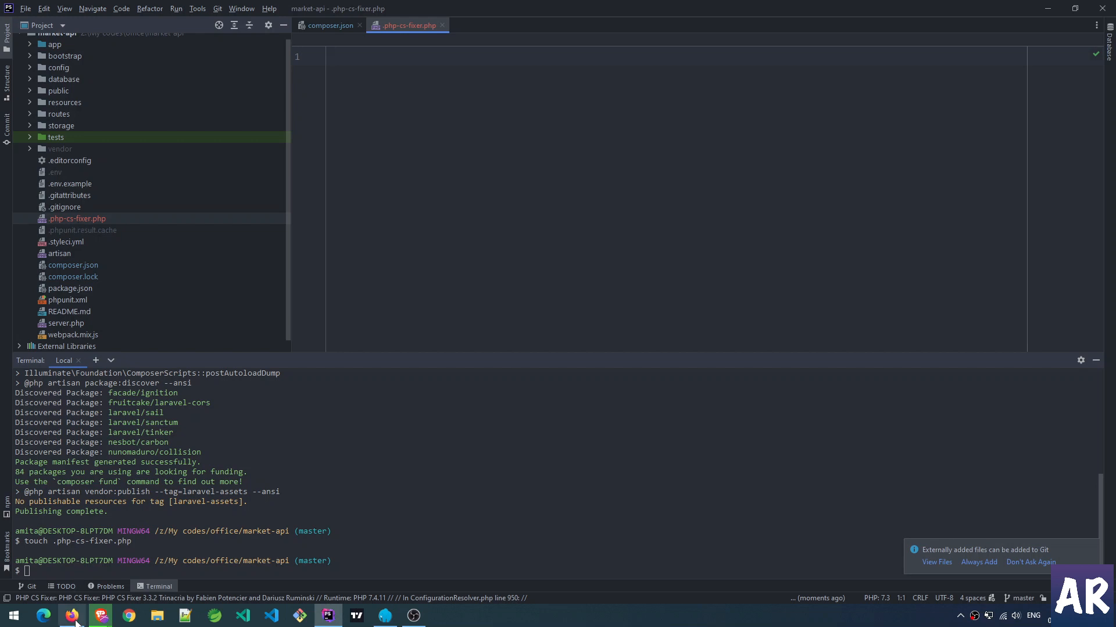
Step: In Firefox, select the gist's Laravel php-cs-fixer rules code for copying
click(72, 615)
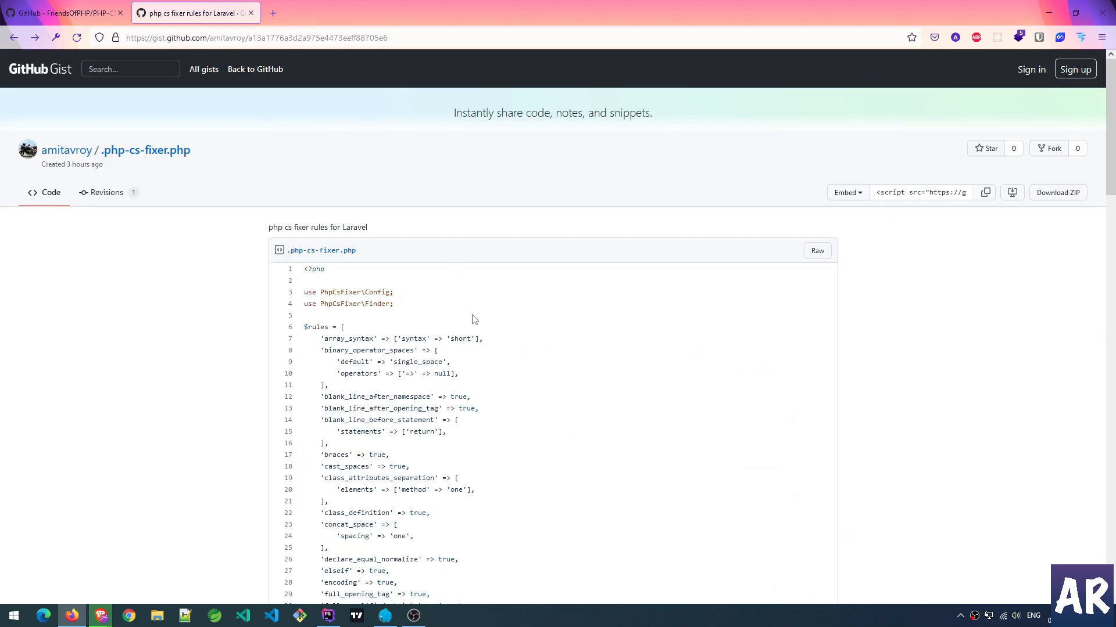
scroll(down, 3)
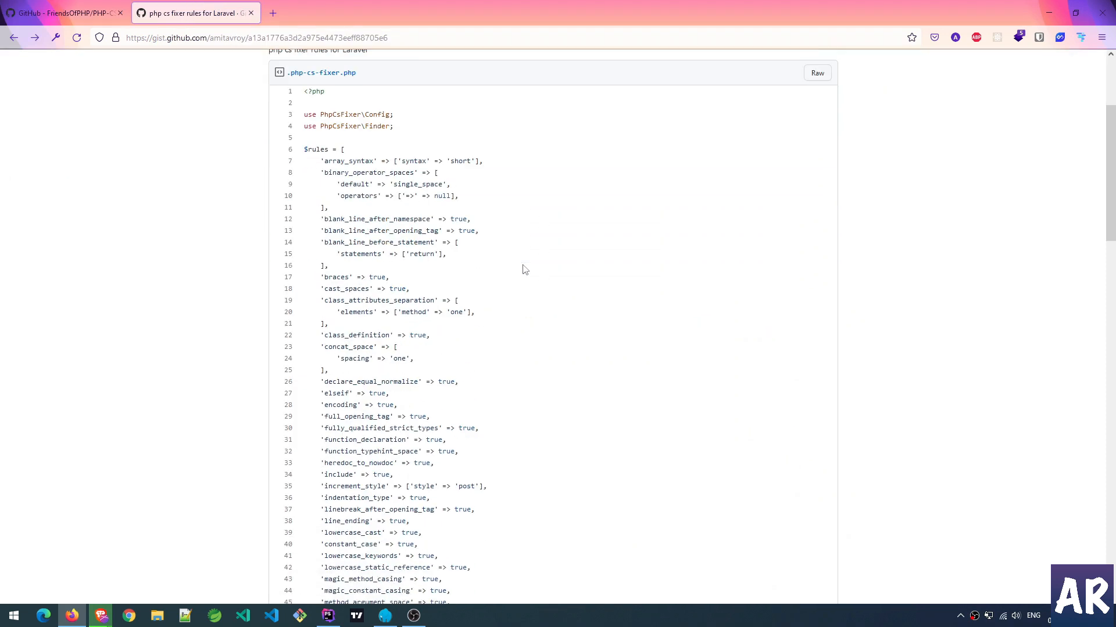
drag(303, 92, 458, 451)
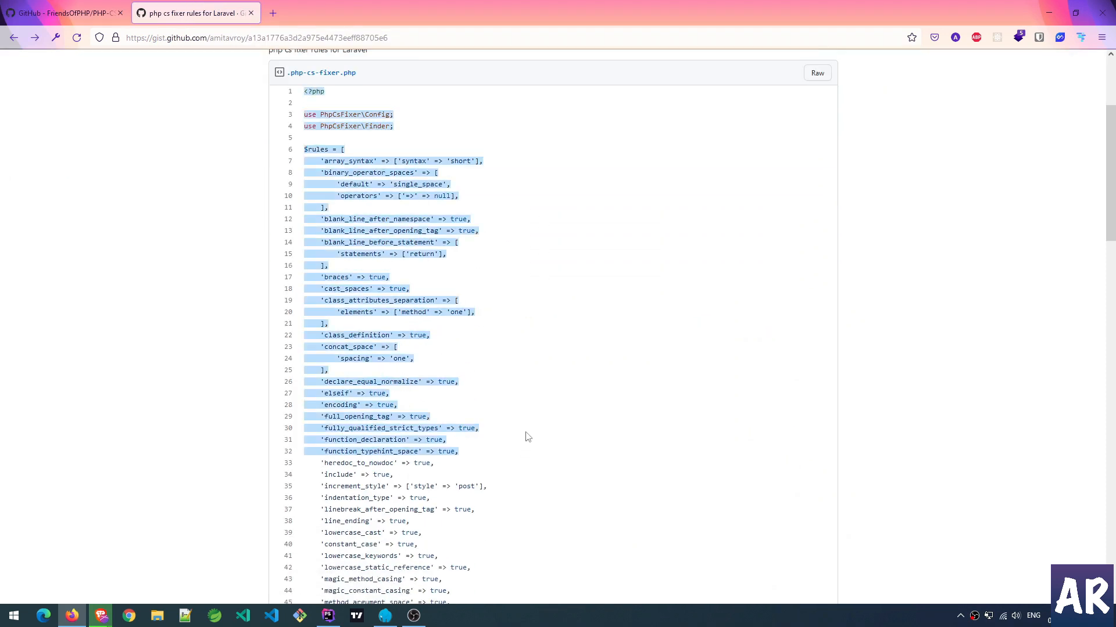
scroll(down, 3)
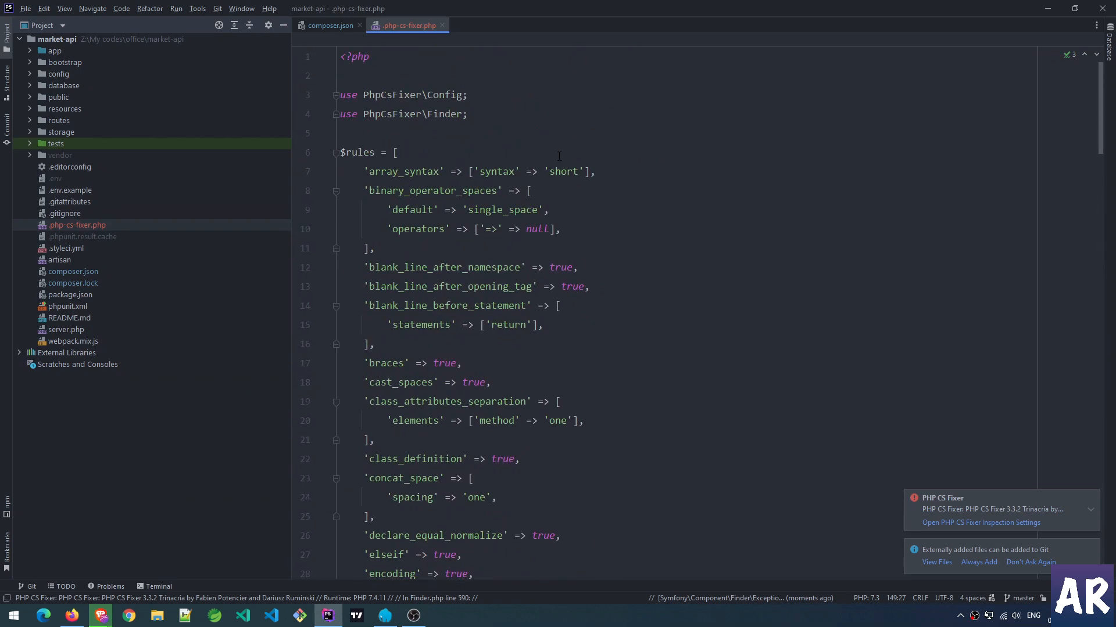
click(371, 75)
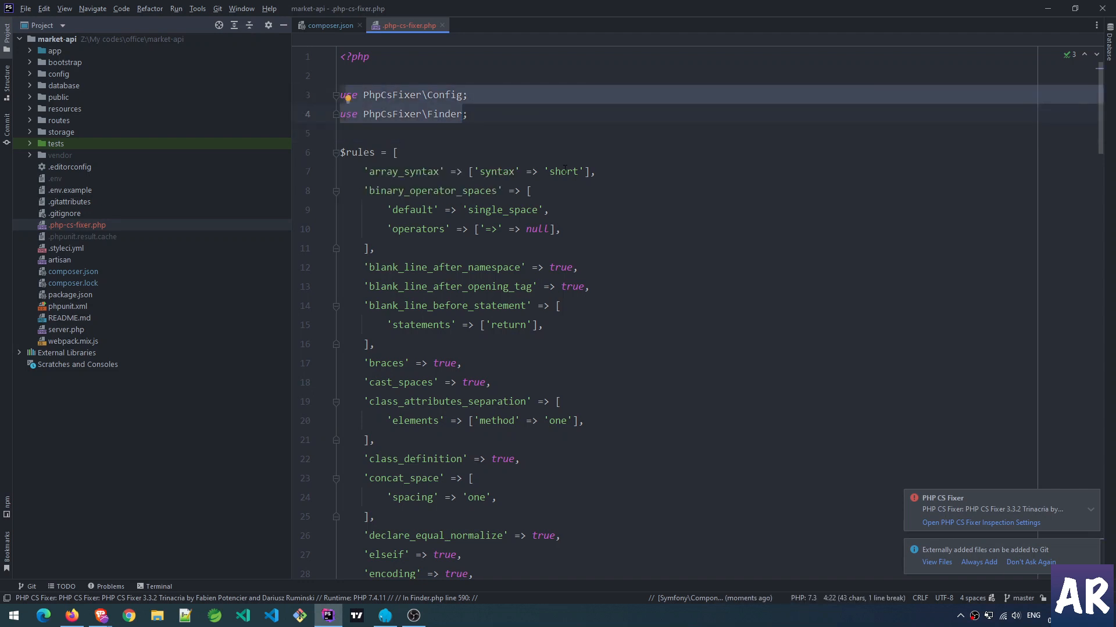
mouse_move(490, 154)
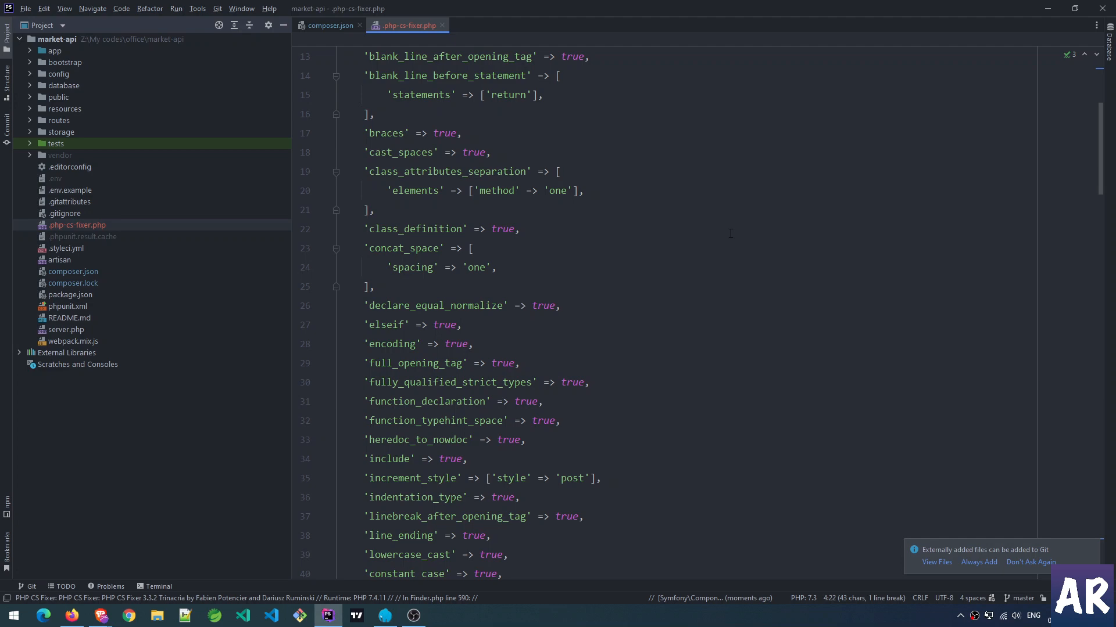
scroll(down, 3)
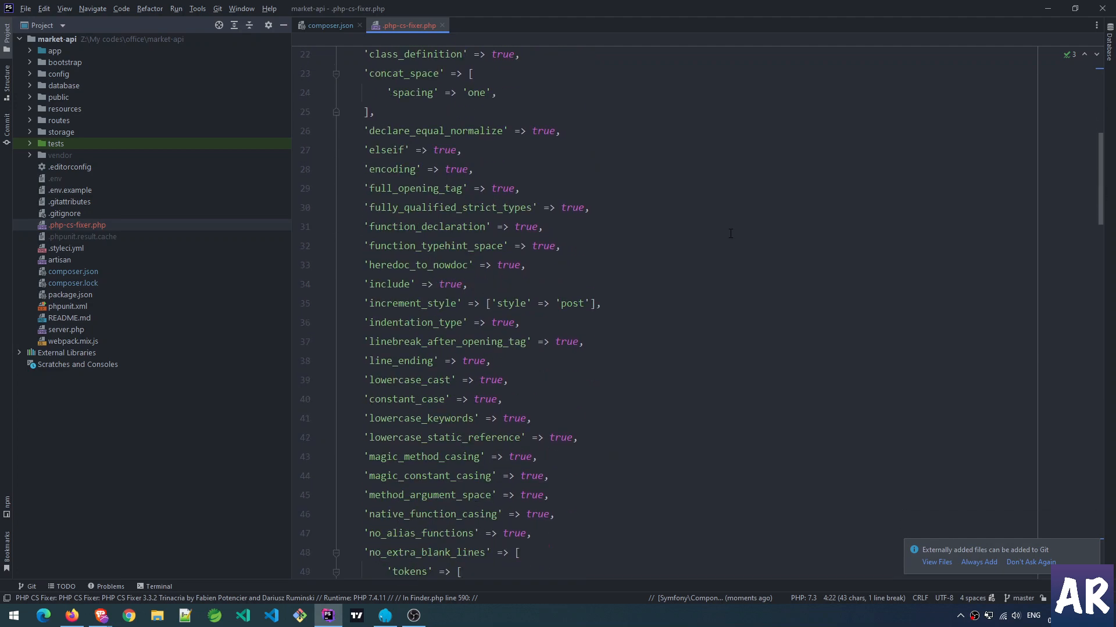
scroll(down, 3)
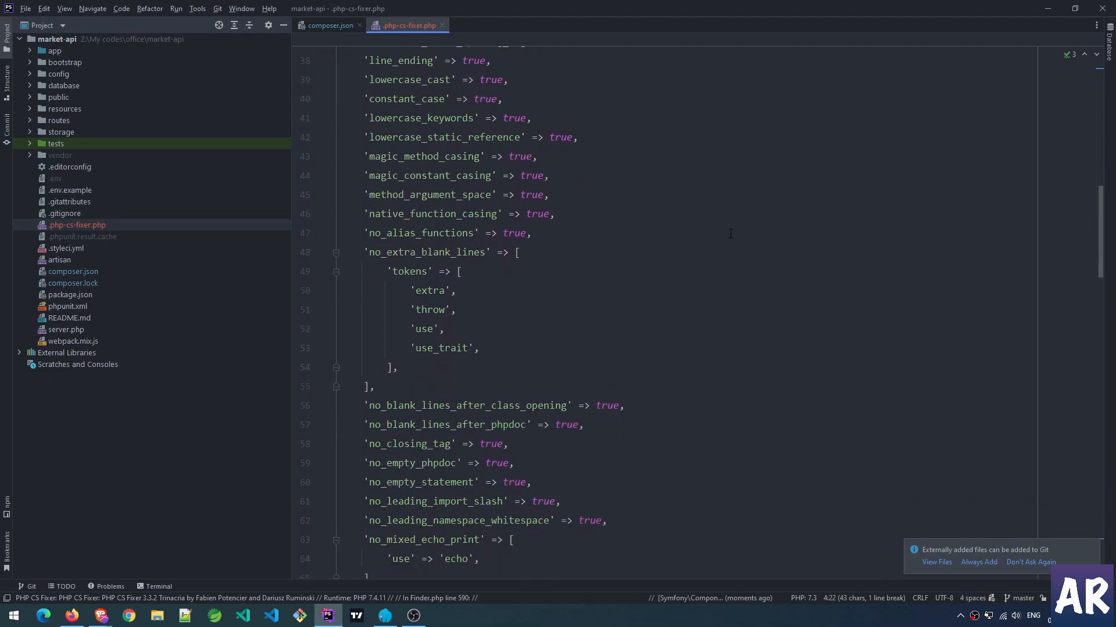
scroll(down, 3)
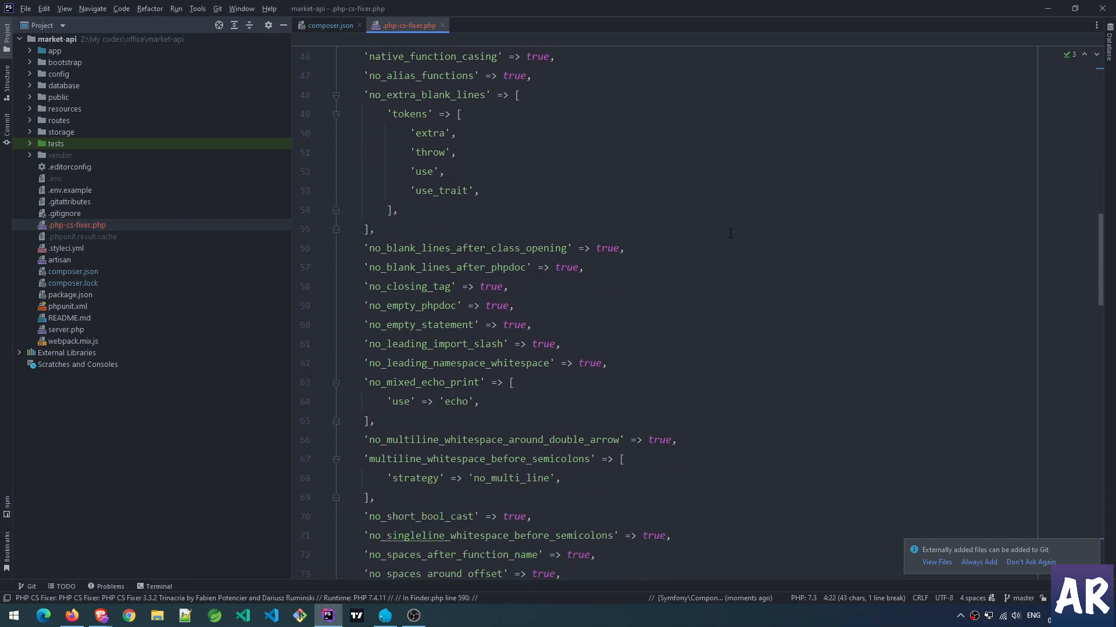
scroll(down, 3)
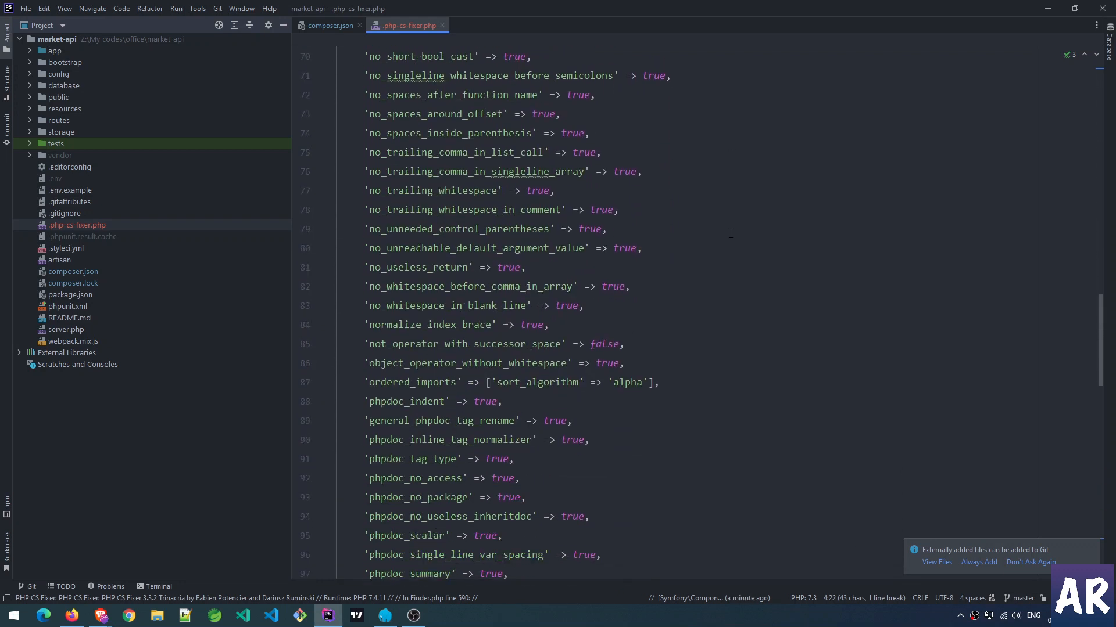
scroll(down, 3)
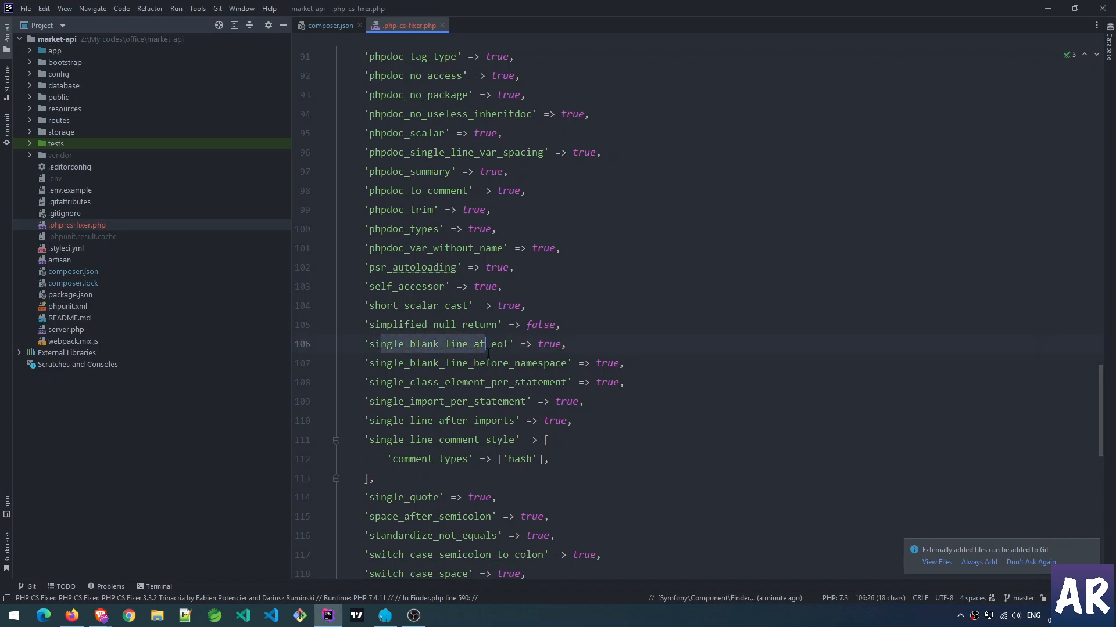
click(466, 363)
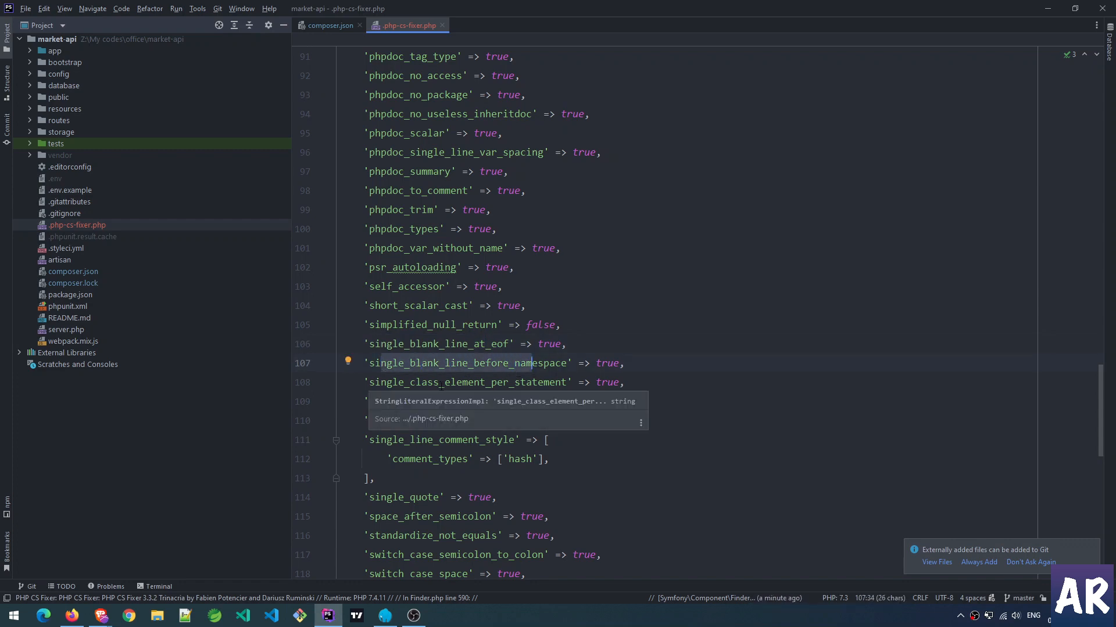
scroll(down, 3)
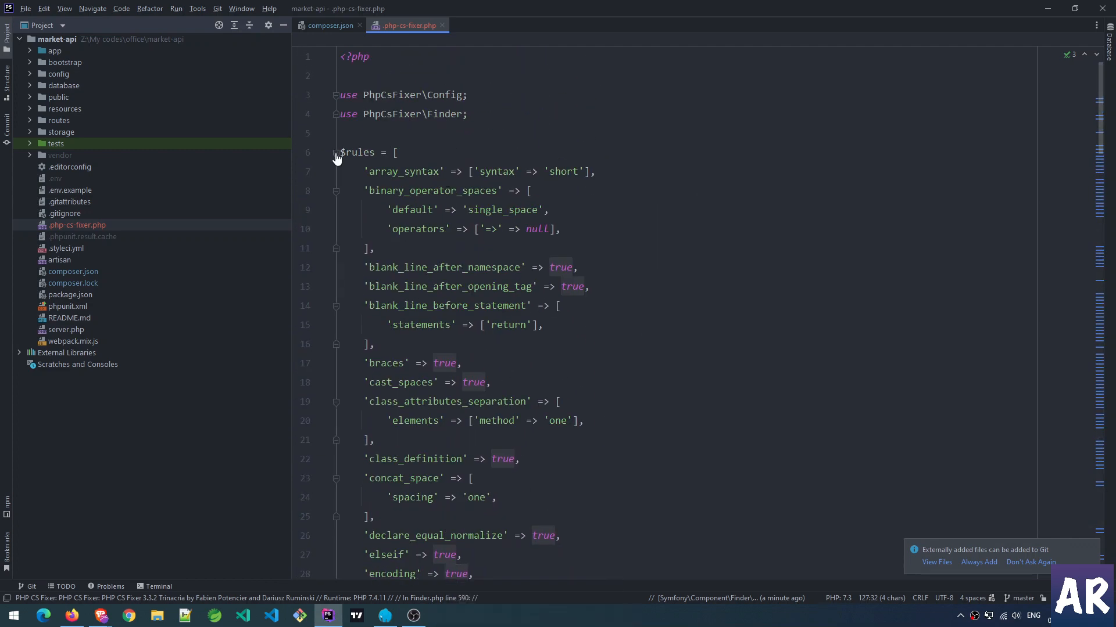
Step: Fold the $rules array and review the Finder paths (app through tests), which exclude Blade files
click(336, 153)
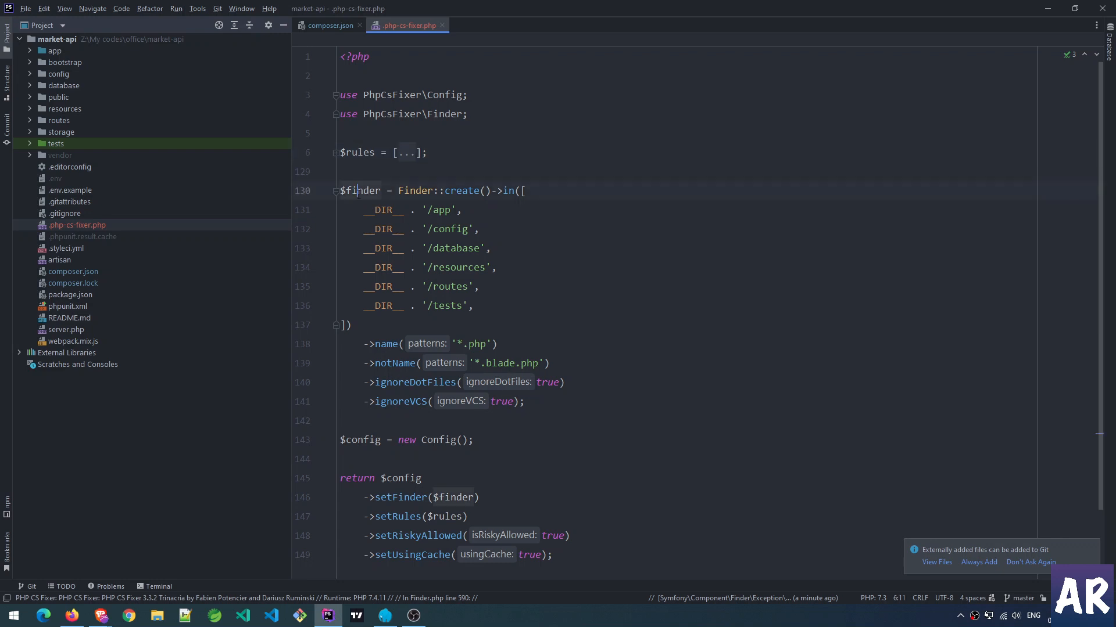
click(425, 191)
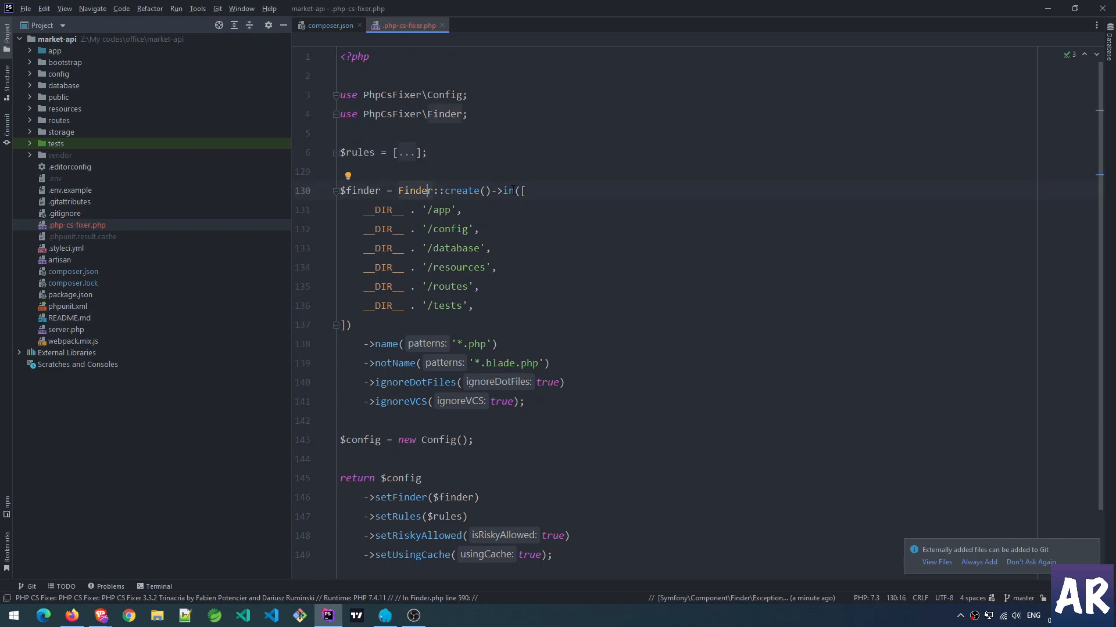
mouse_move(511, 191)
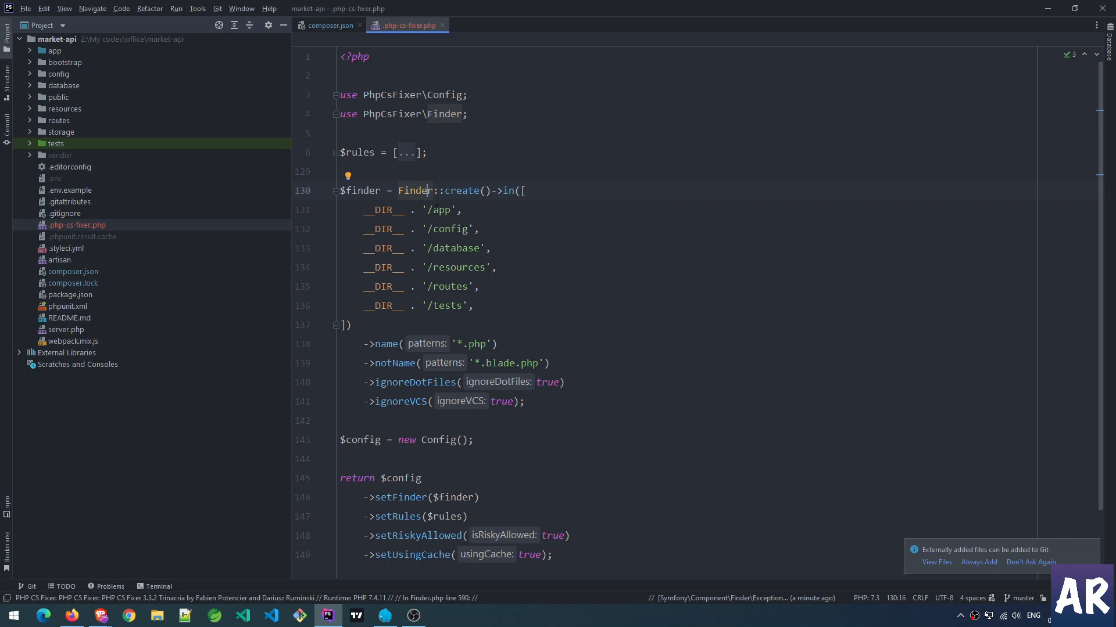
click(438, 210)
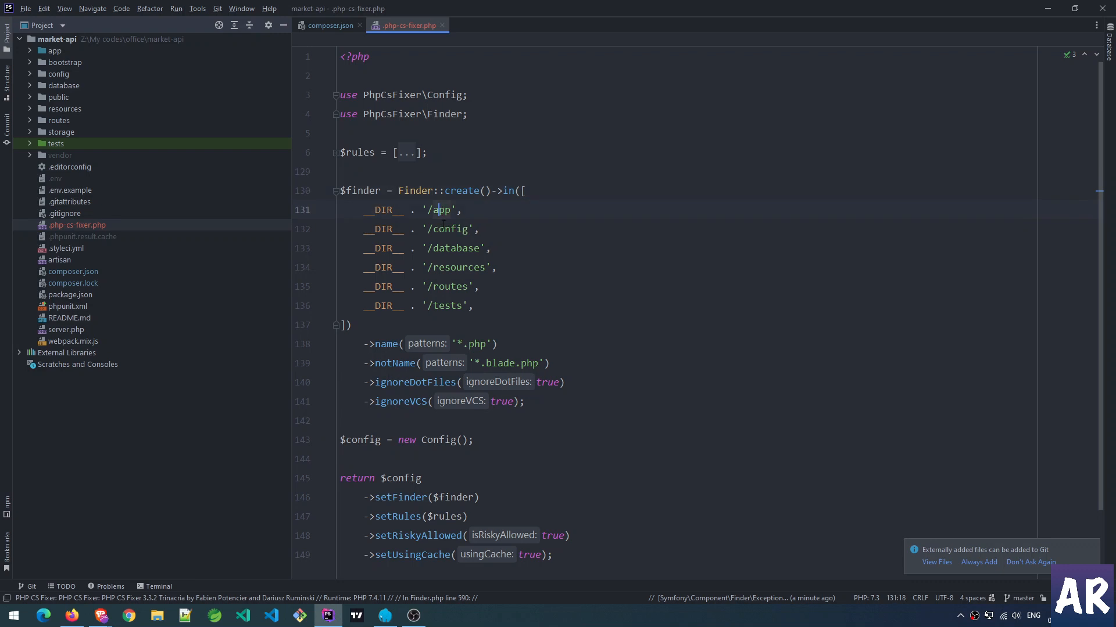
click(450, 267)
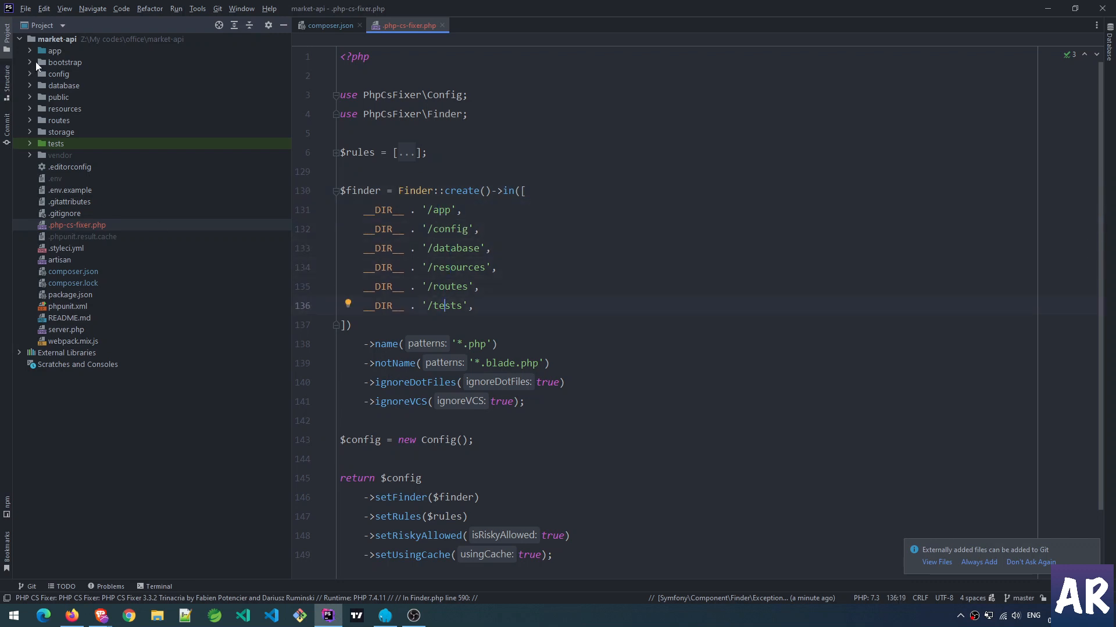
click(65, 62)
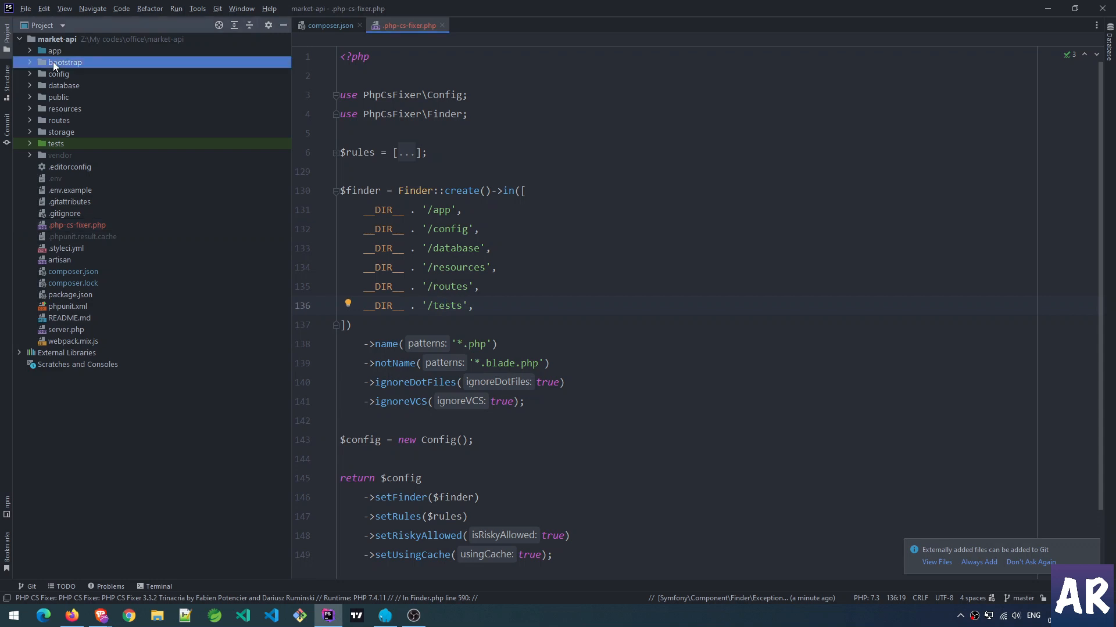
click(60, 132)
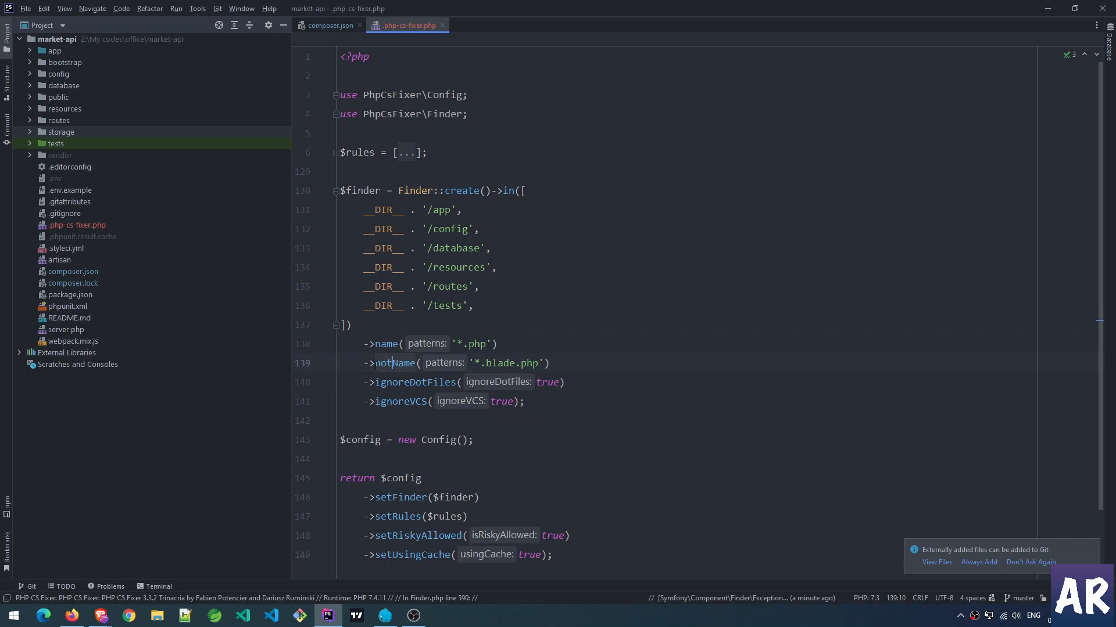
mouse_move(392, 363)
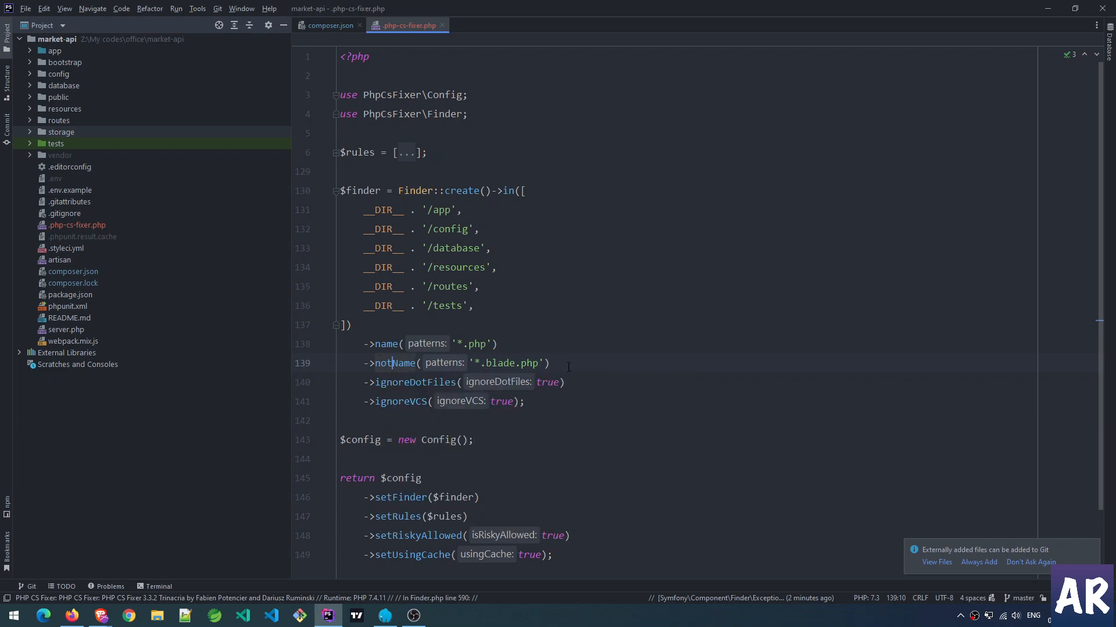
mouse_move(390, 364)
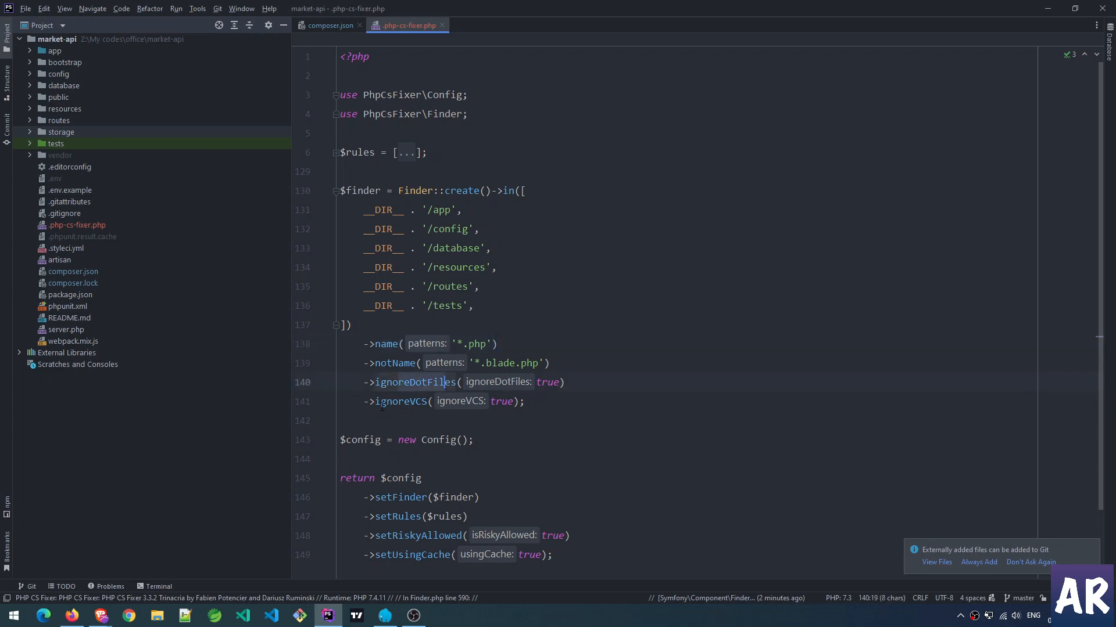
scroll(down, 3)
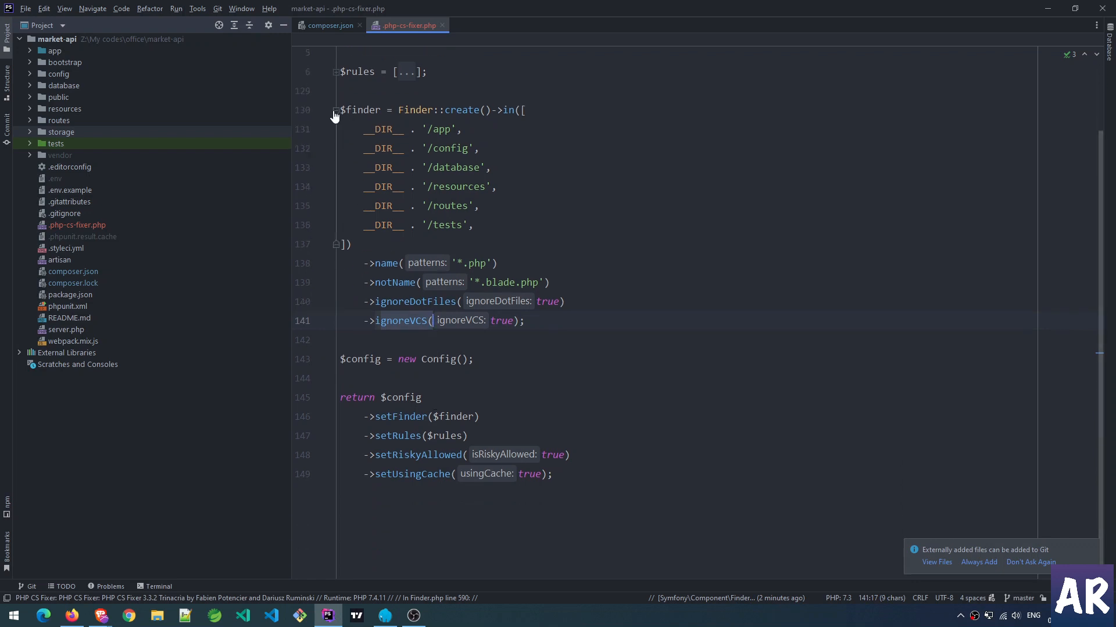
Step: Briefly look at .phpunit.result.cache, then open the Local terminal below the config
click(334, 110)
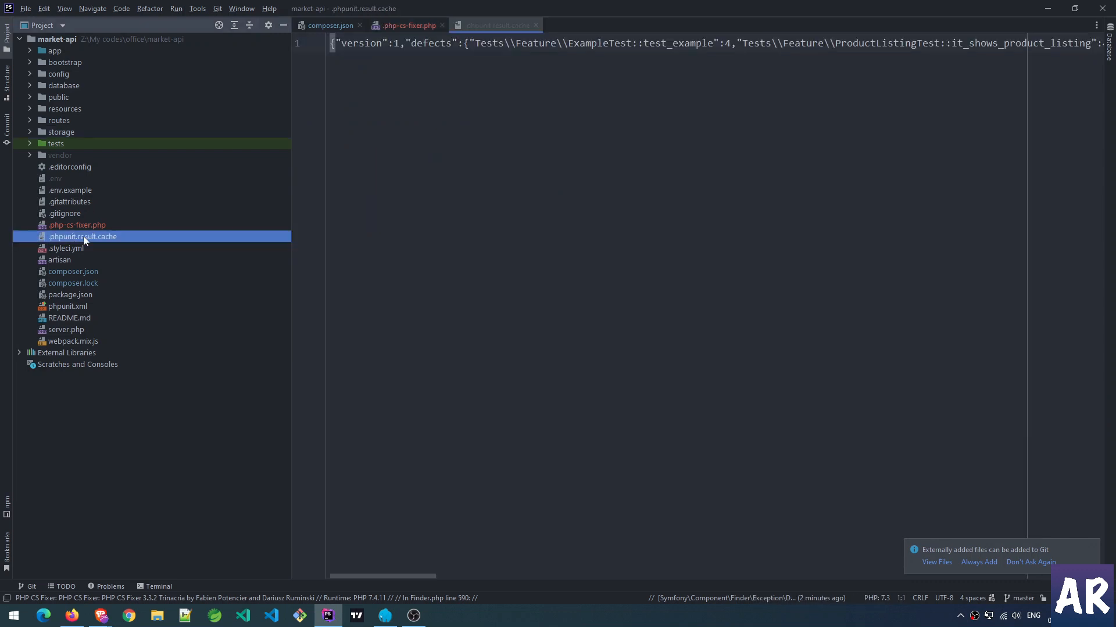
mouse_move(537, 28)
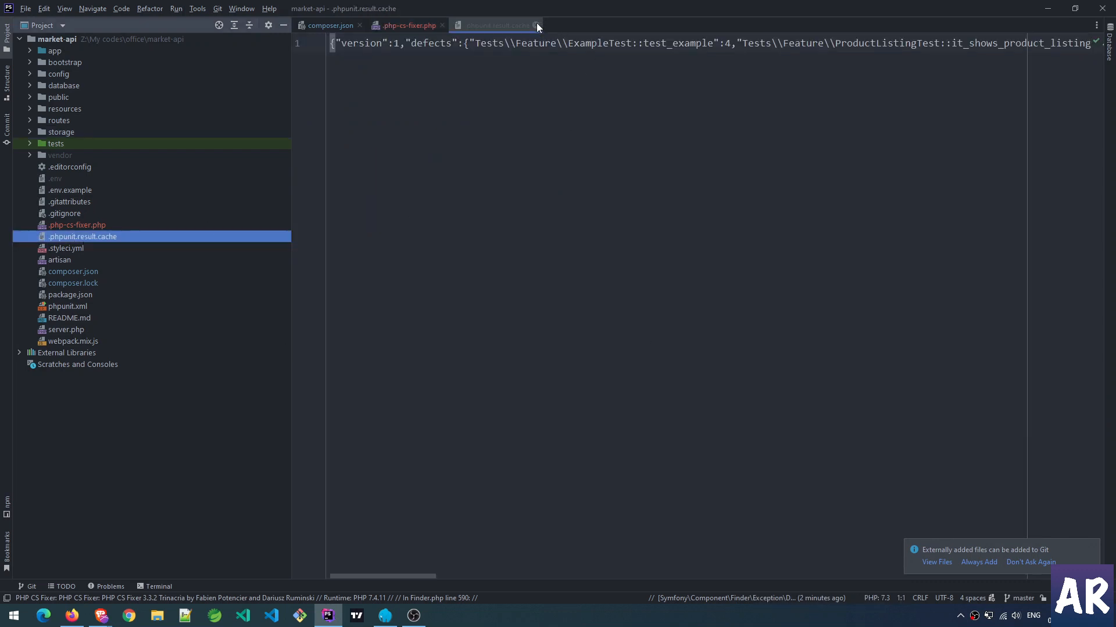
click(536, 25)
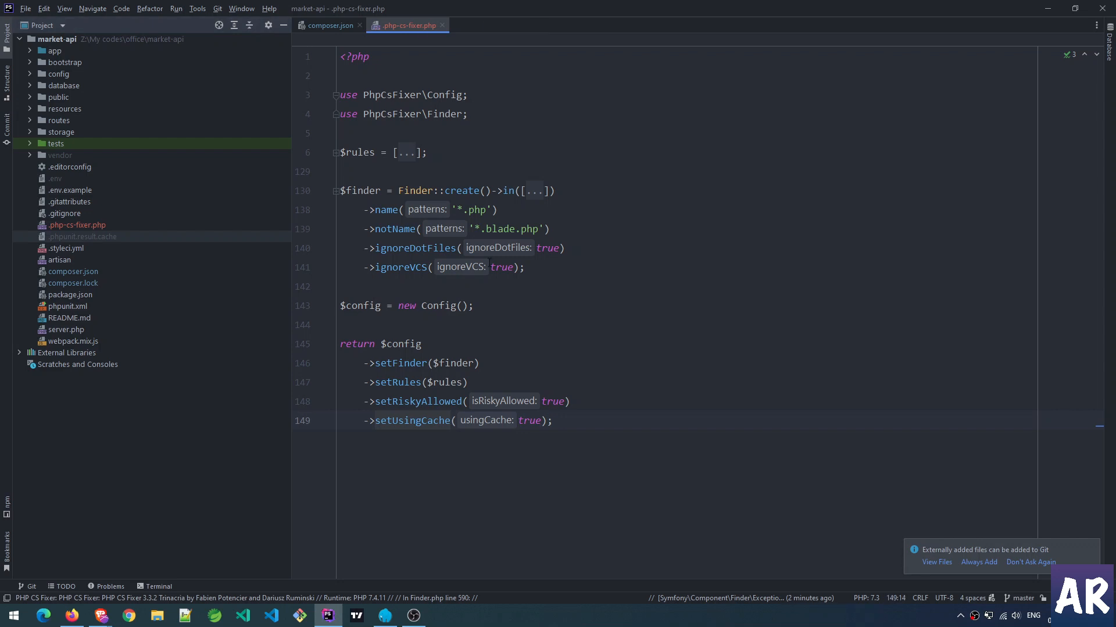
click(159, 586)
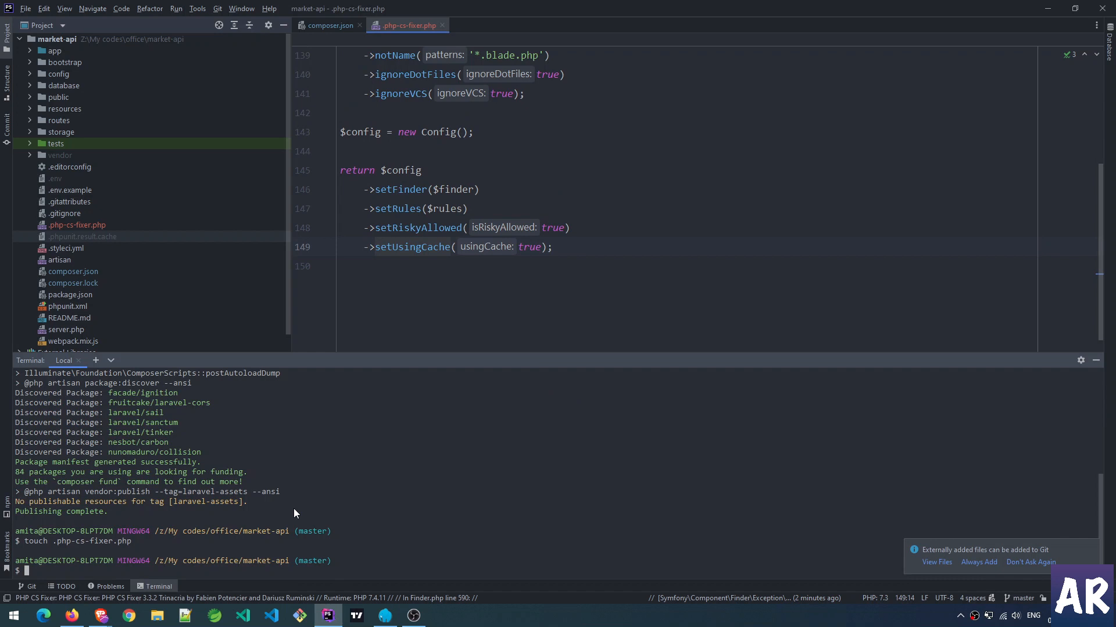
Step: Enter ./vendor/bin/php-cs-fixer fix -vvv --dry-run --show-progress=dots, correcting the progress value
text(./vendor/bin/)
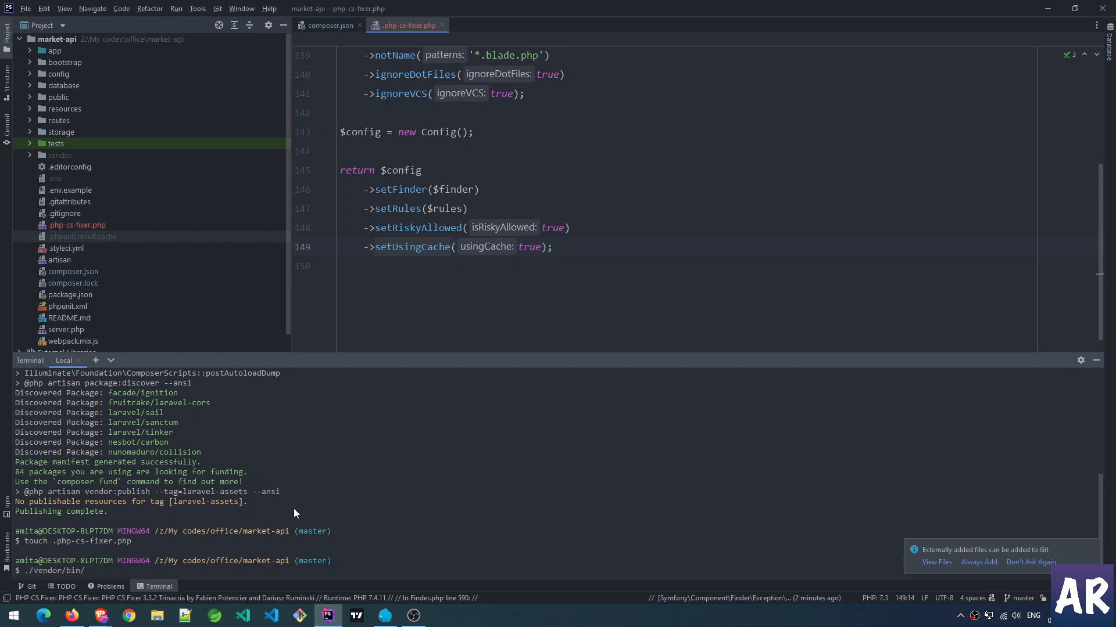
text(php-cs-fixer)
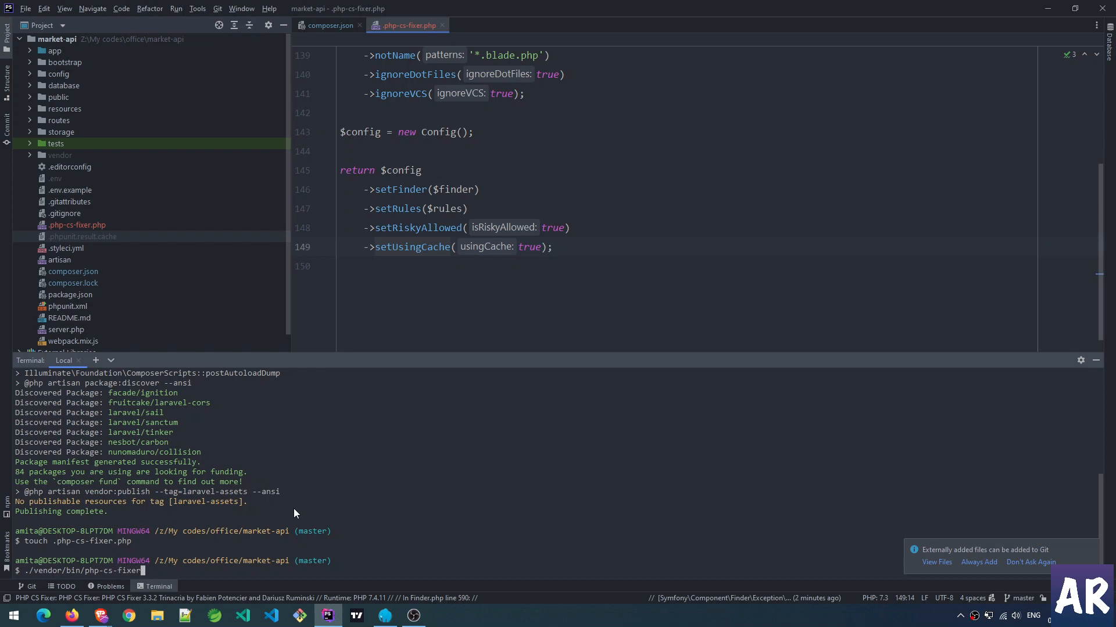
text(fix --)
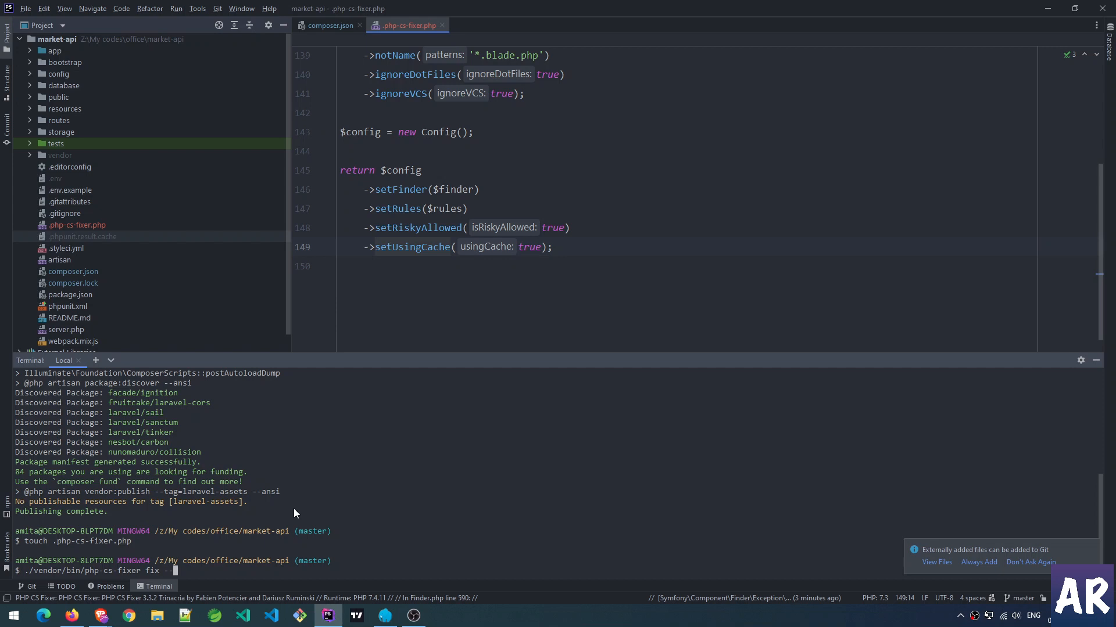
text(vvv)
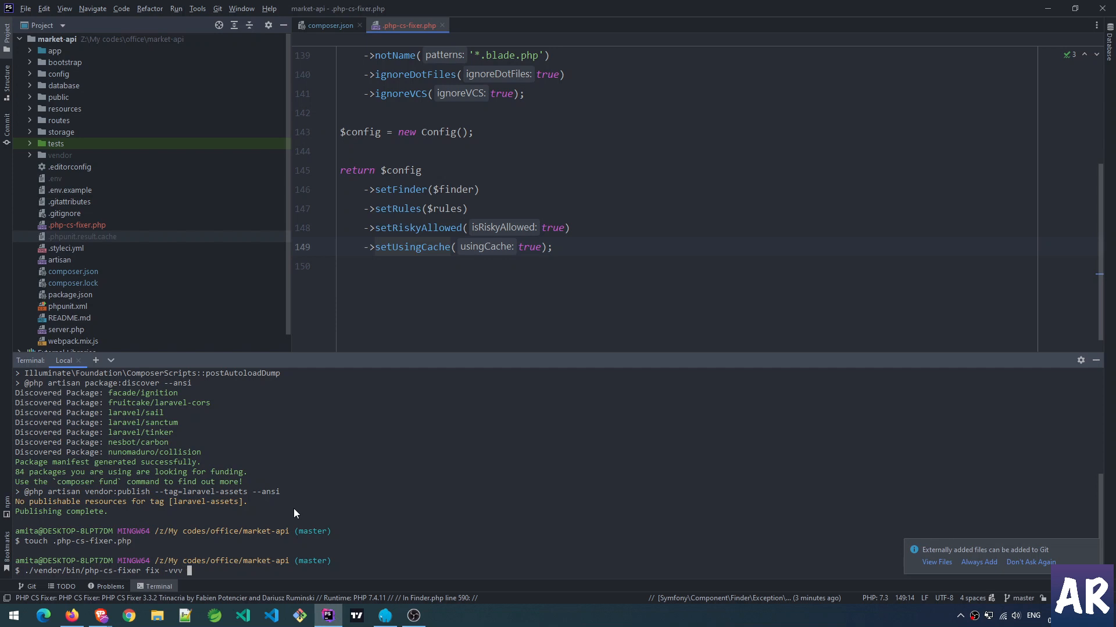
text(--dry-)
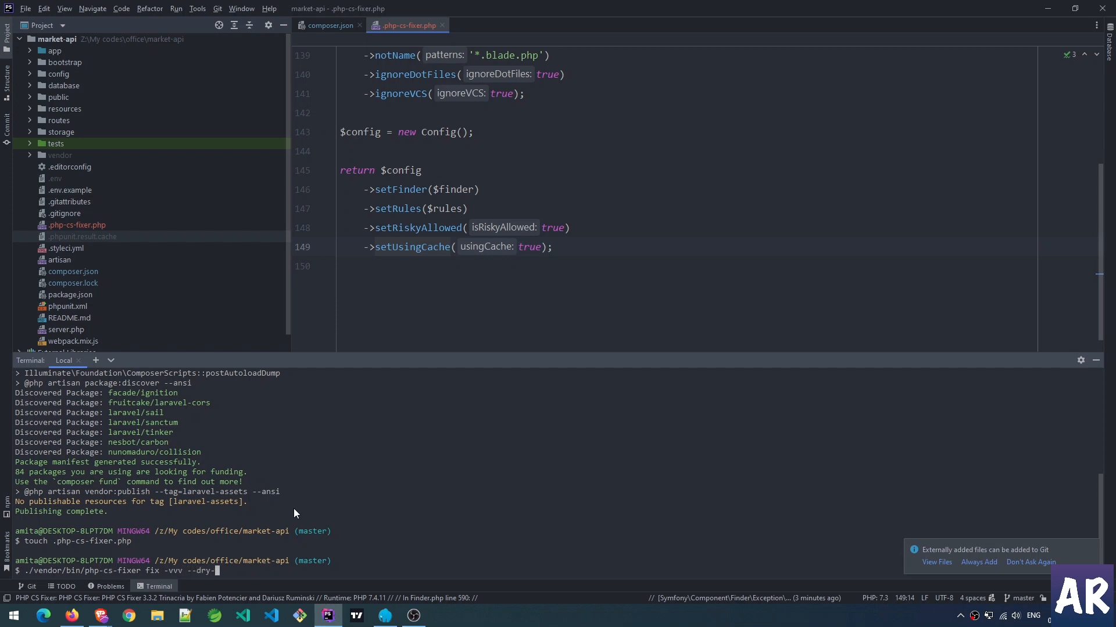
text(run)
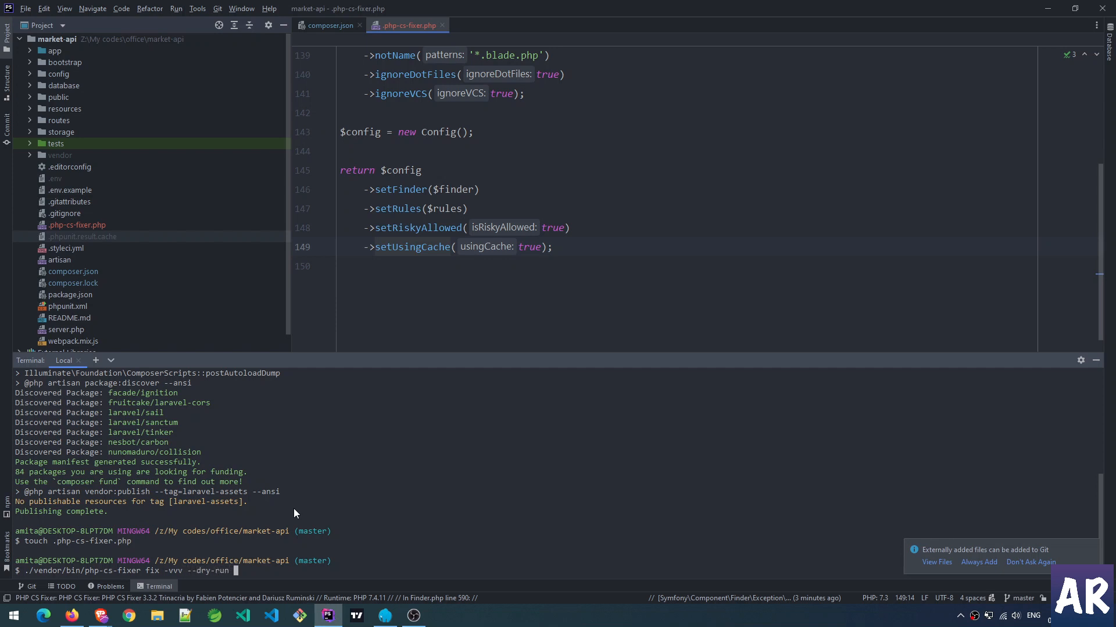
text(--show-progres)
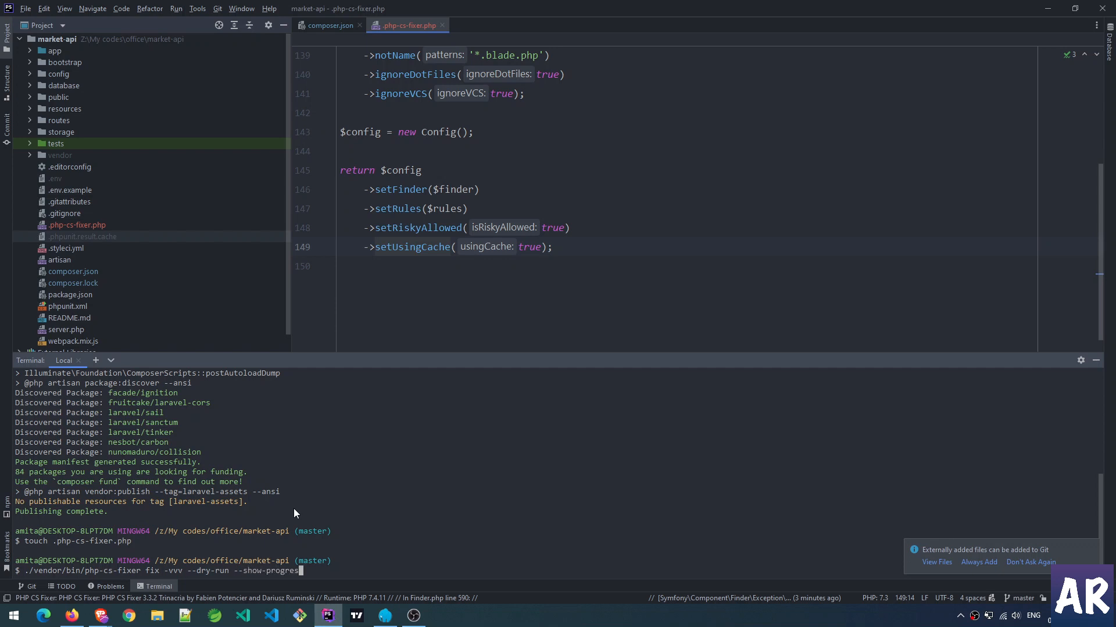
text(=dot)
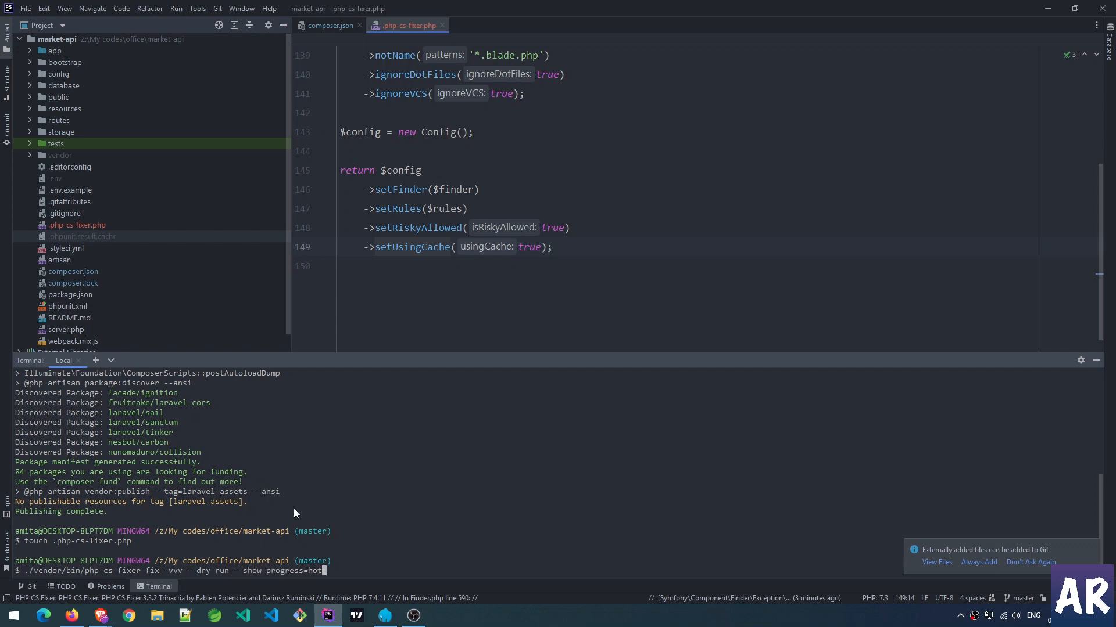
key(BackSpace)
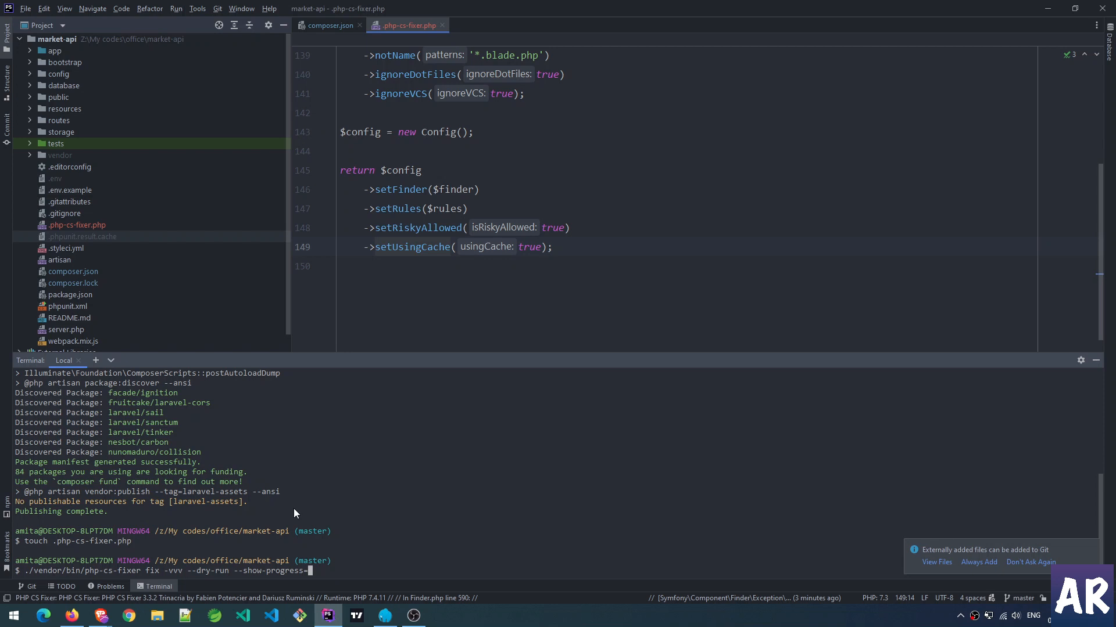
text(dots)
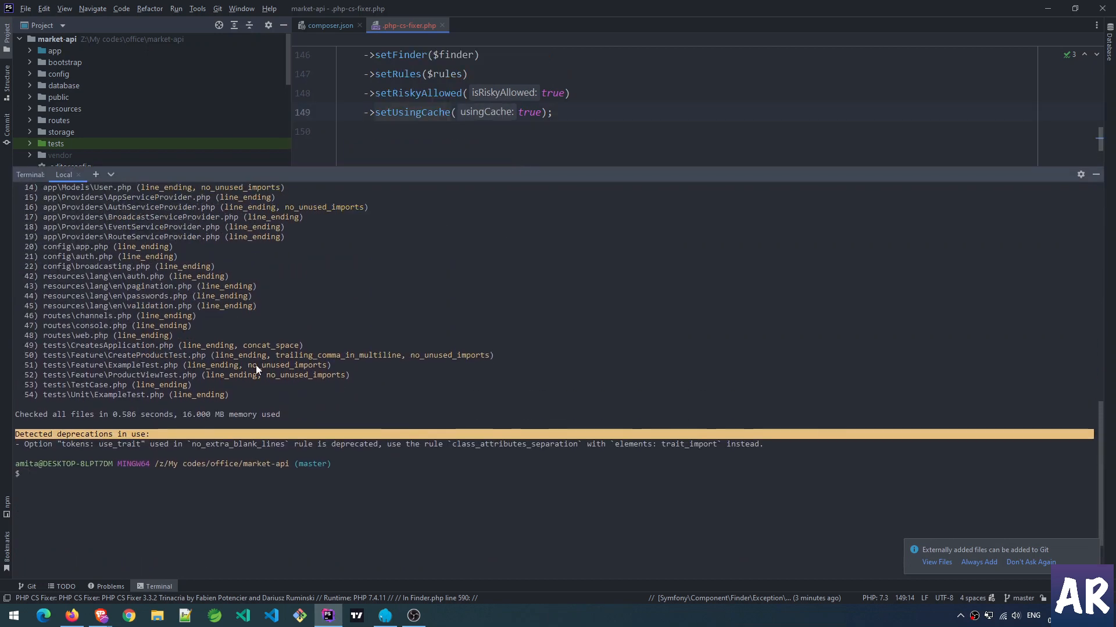
Step: Read the dry-run output's dots progress line, legend and numbered list of fixable files
text(./vendor/bin/php-cs-fixer fix -vvv --dry-run --show-progress=dots)
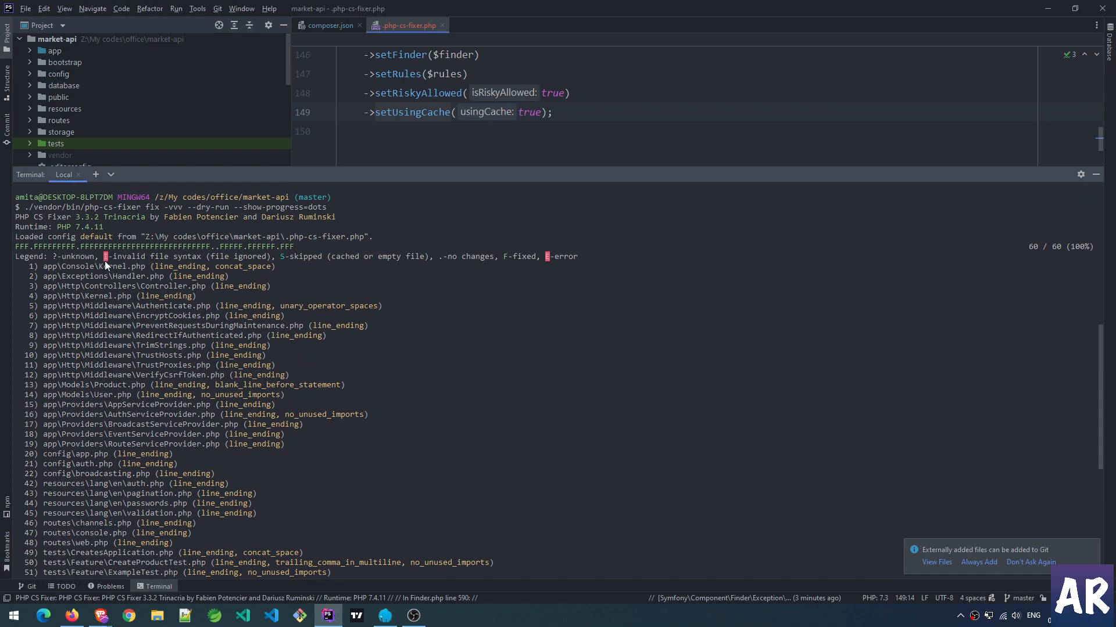
mouse_move(197, 238)
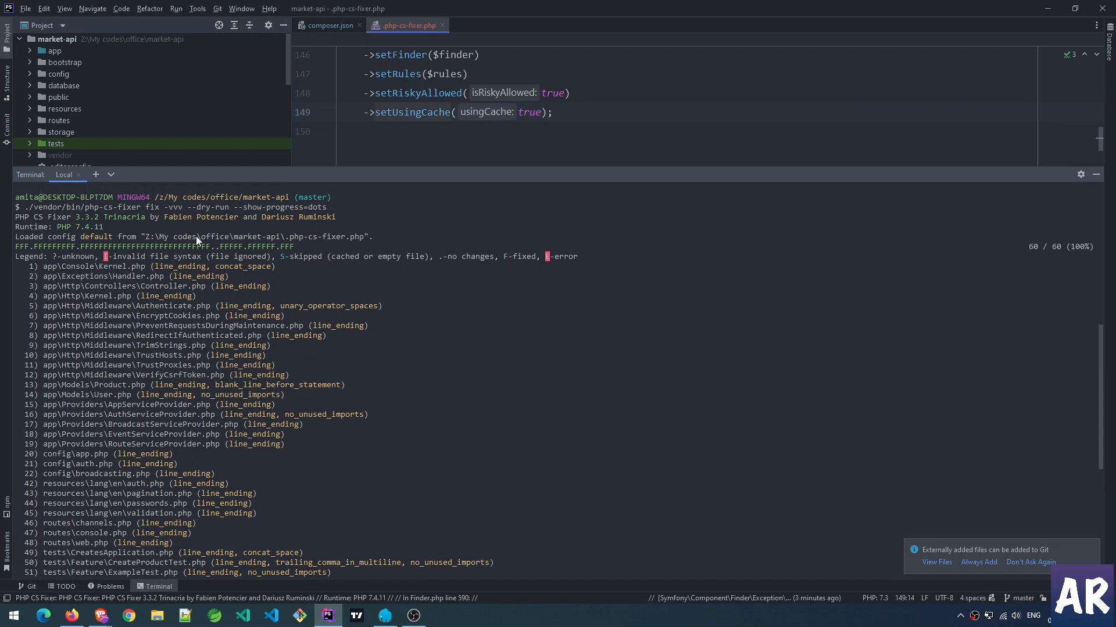
mouse_move(100, 256)
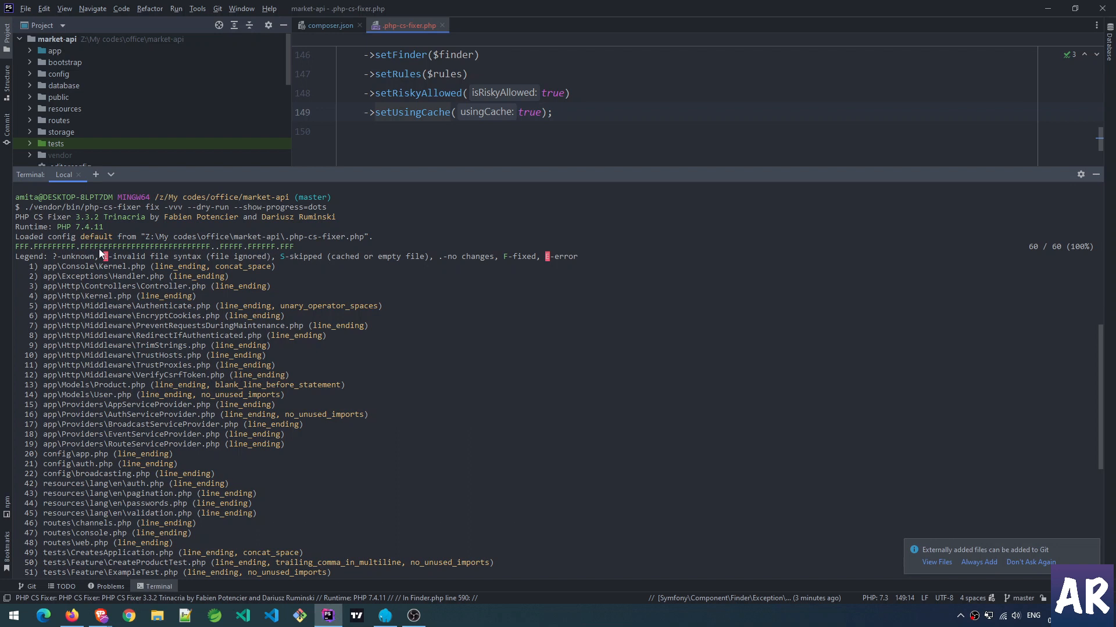
mouse_move(259, 265)
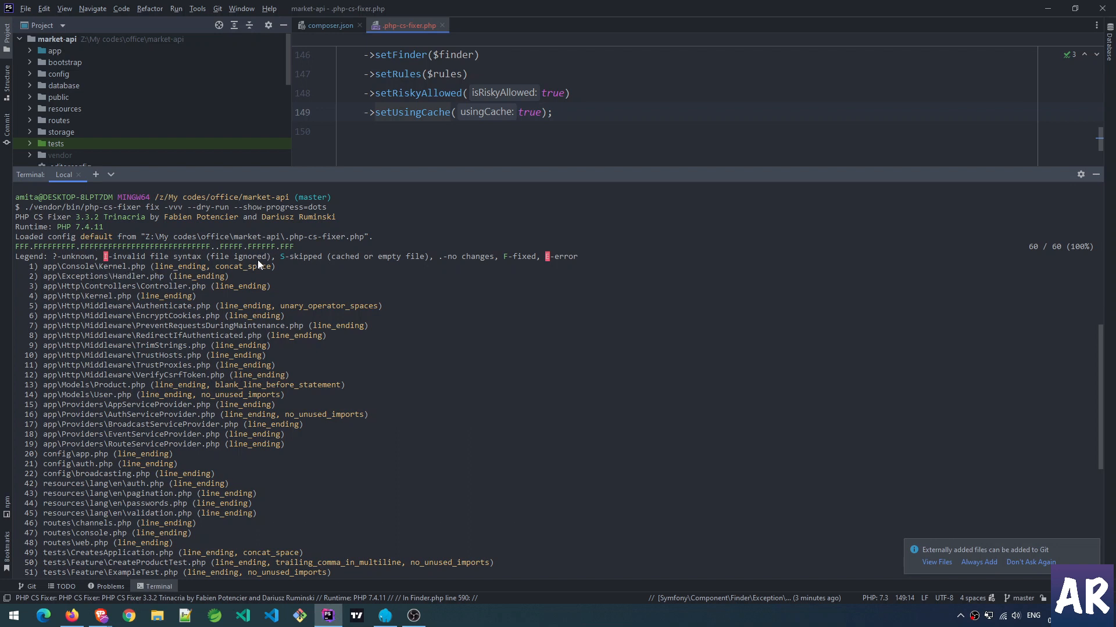
mouse_move(52, 243)
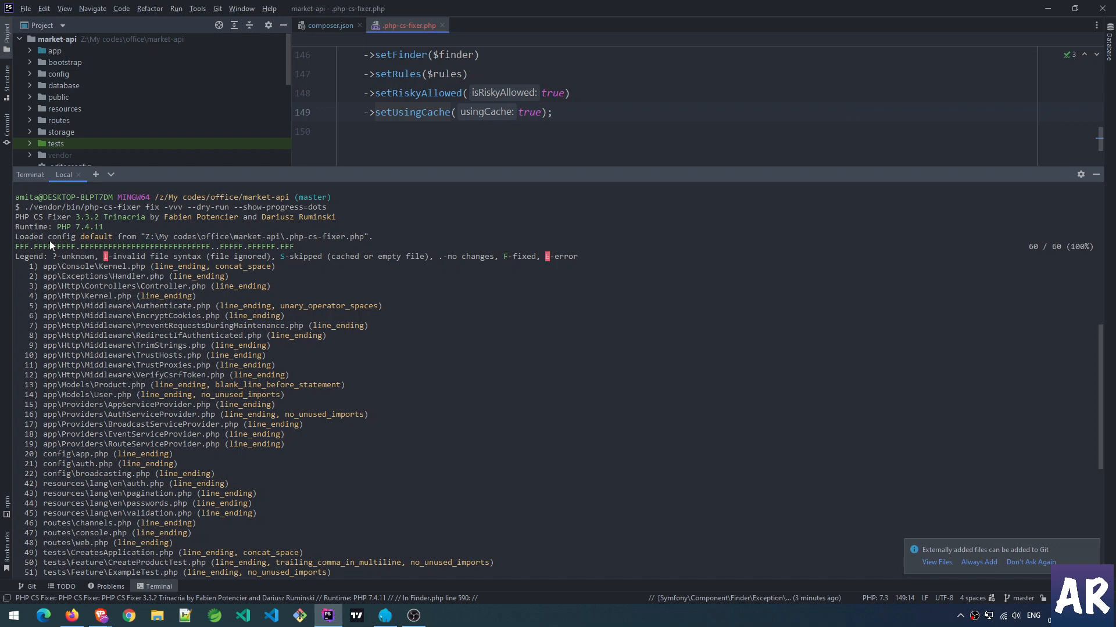
mouse_move(267, 360)
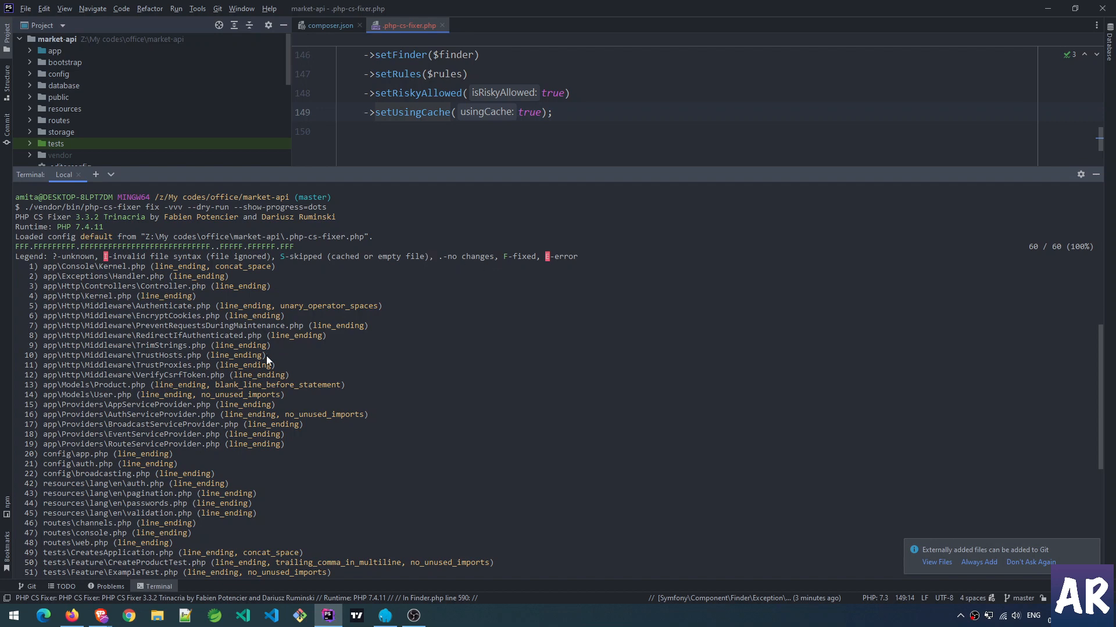
Step: Review changed composer files and the unversioned .php-cs-fixer cache and config in Commit view
scroll(down, 3)
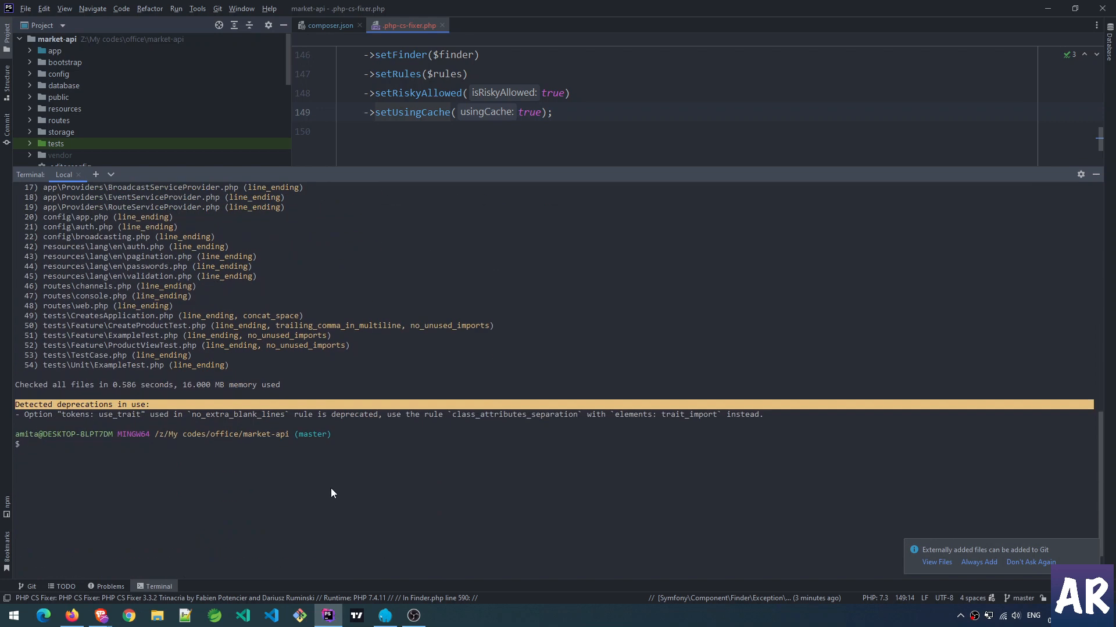
text(code)
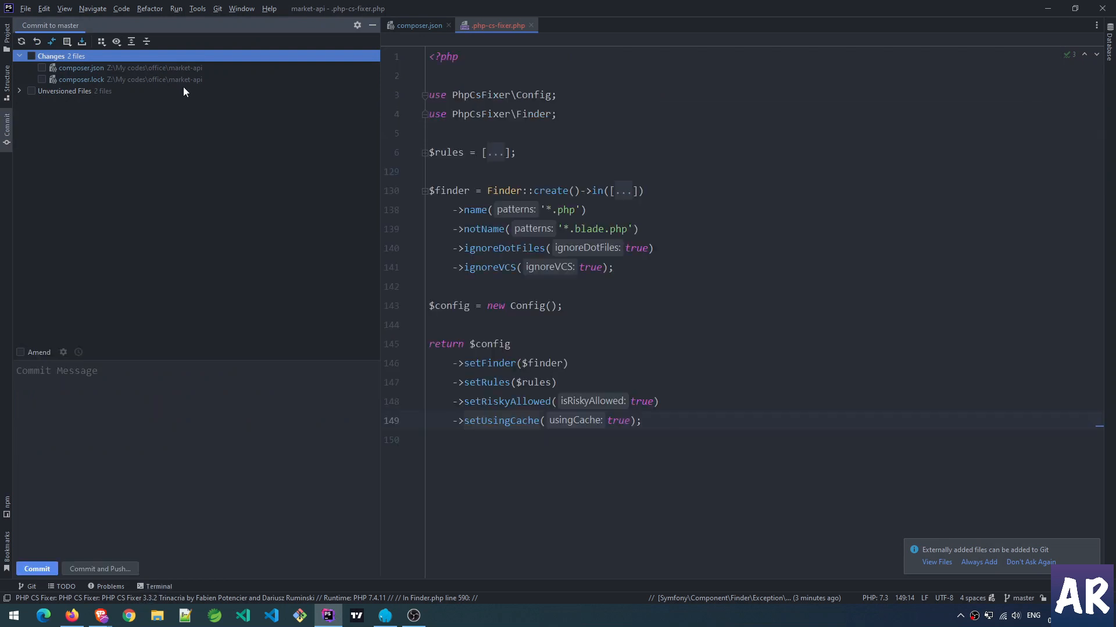
click(19, 90)
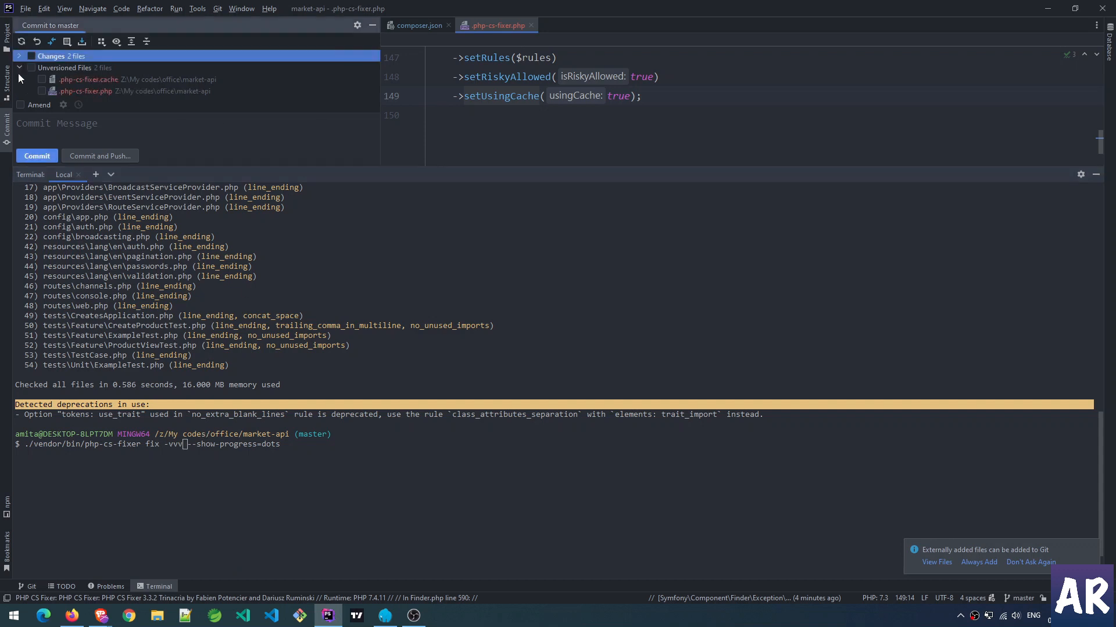
click(65, 67)
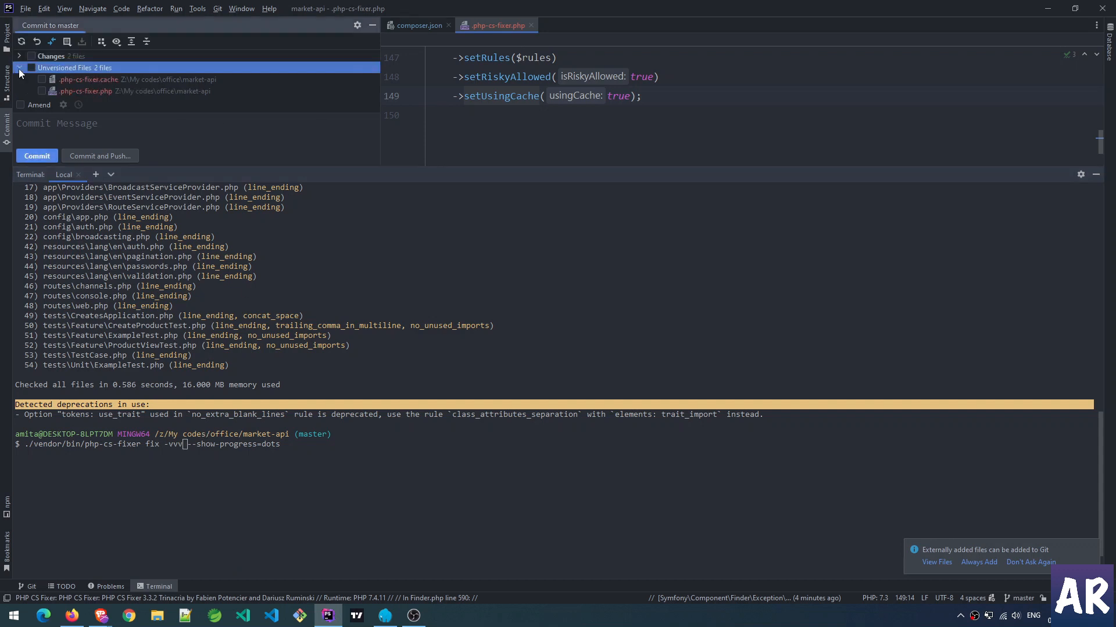
click(22, 67)
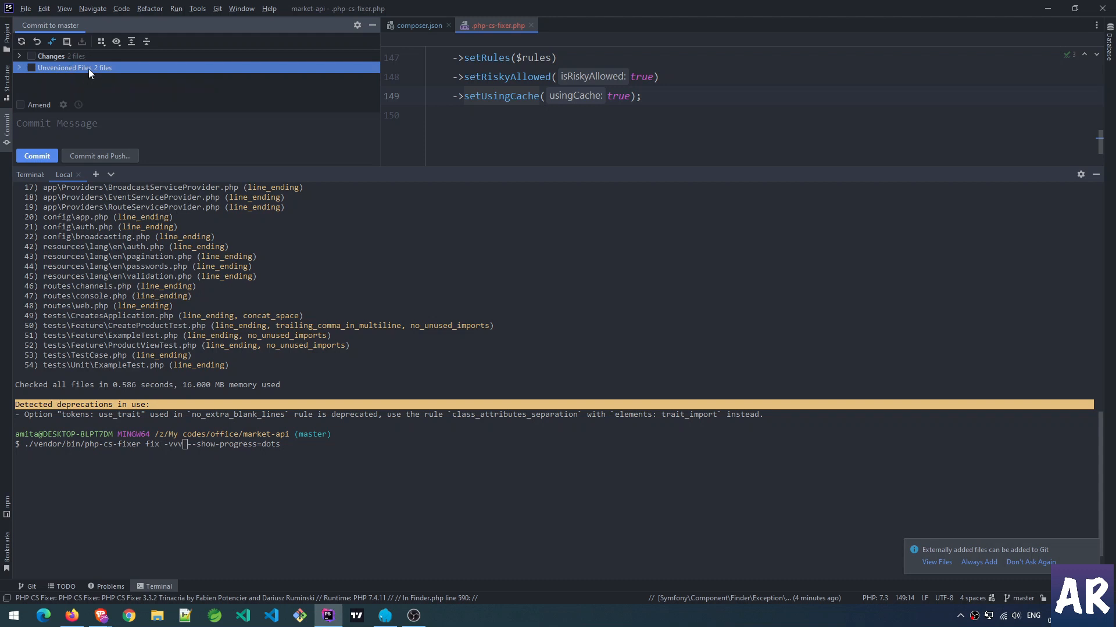
mouse_move(100, 80)
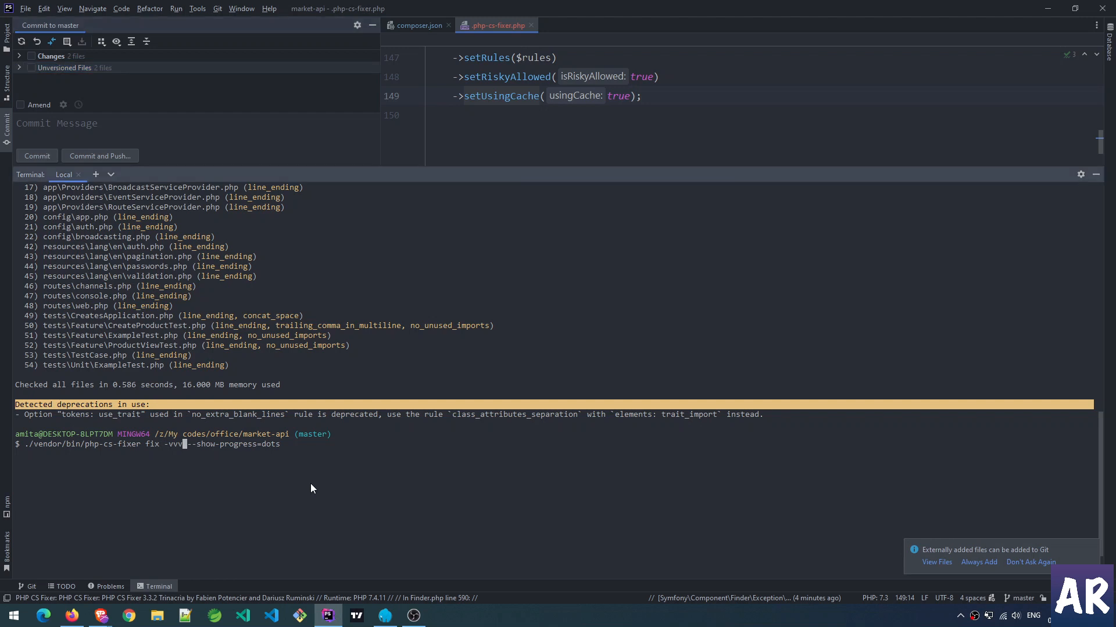
Step: Run the real php-cs-fixer fix and open the users table migration diff
key(Enter)
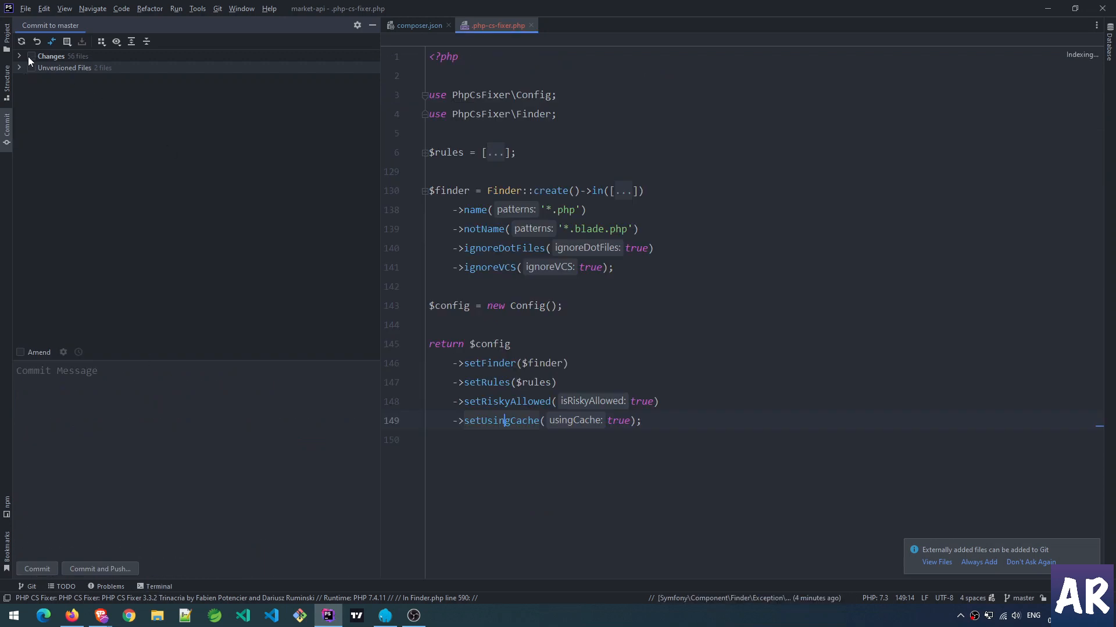
click(23, 56)
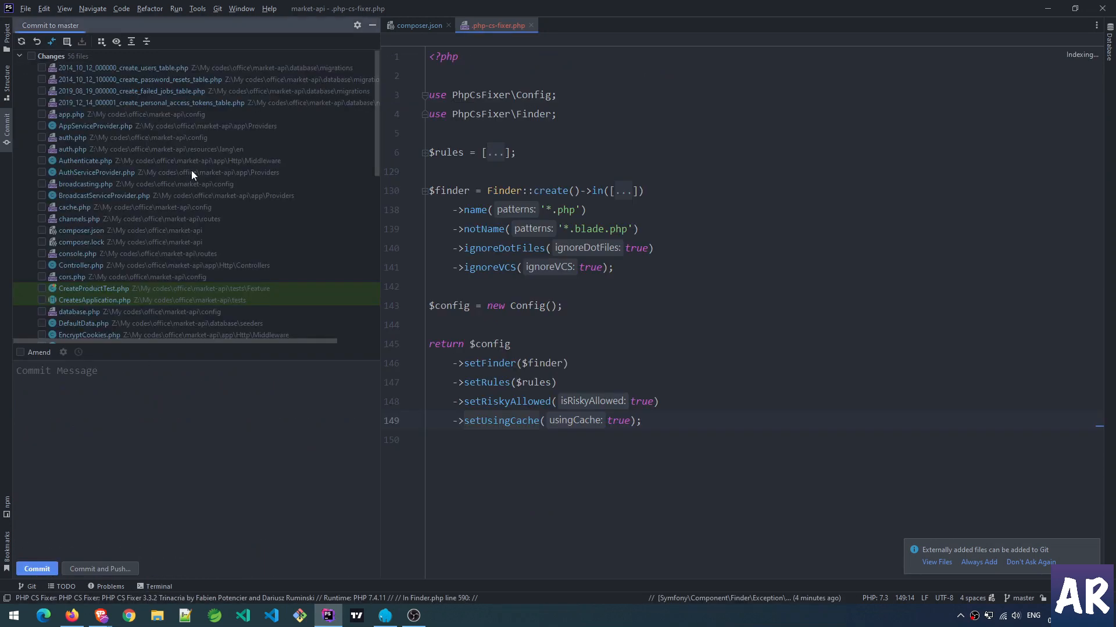
mouse_move(128, 67)
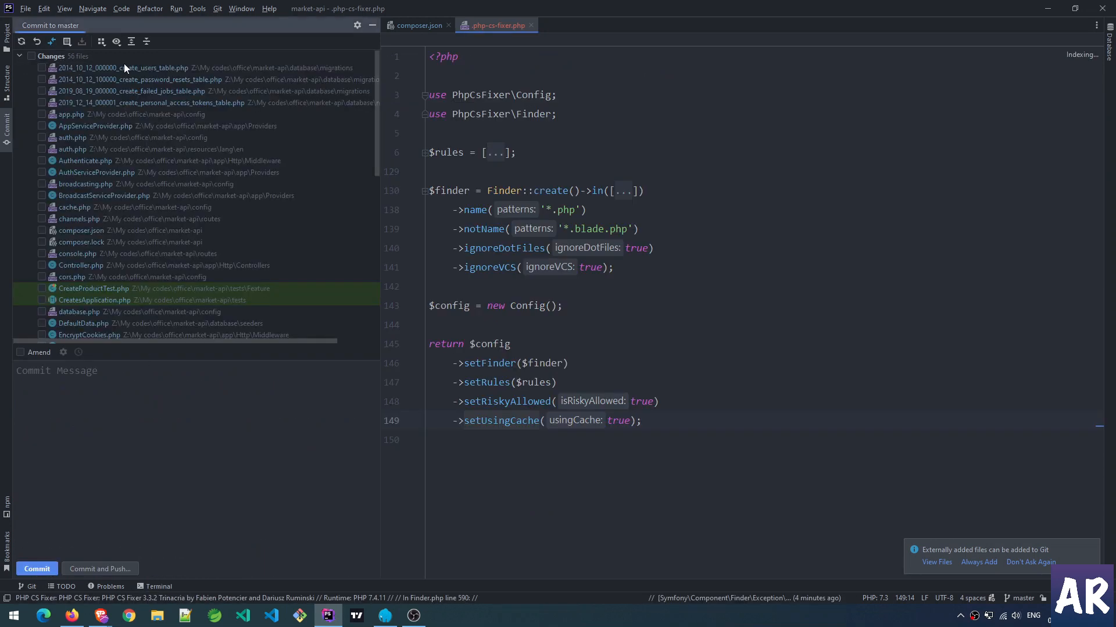
click(125, 68)
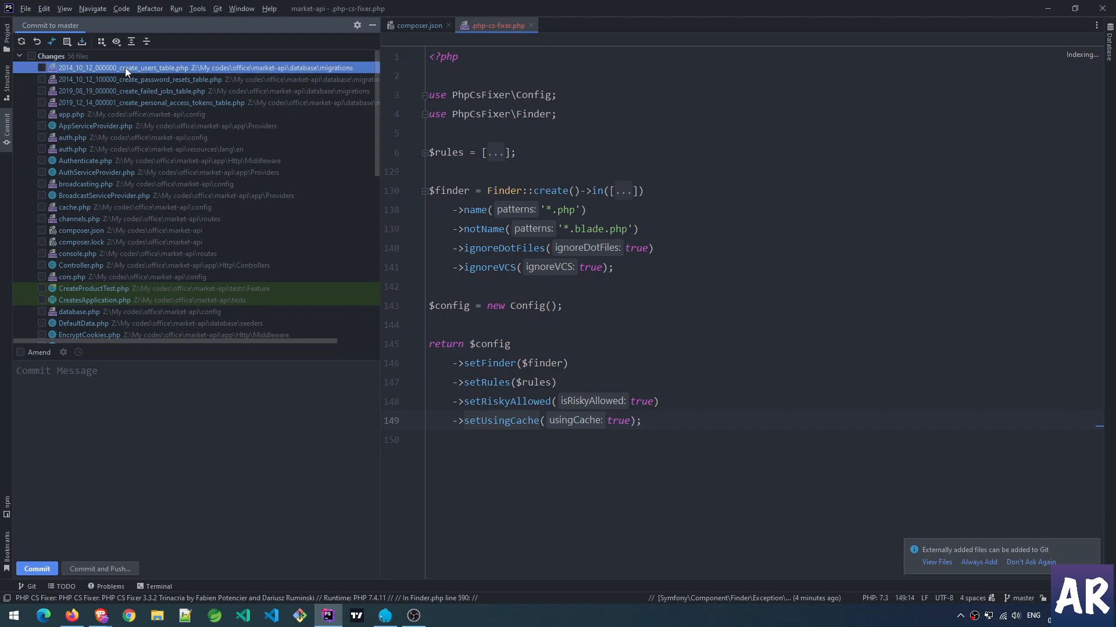
double_click(120, 67)
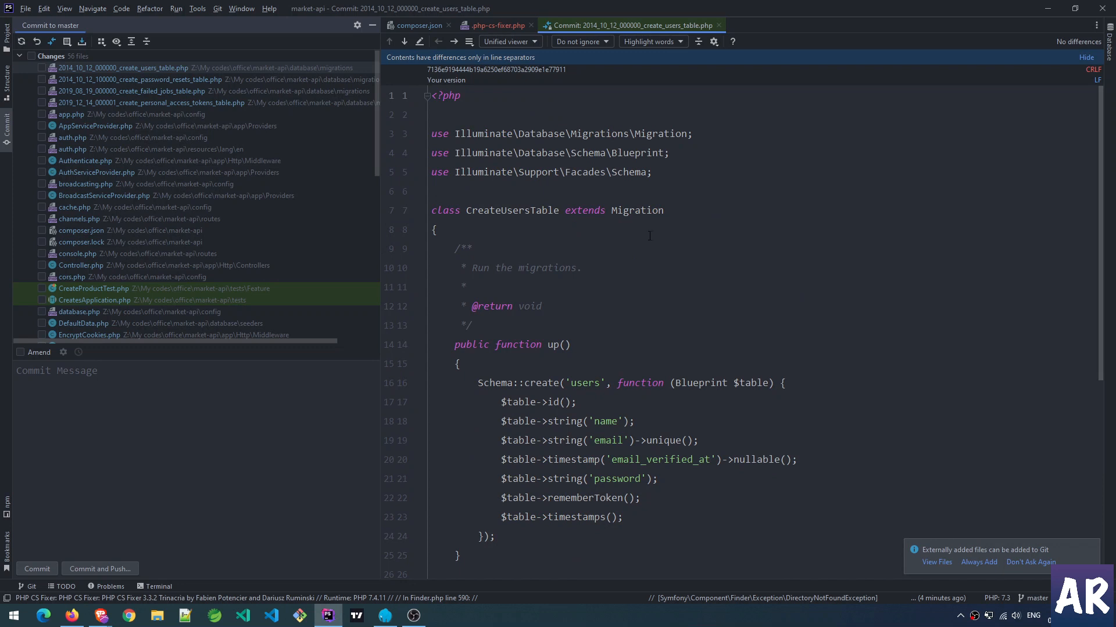
mouse_move(263, 206)
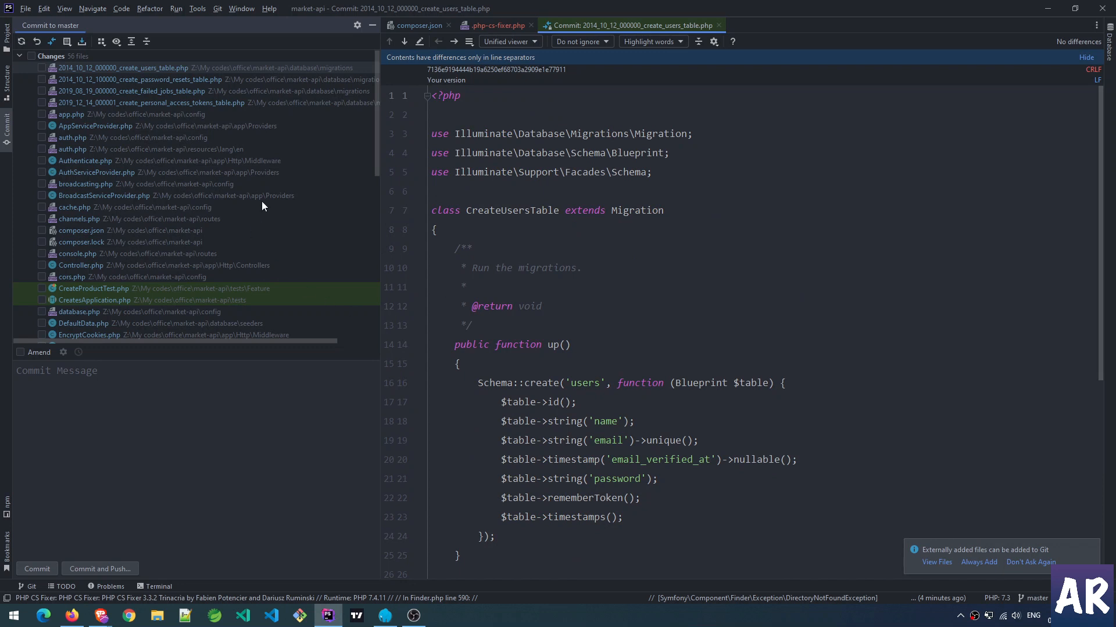
mouse_move(622, 130)
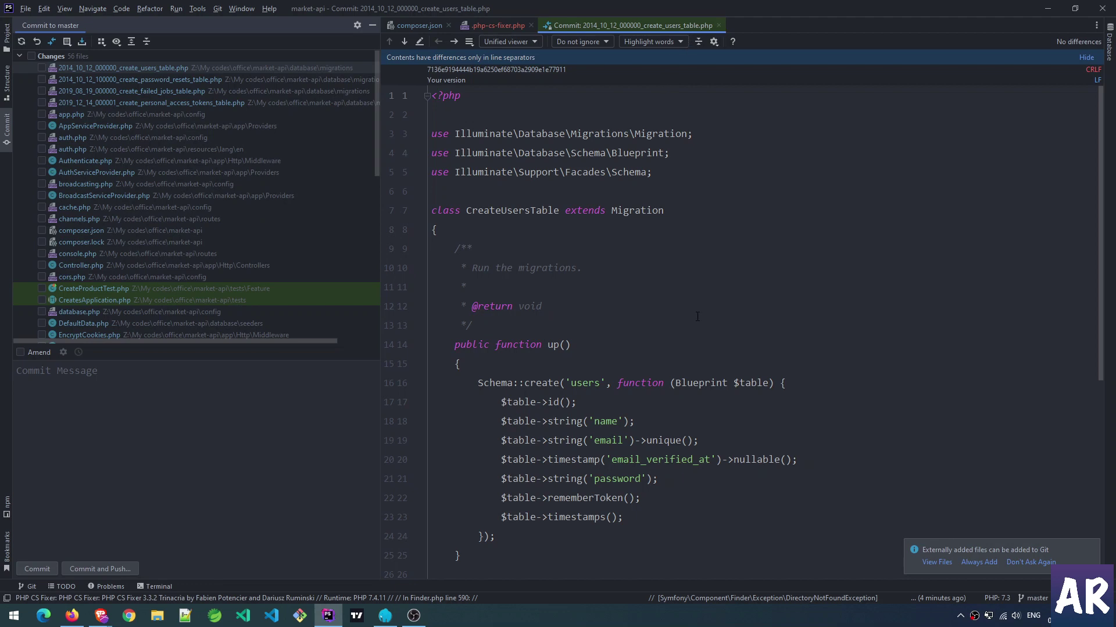
Step: Scroll the migration and config auth.php diffs, which differ only in line separators
scroll(down, 3)
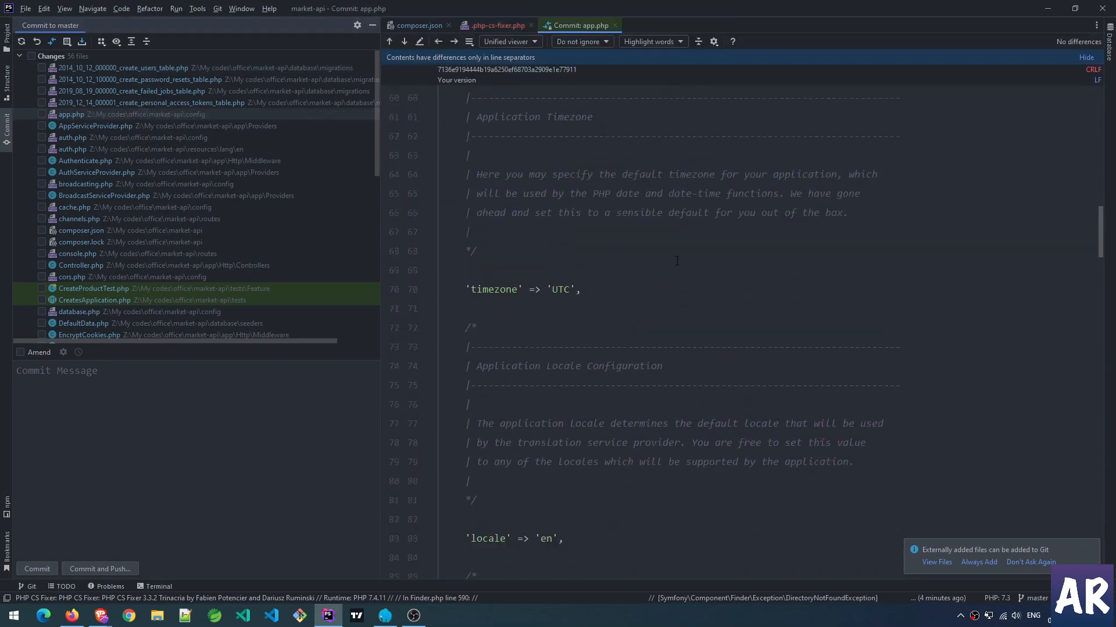
scroll(down, 3)
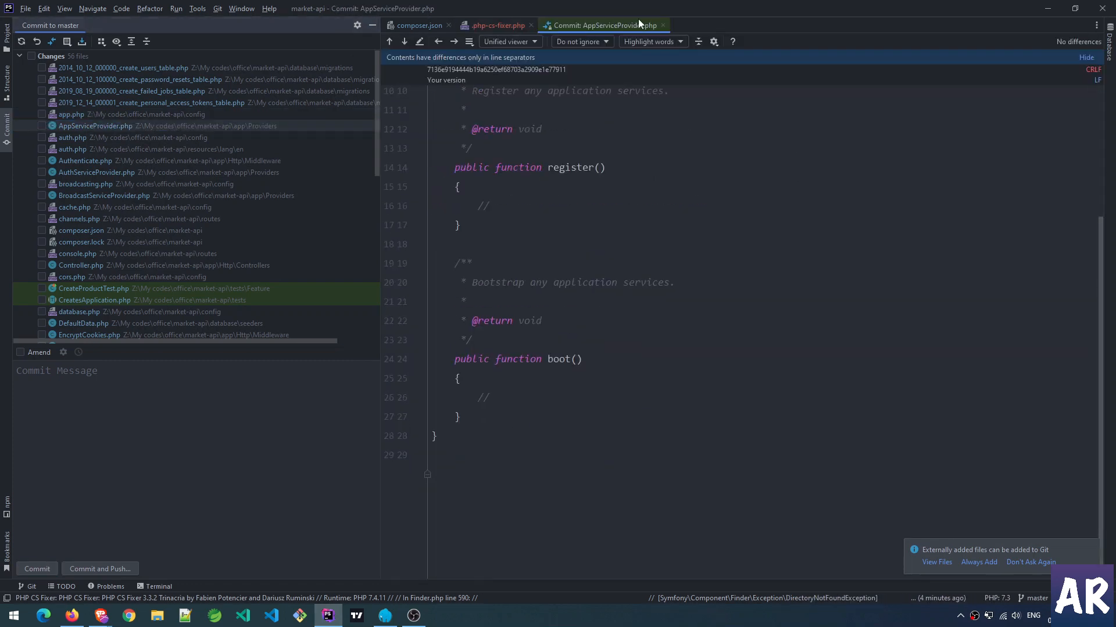
click(495, 25)
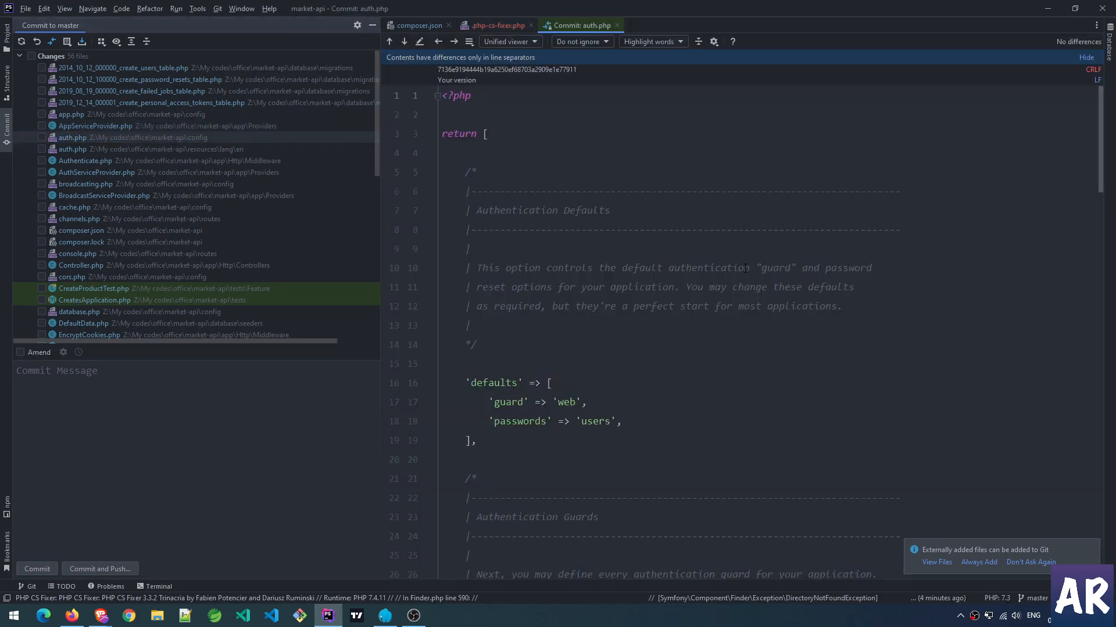
scroll(down, 3)
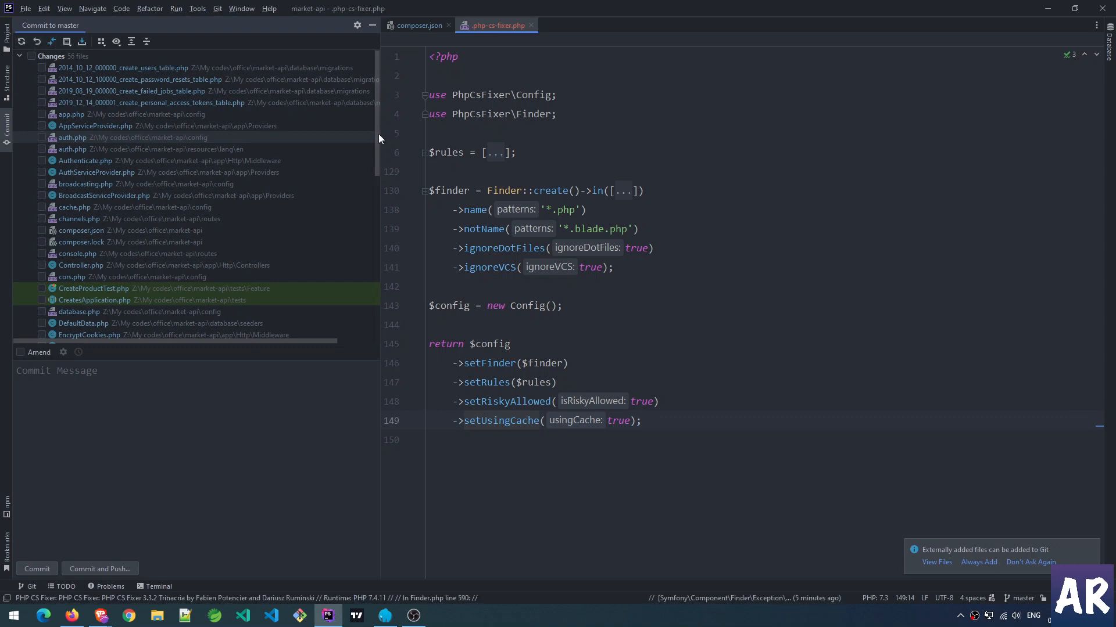
scroll(down, 3)
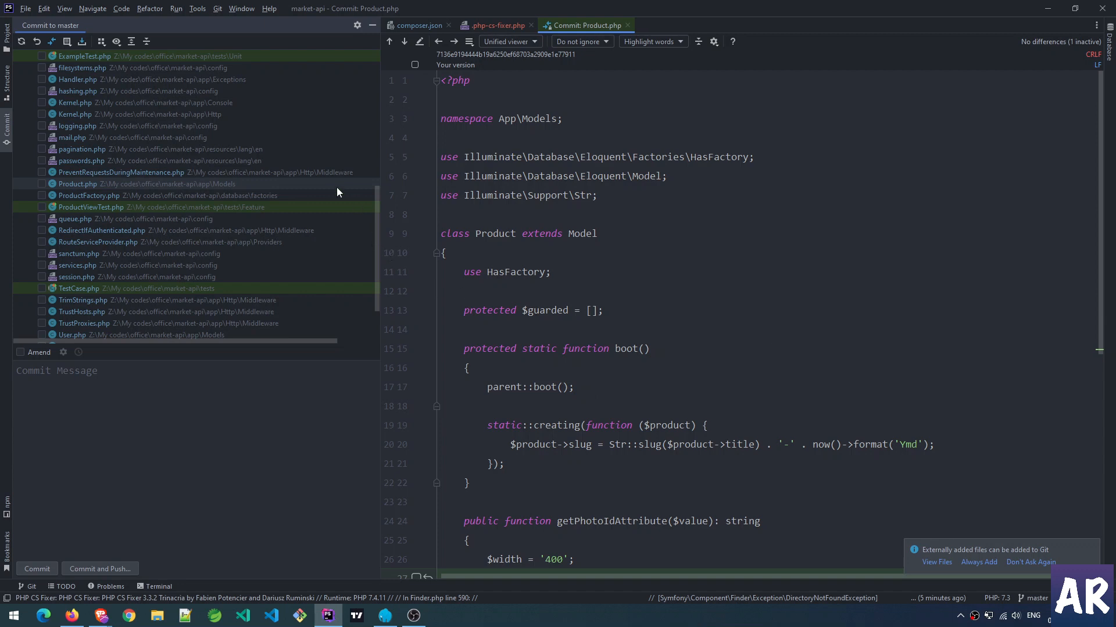
mouse_move(153, 221)
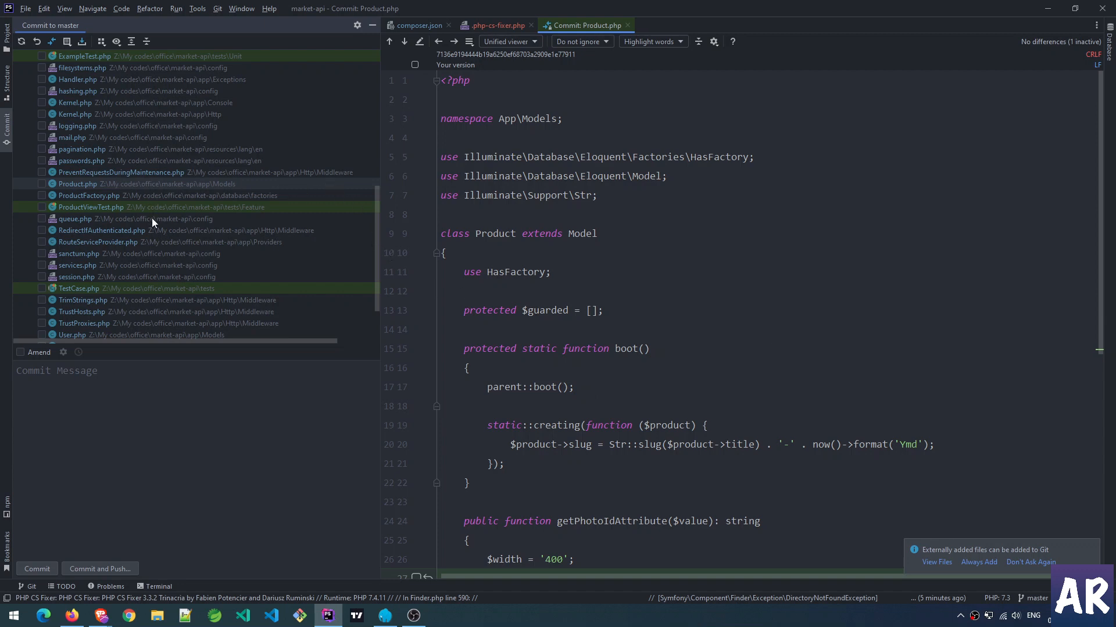
scroll(down, 3)
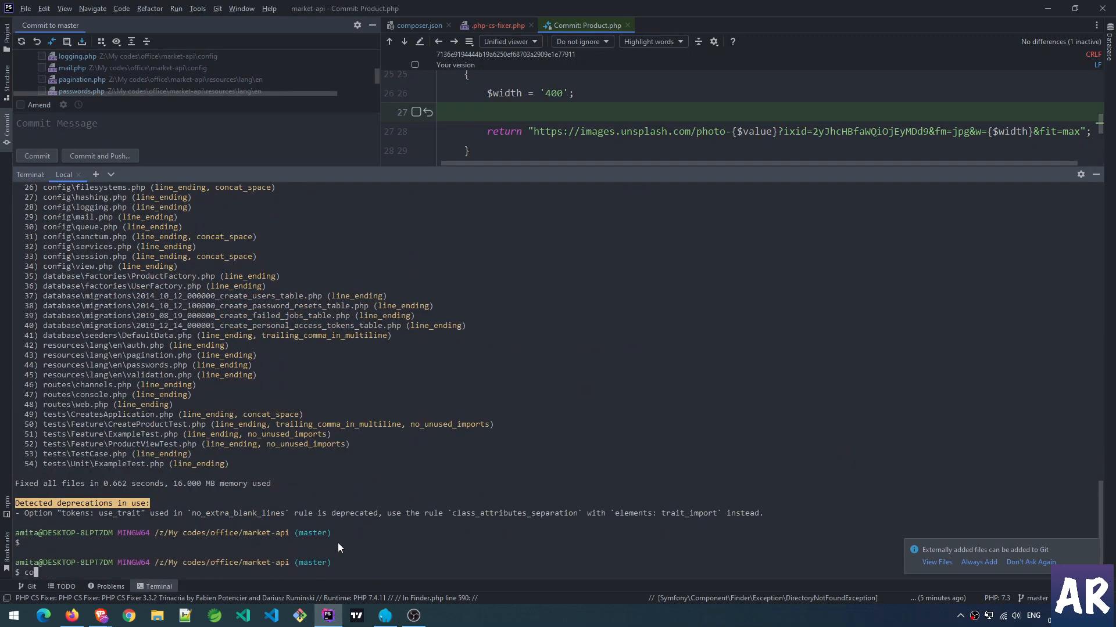
Step: Open market-api in VS Code via 'code .', show Source Control, and close VerifyCsrfToken.php diff
text(code .)
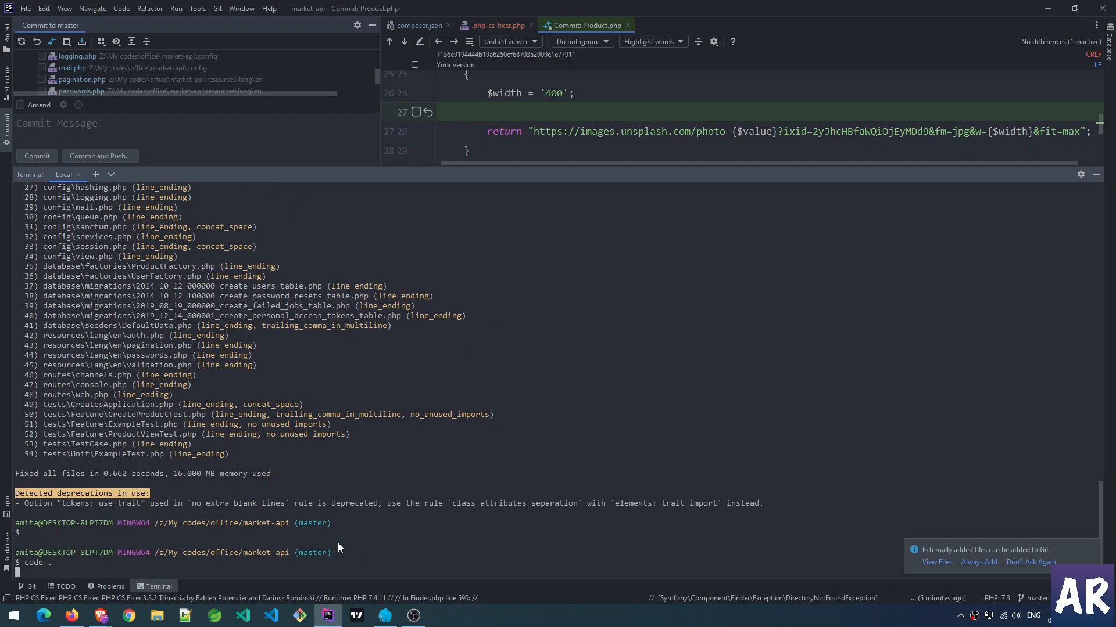
click(271, 615)
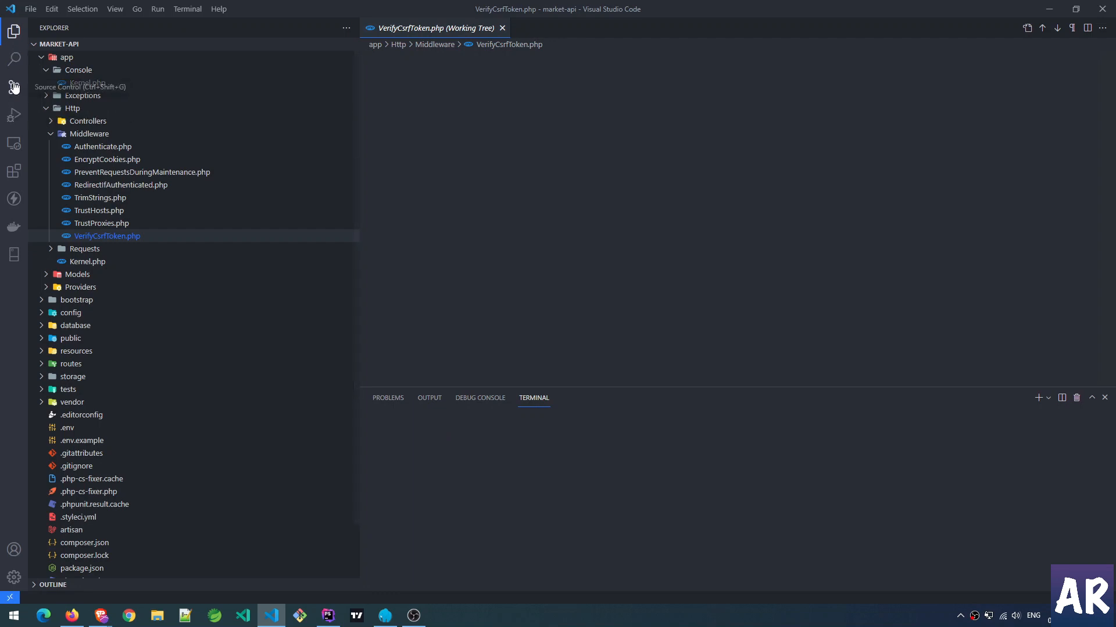
click(13, 86)
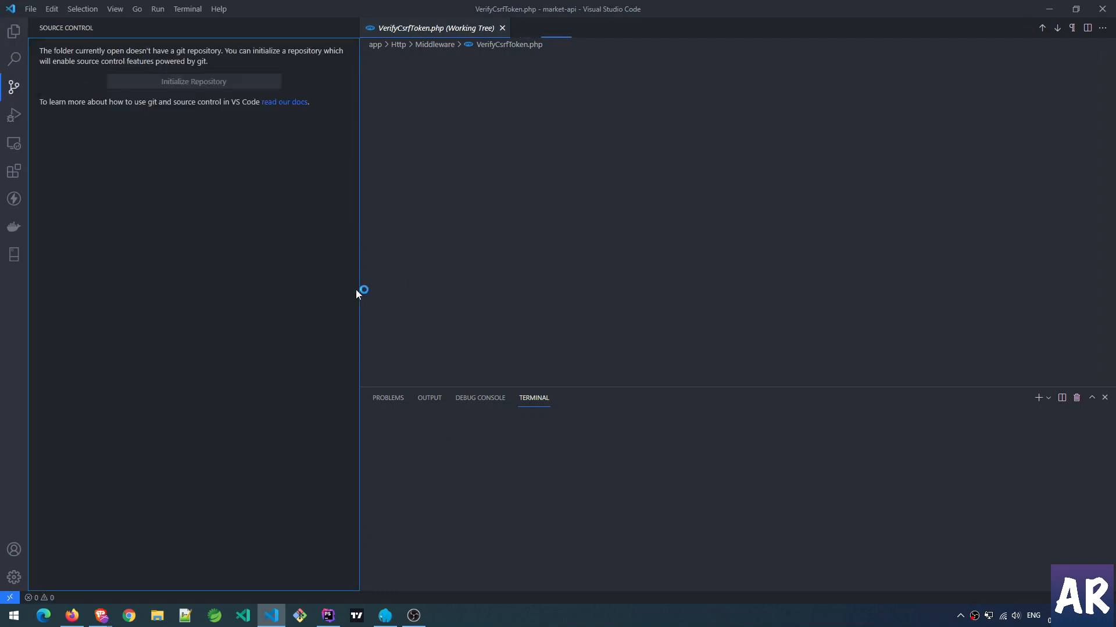
click(194, 81)
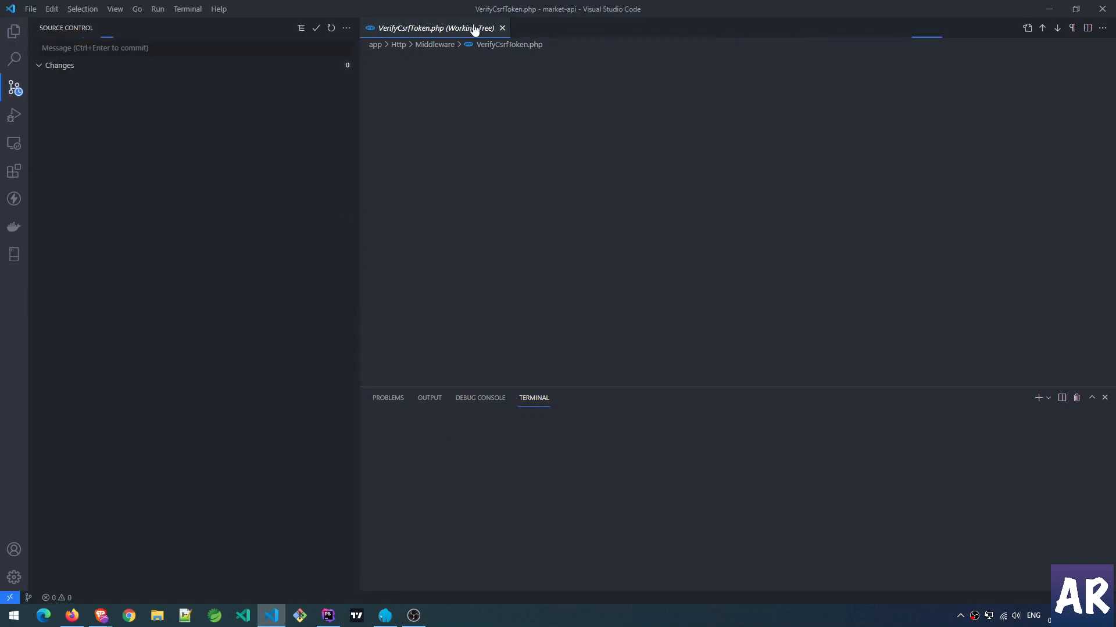
click(502, 28)
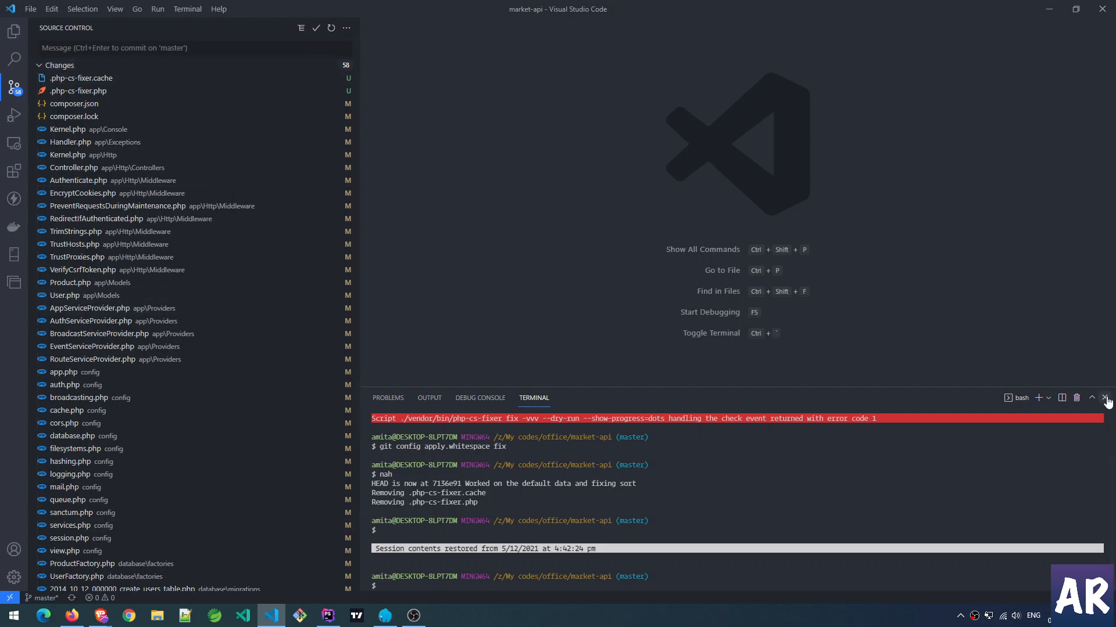
Step: Close the terminal panel and inspect the untracked .php-cs-fixer.php rules file
click(66, 295)
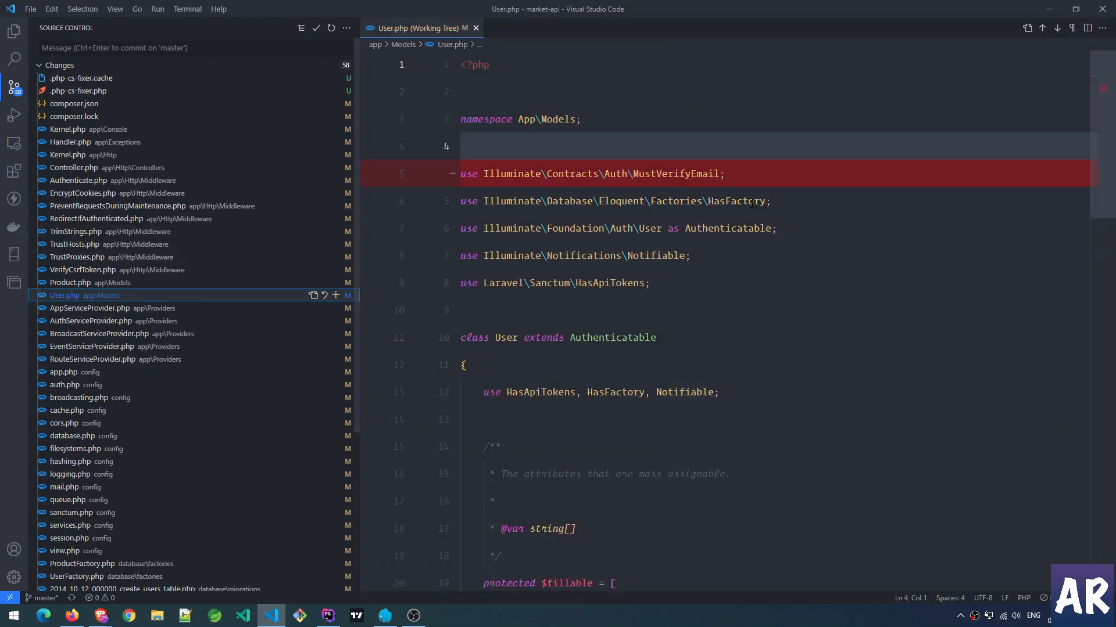
scroll(down, 3)
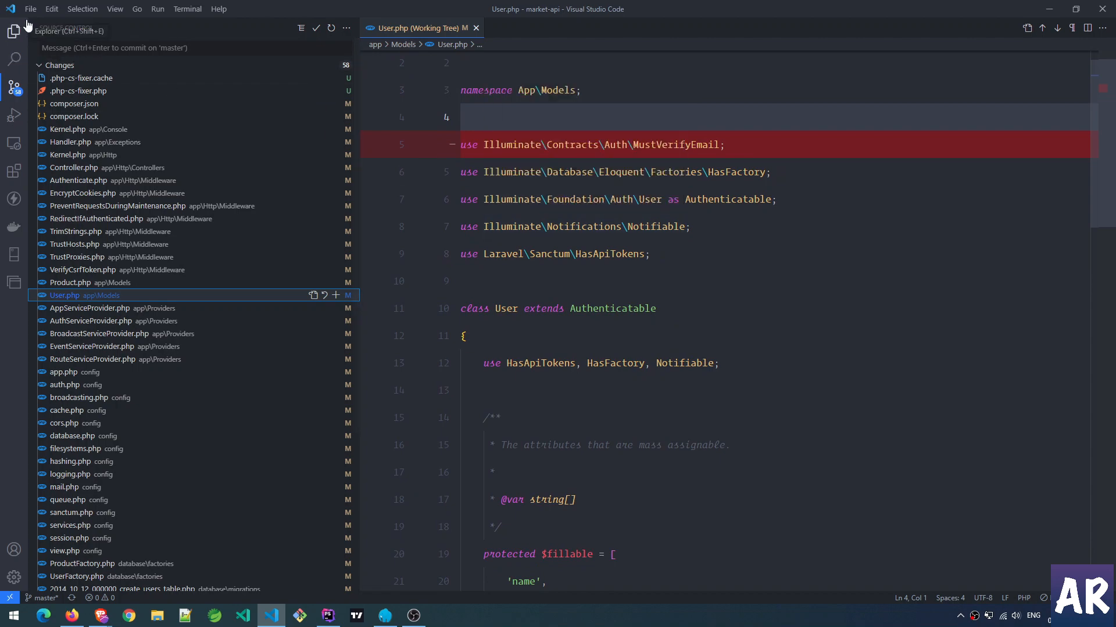
mouse_move(96, 95)
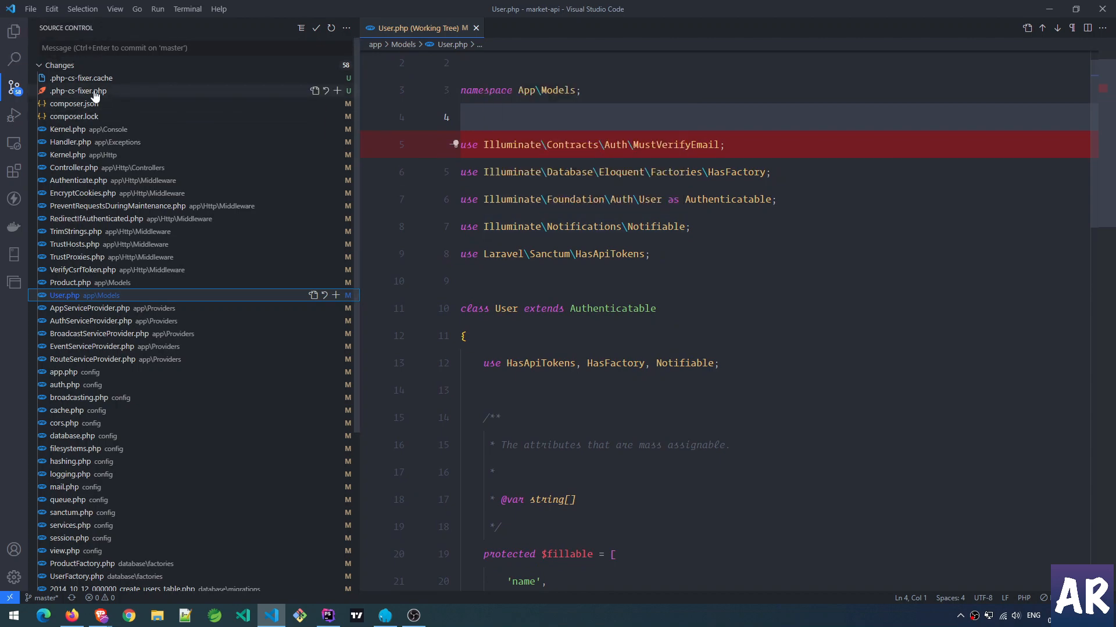
click(76, 90)
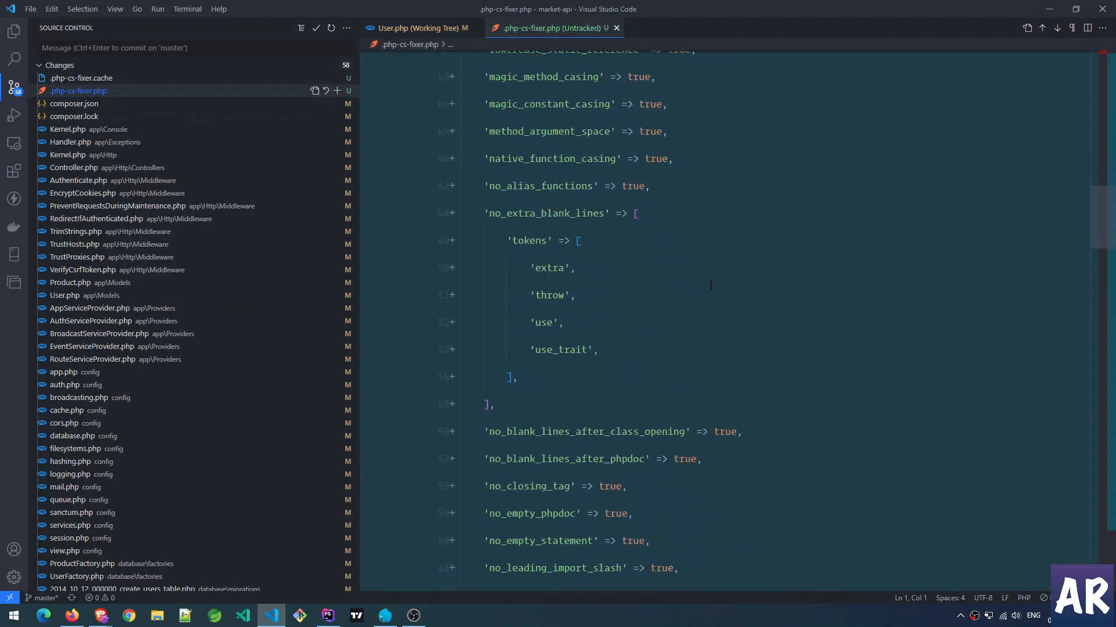
scroll(down, 3)
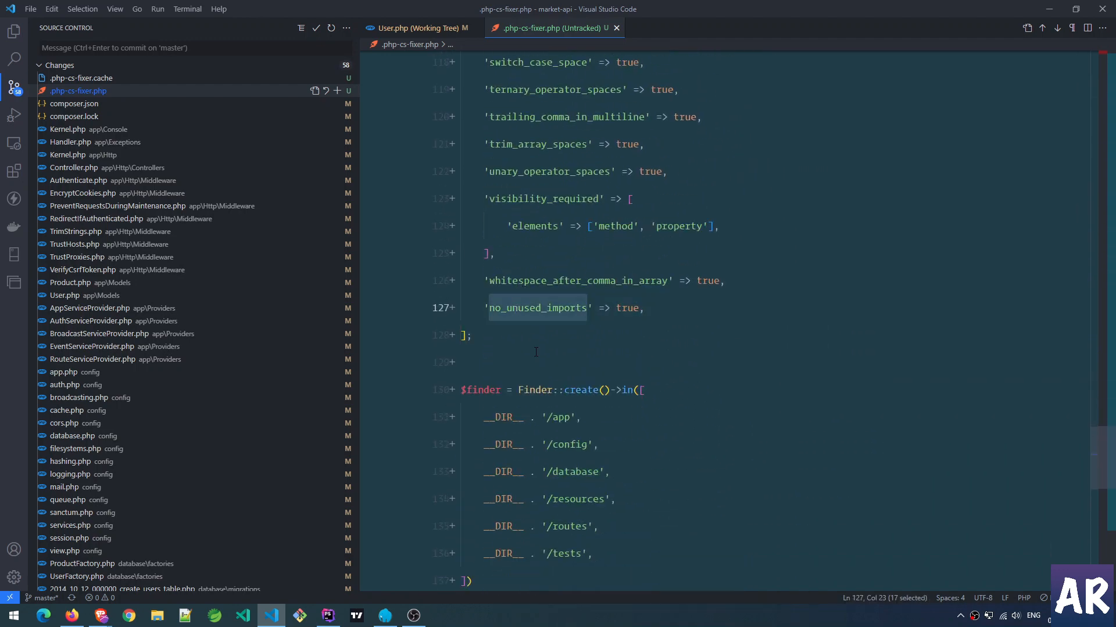
mouse_move(616, 28)
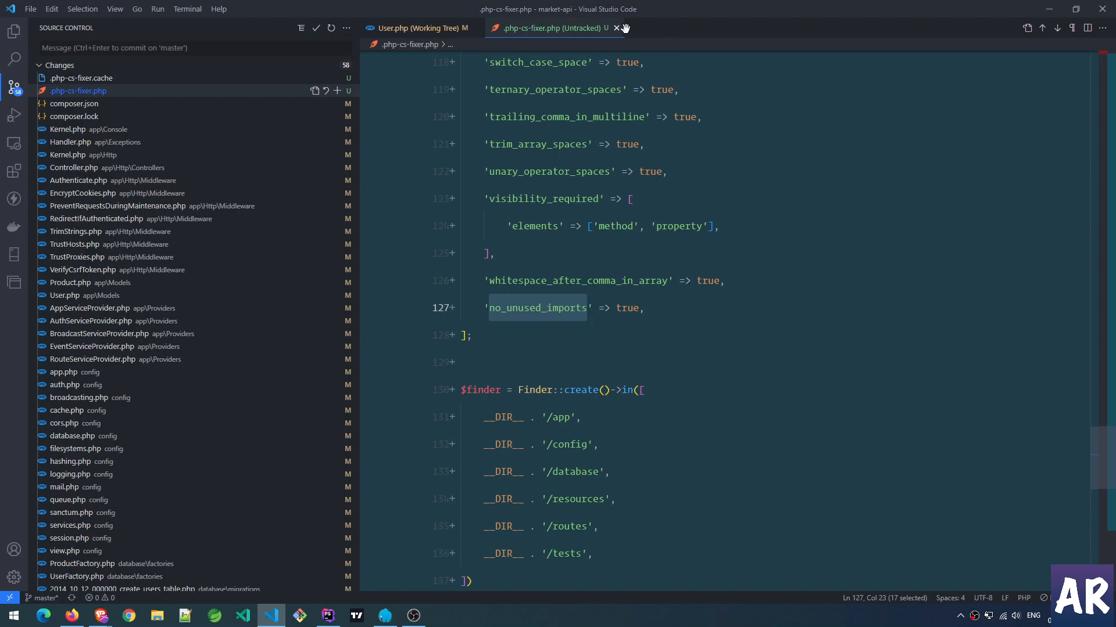
Step: Close the .php-cs-fixer.php tab to return to User.php's working-tree diff
click(614, 28)
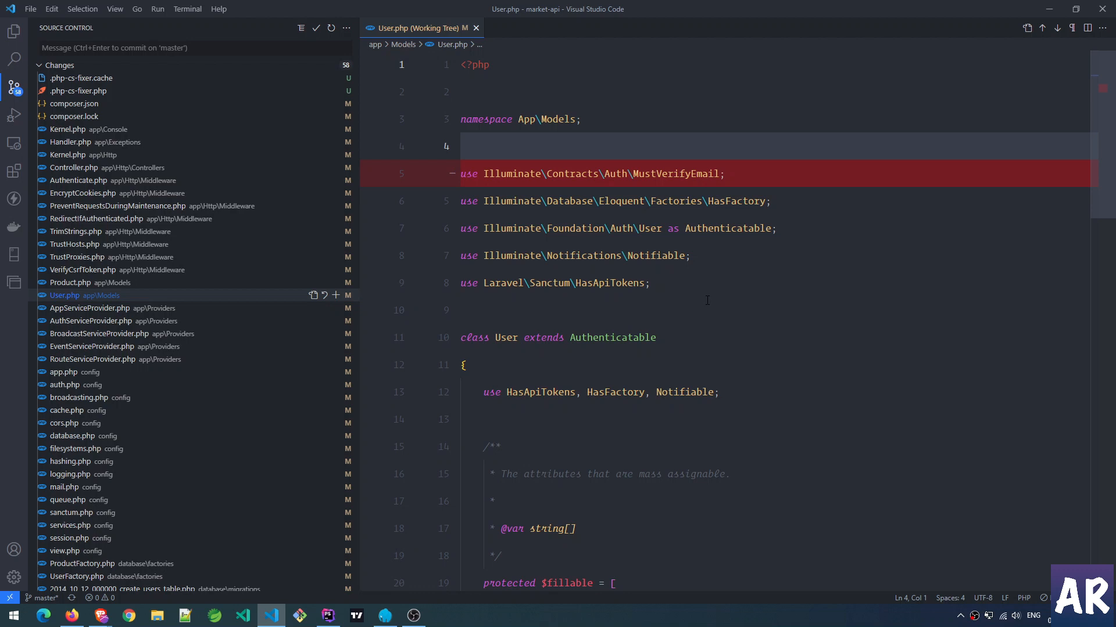
mouse_move(787, 180)
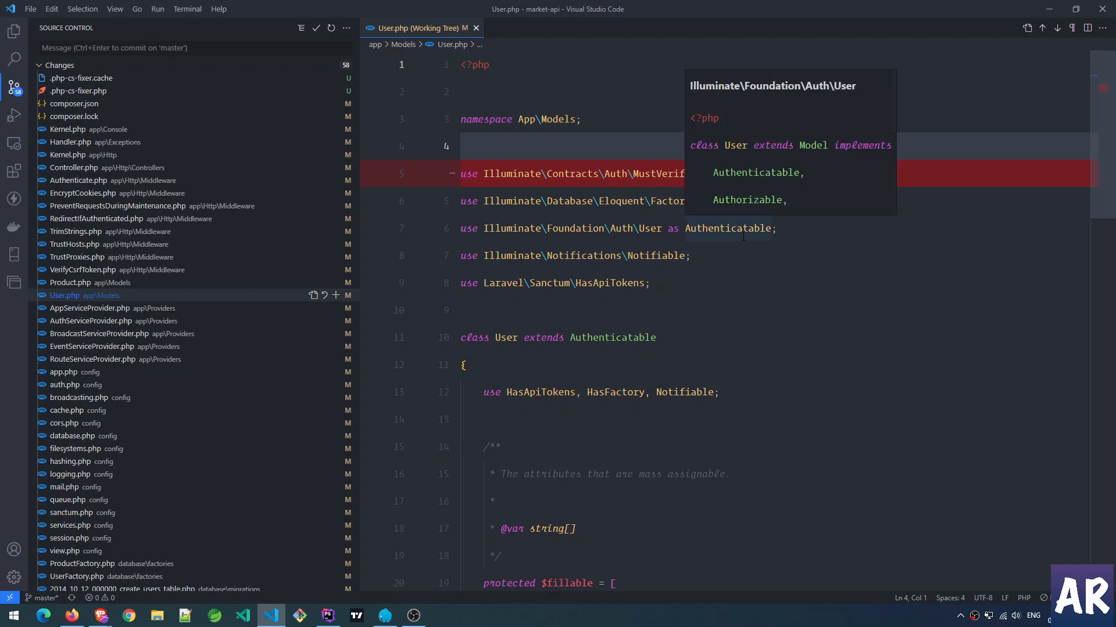
mouse_move(629, 354)
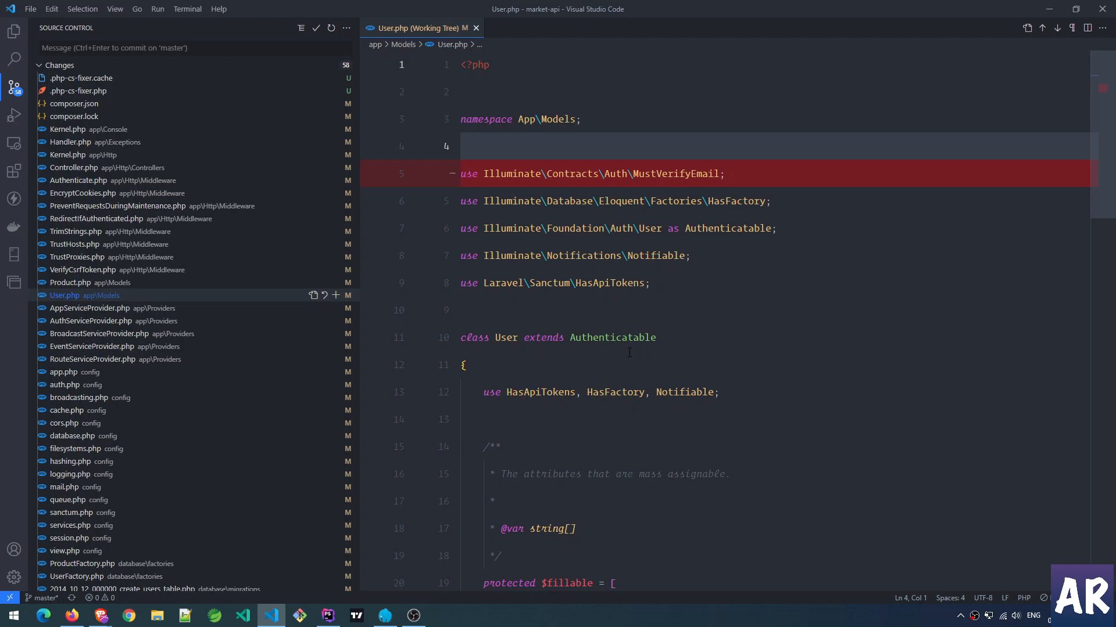
mouse_move(394, 325)
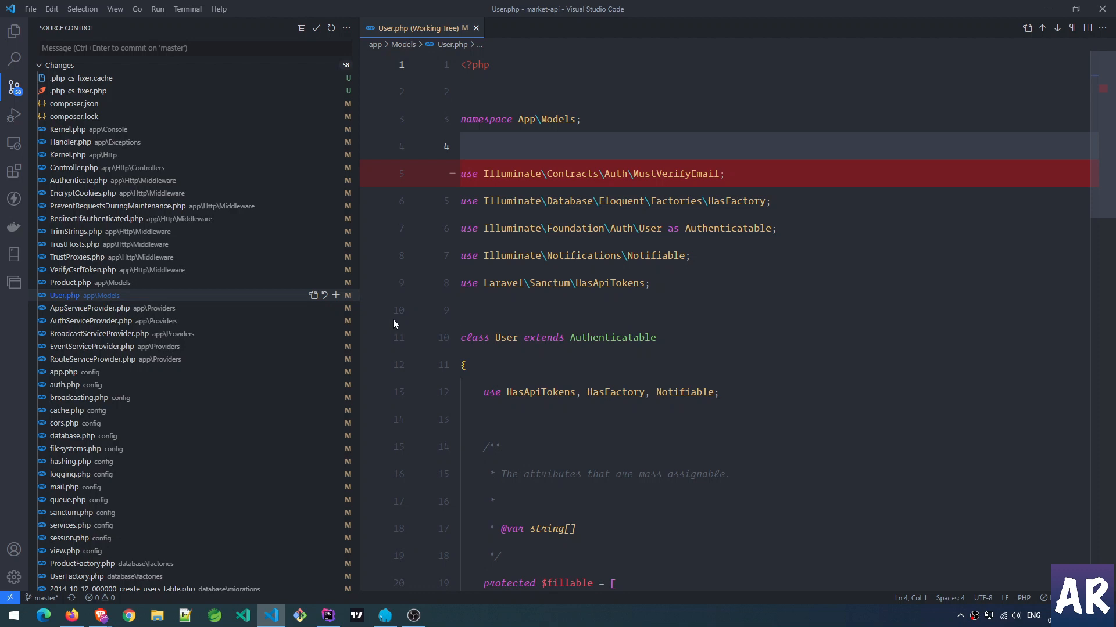
mouse_move(650, 228)
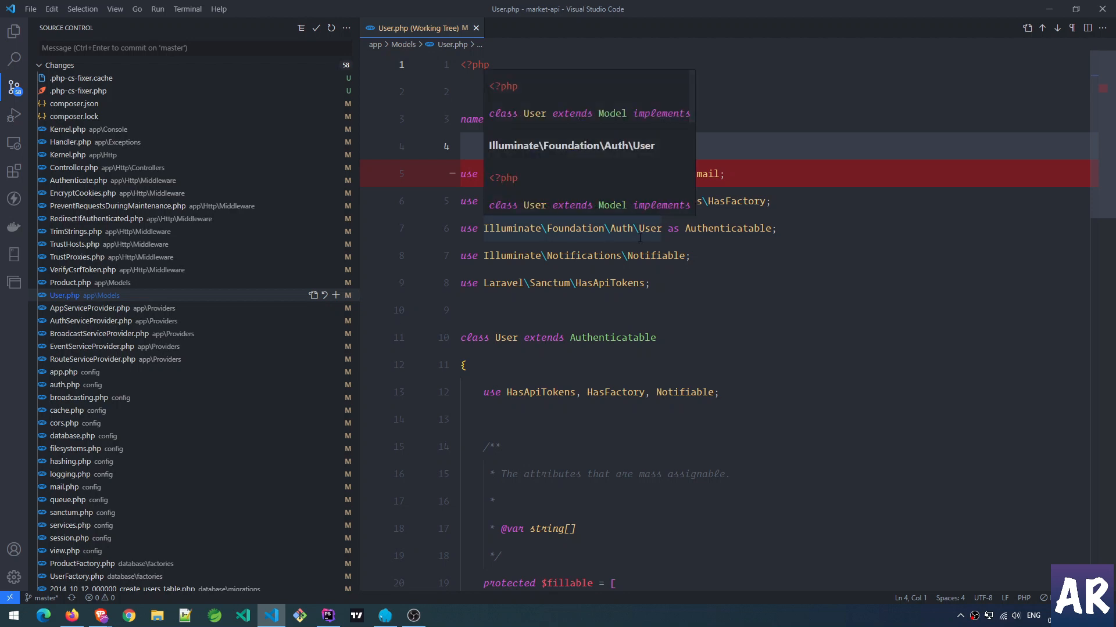